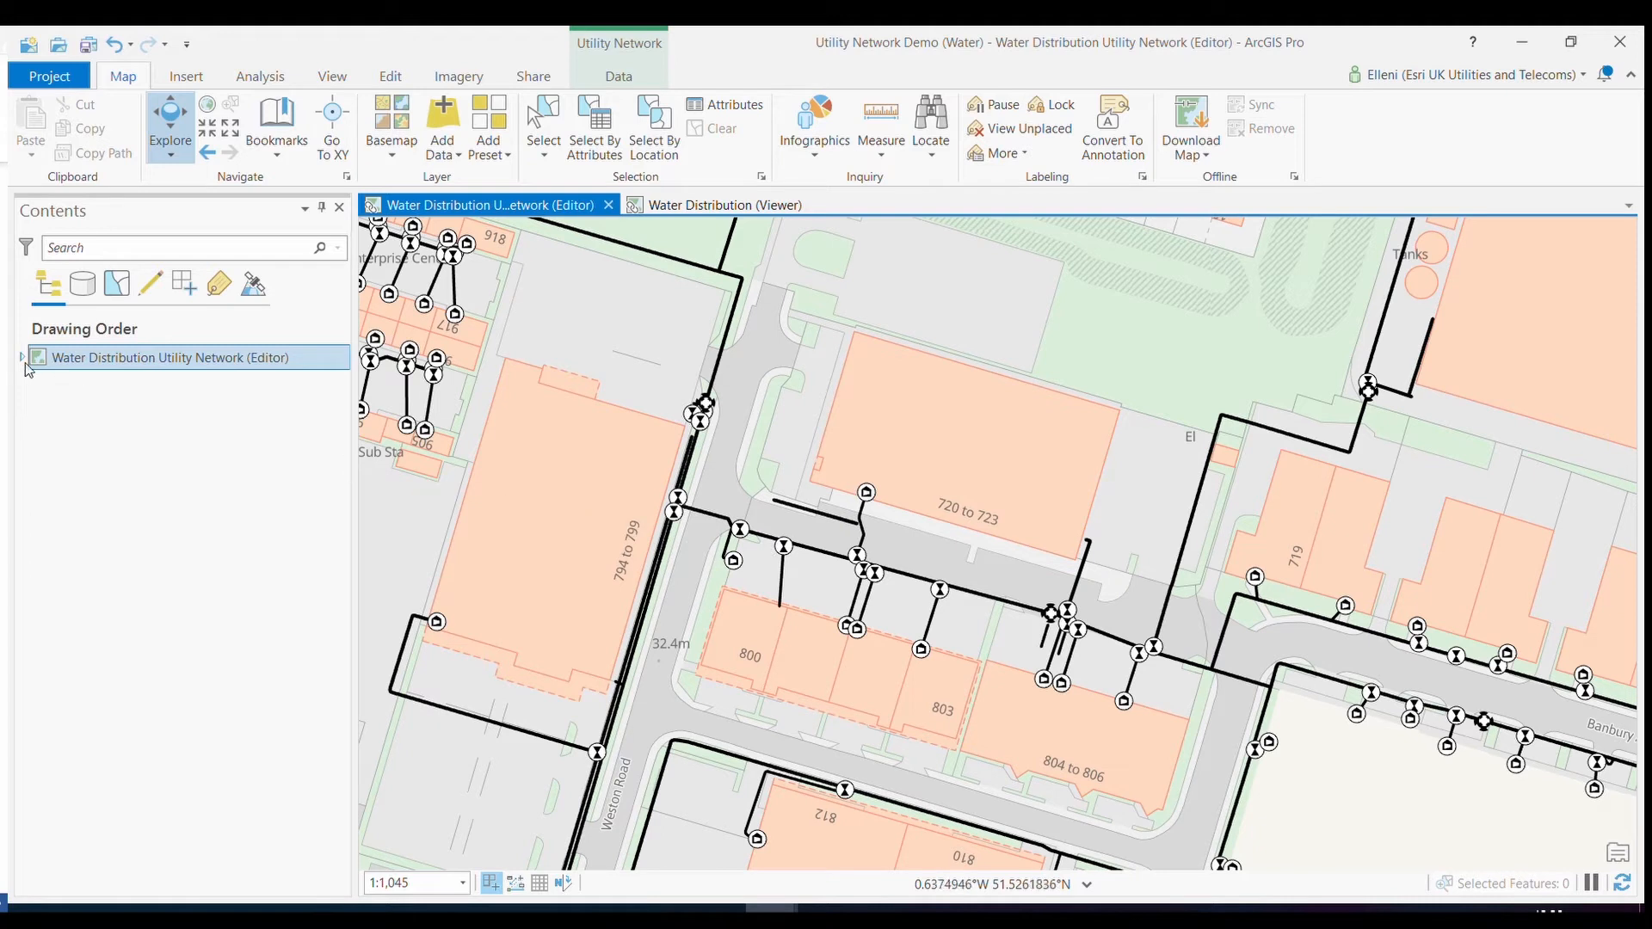
Expand the Water Distribution Utility Network layer in Contents and select the street water main.
left_click(21, 358)
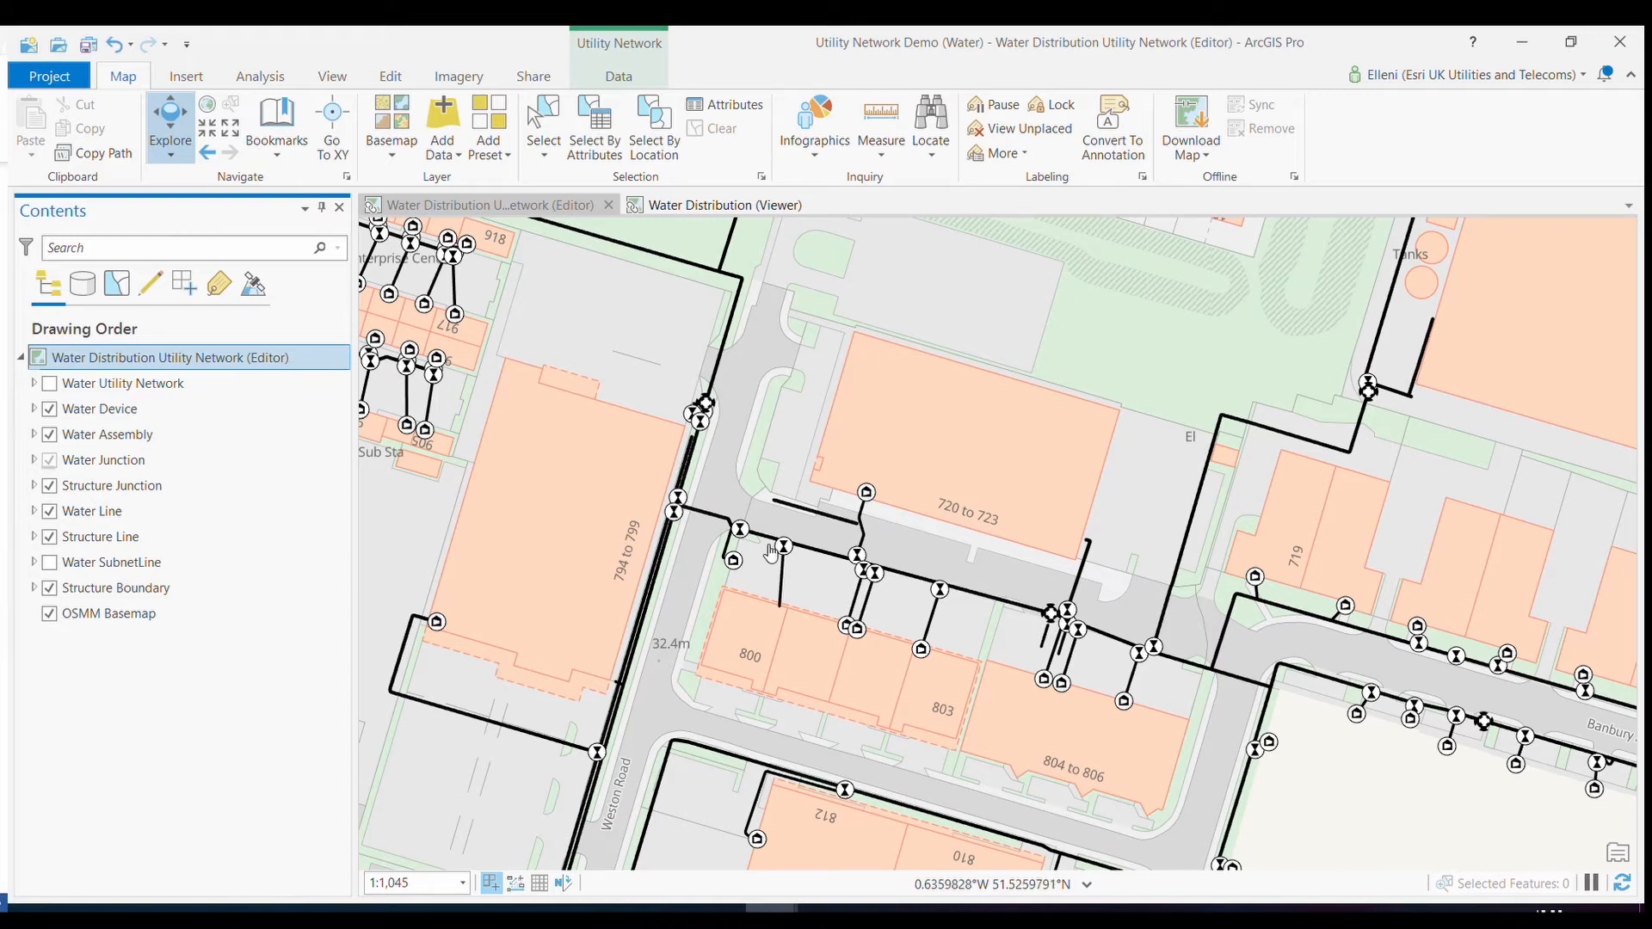
mouse_move(803, 556)
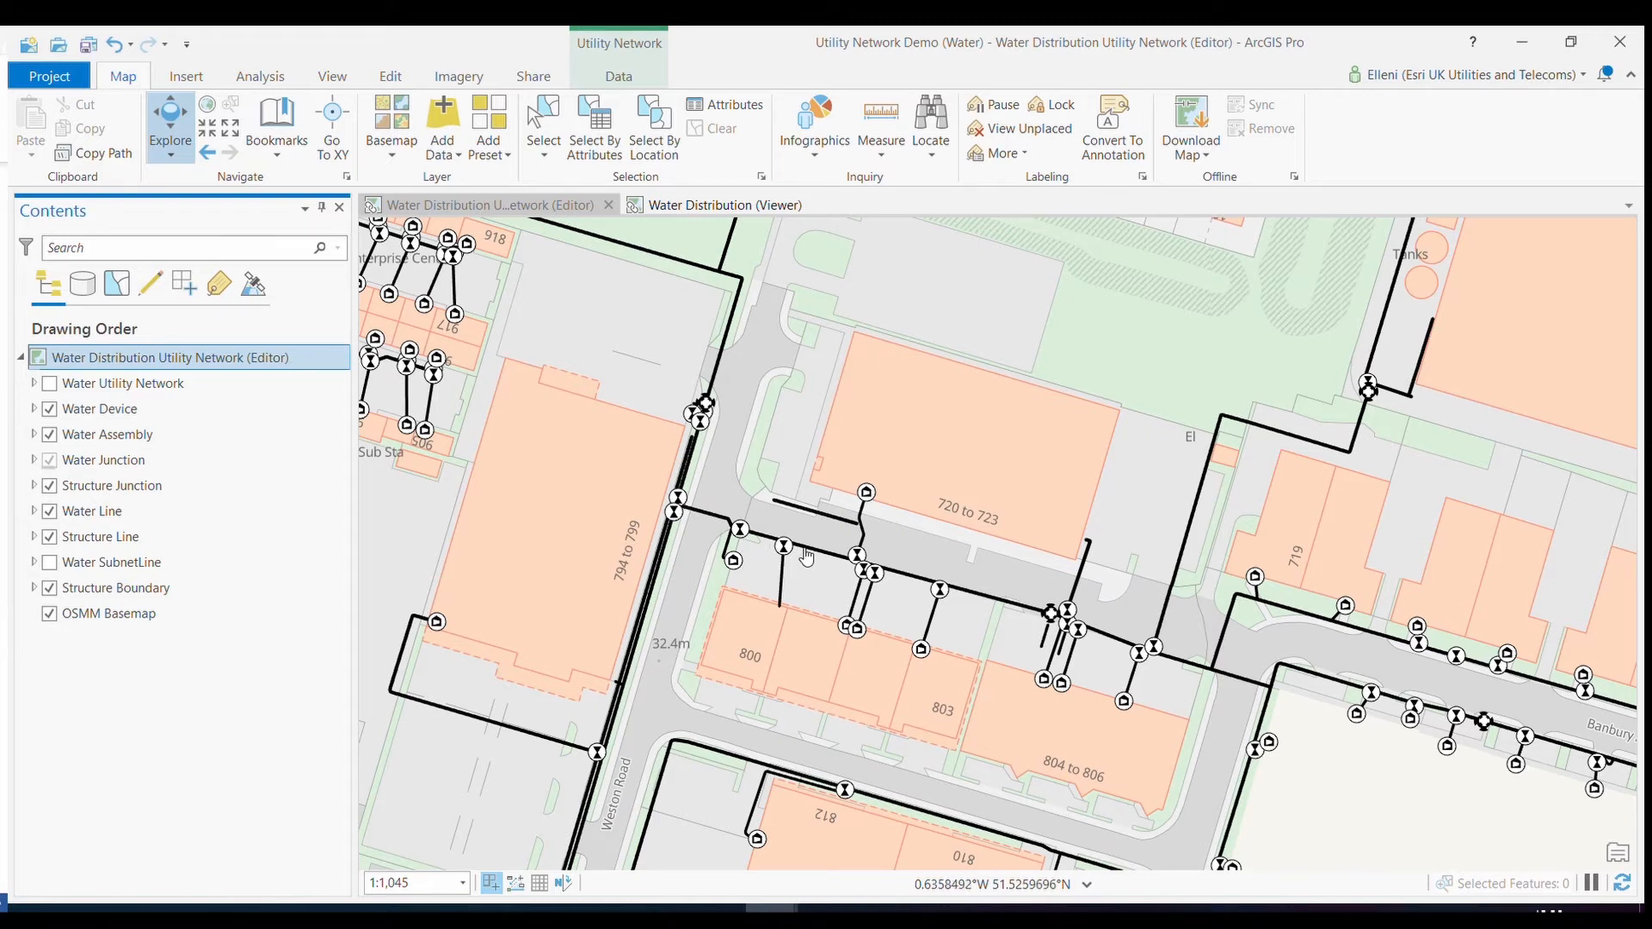
left_click(805, 552)
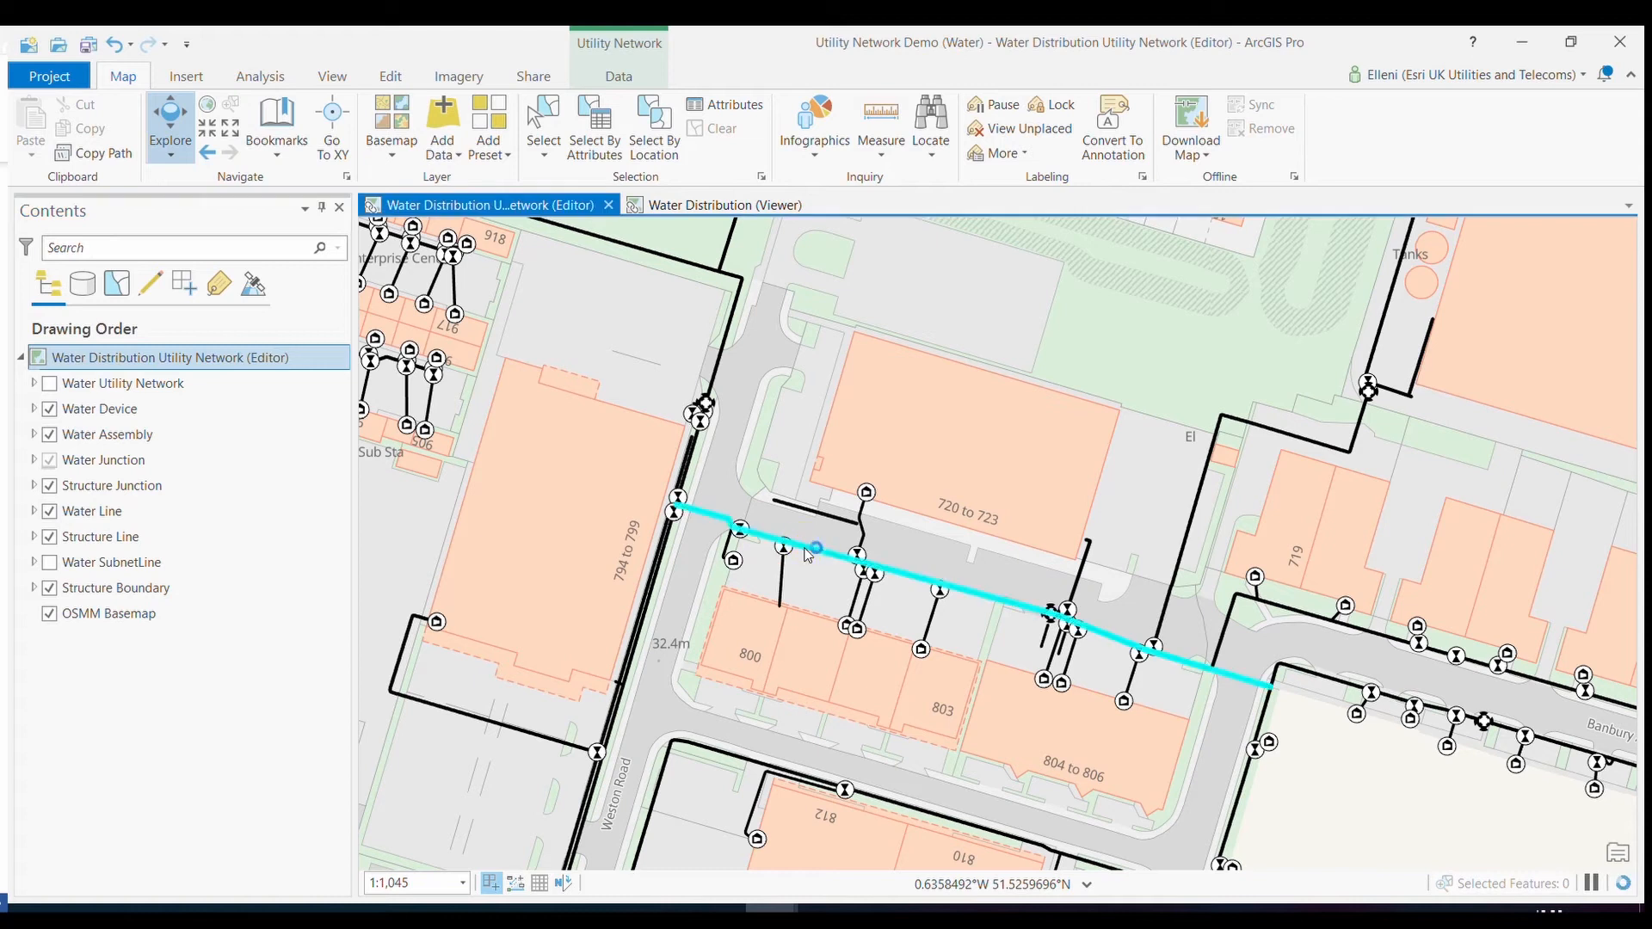
left_click(810, 551)
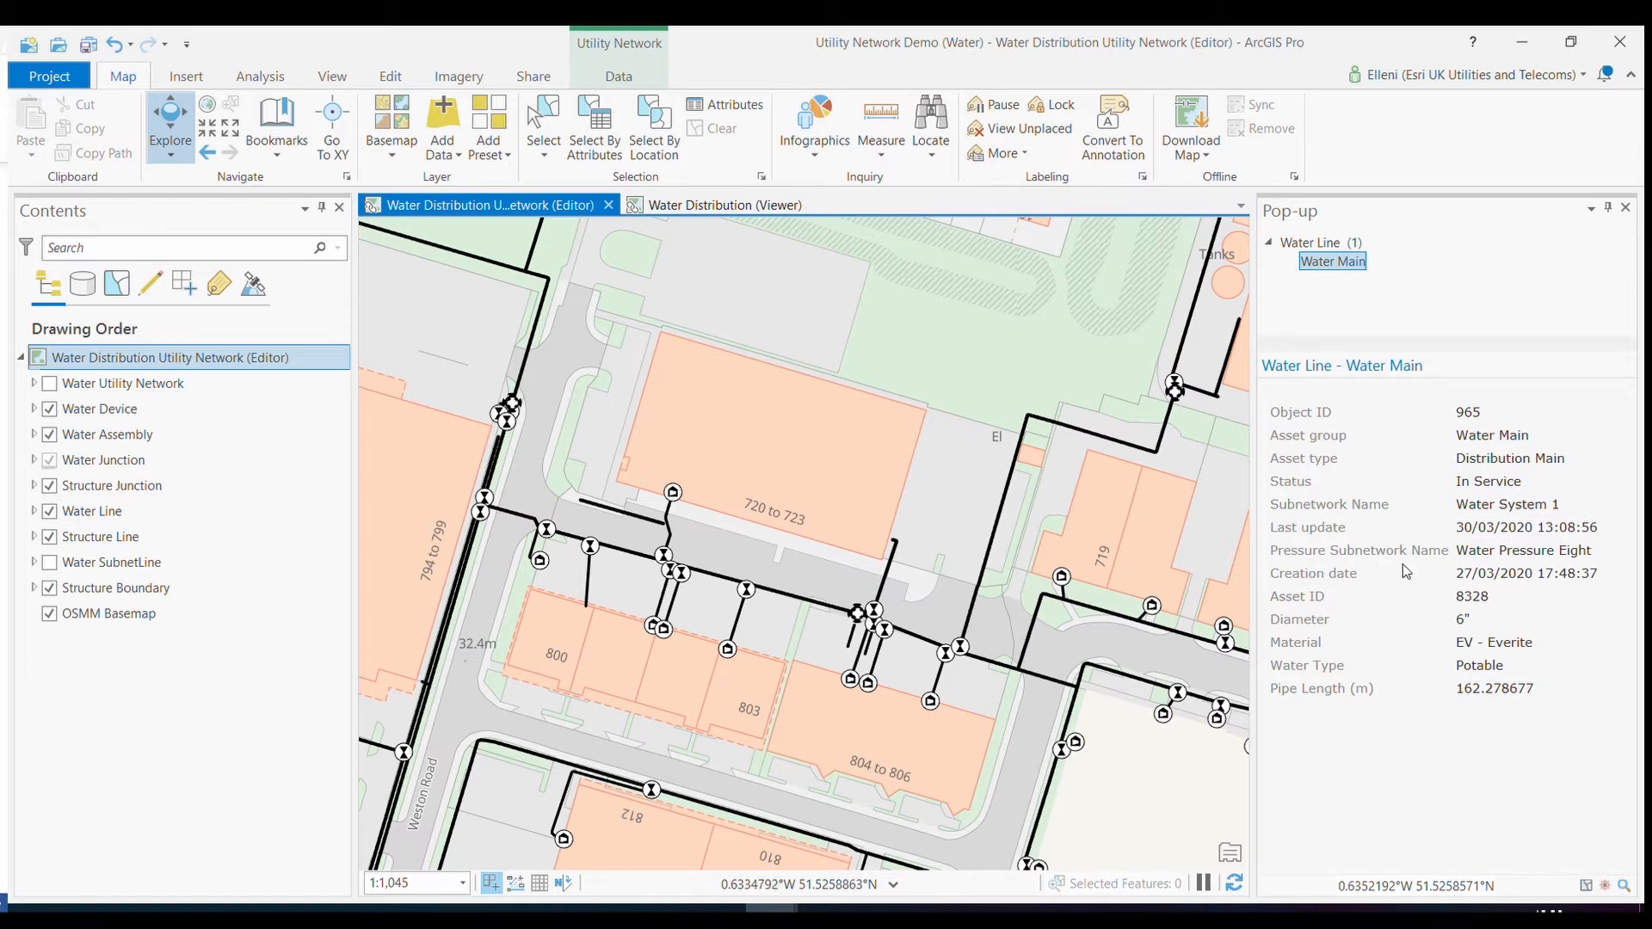
mouse_move(1434, 597)
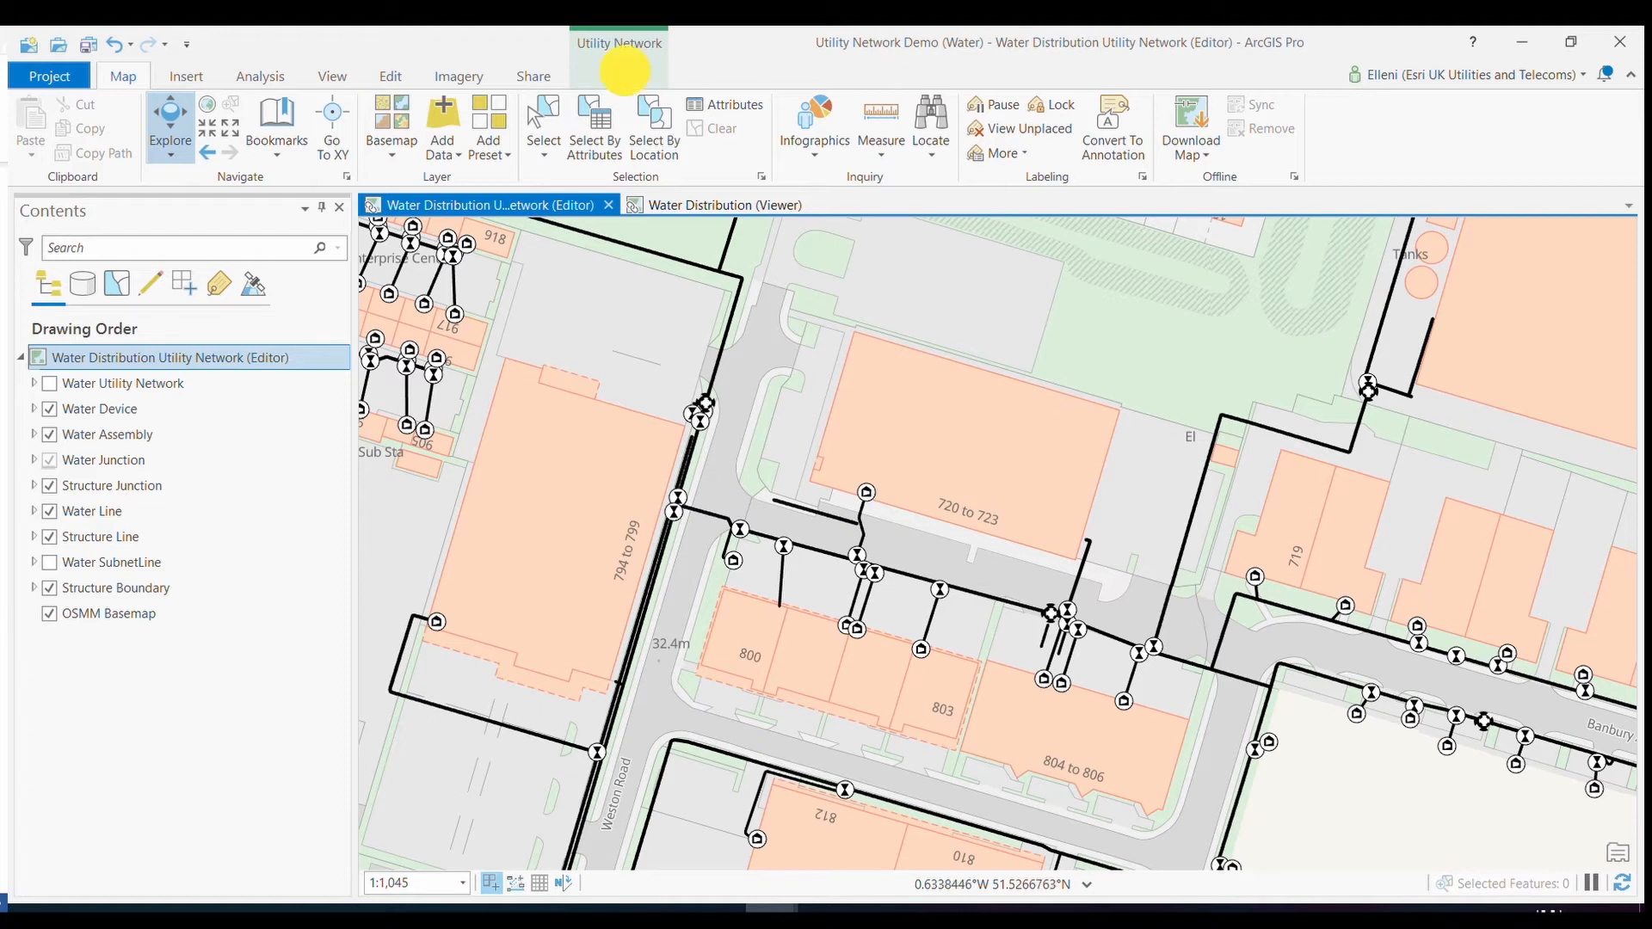
Switch from the Utility Network Data ribbon to the Edit ribbon tools.
left_click(618, 75)
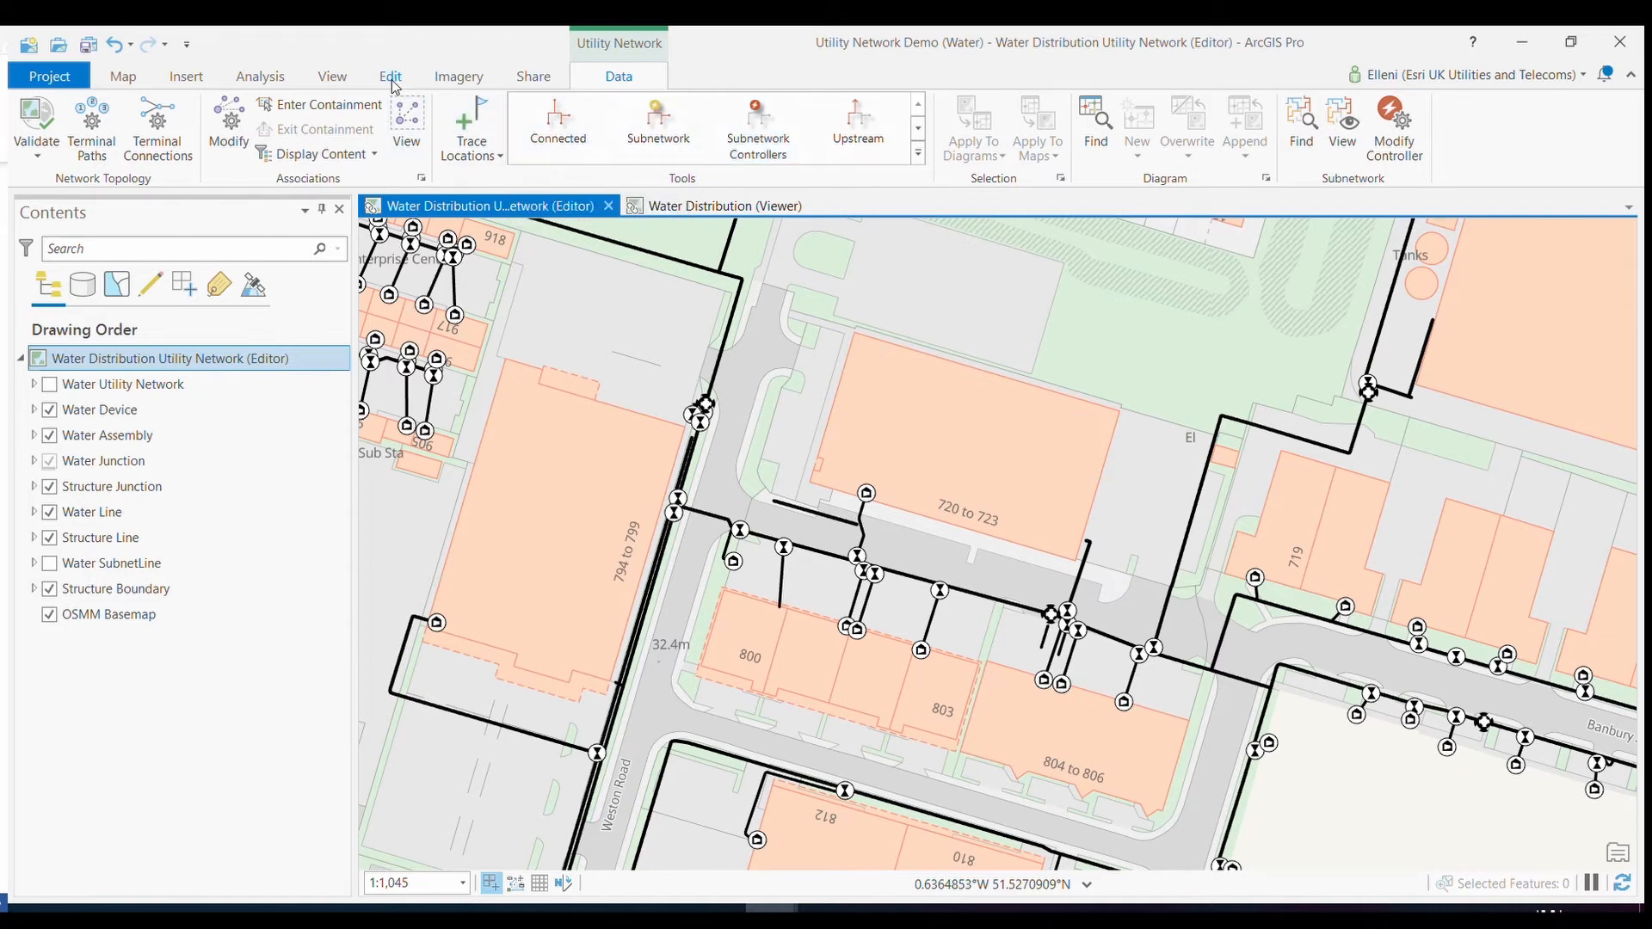
left_click(391, 75)
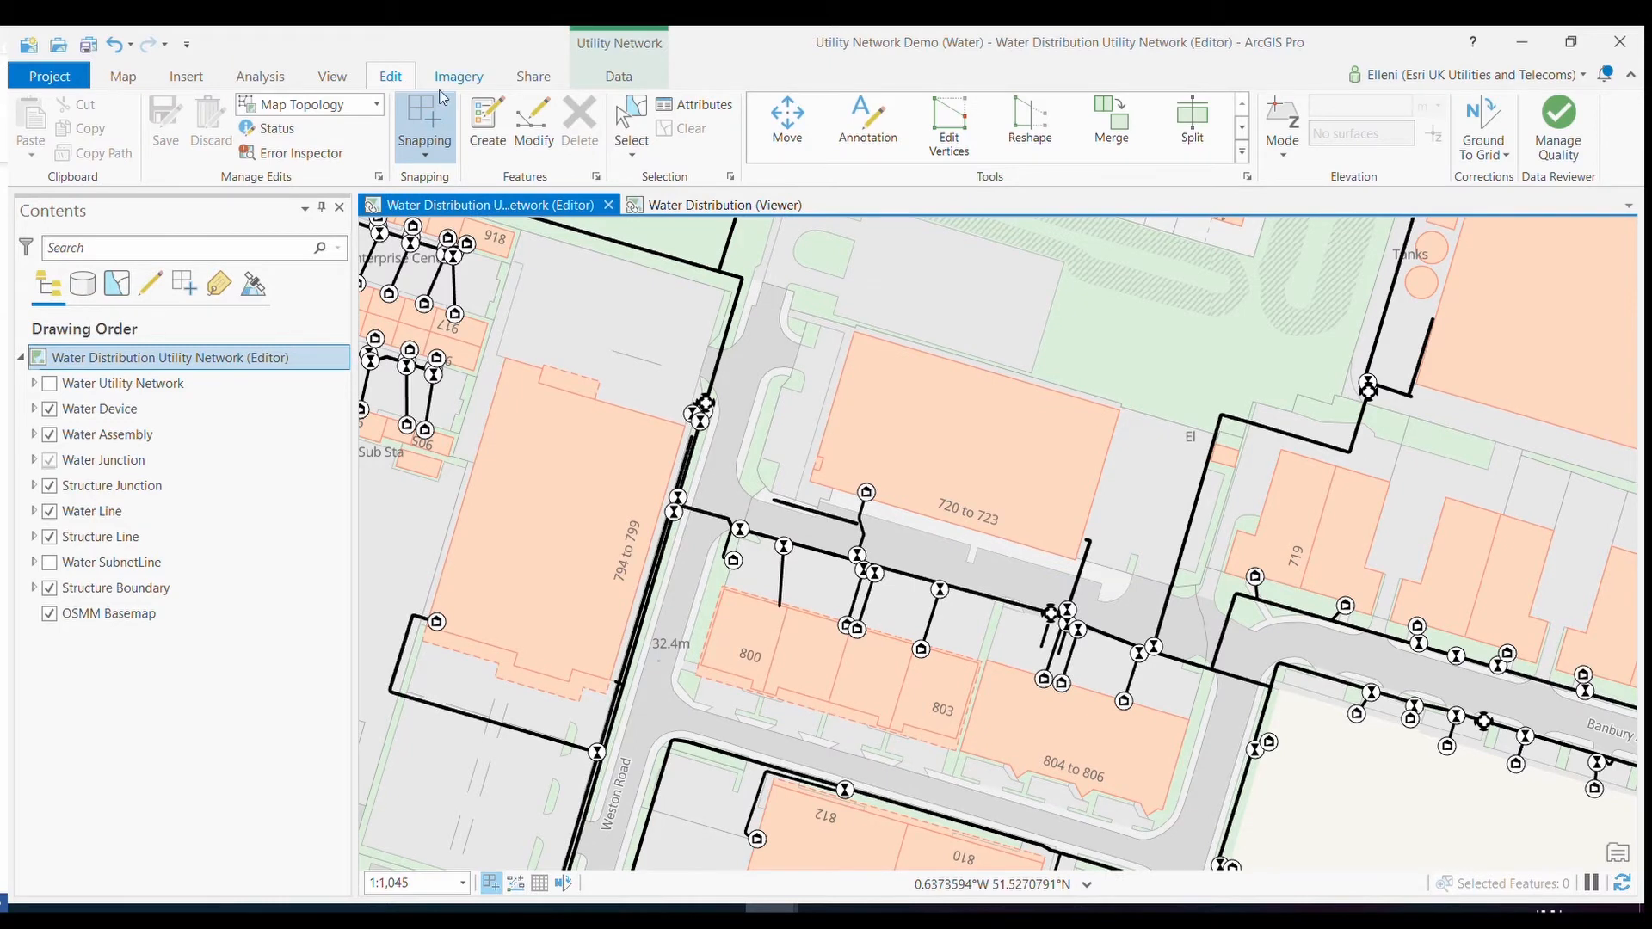
Open Create Features, search for 'service' templates, then clear the filter to list all templates.
left_click(485, 120)
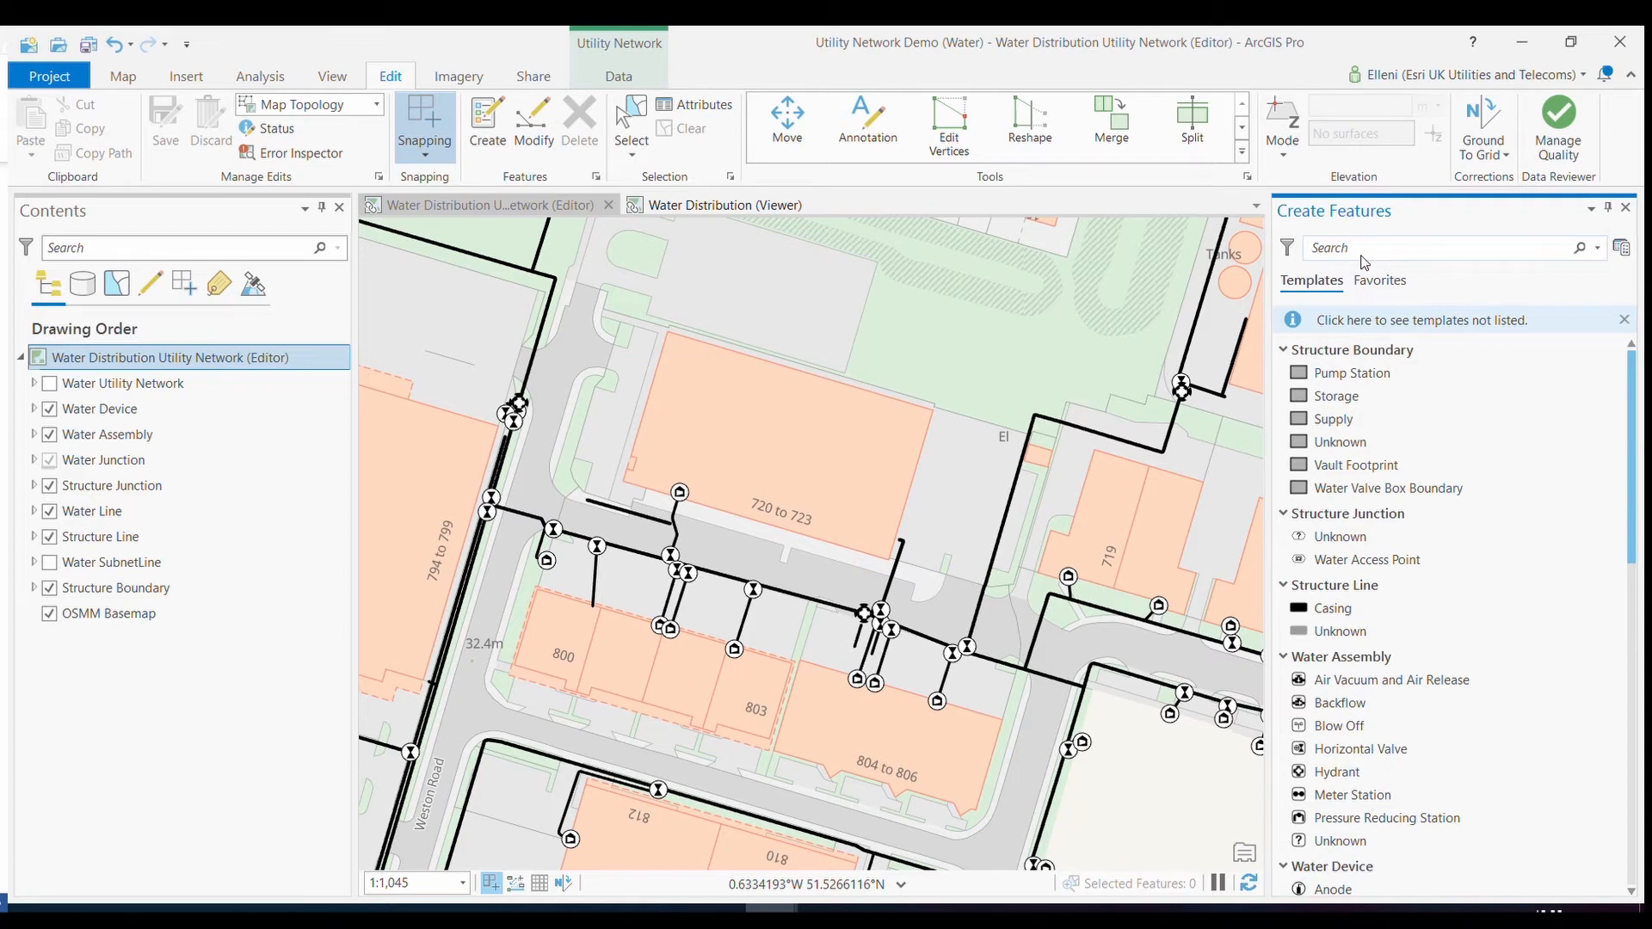
type("service")
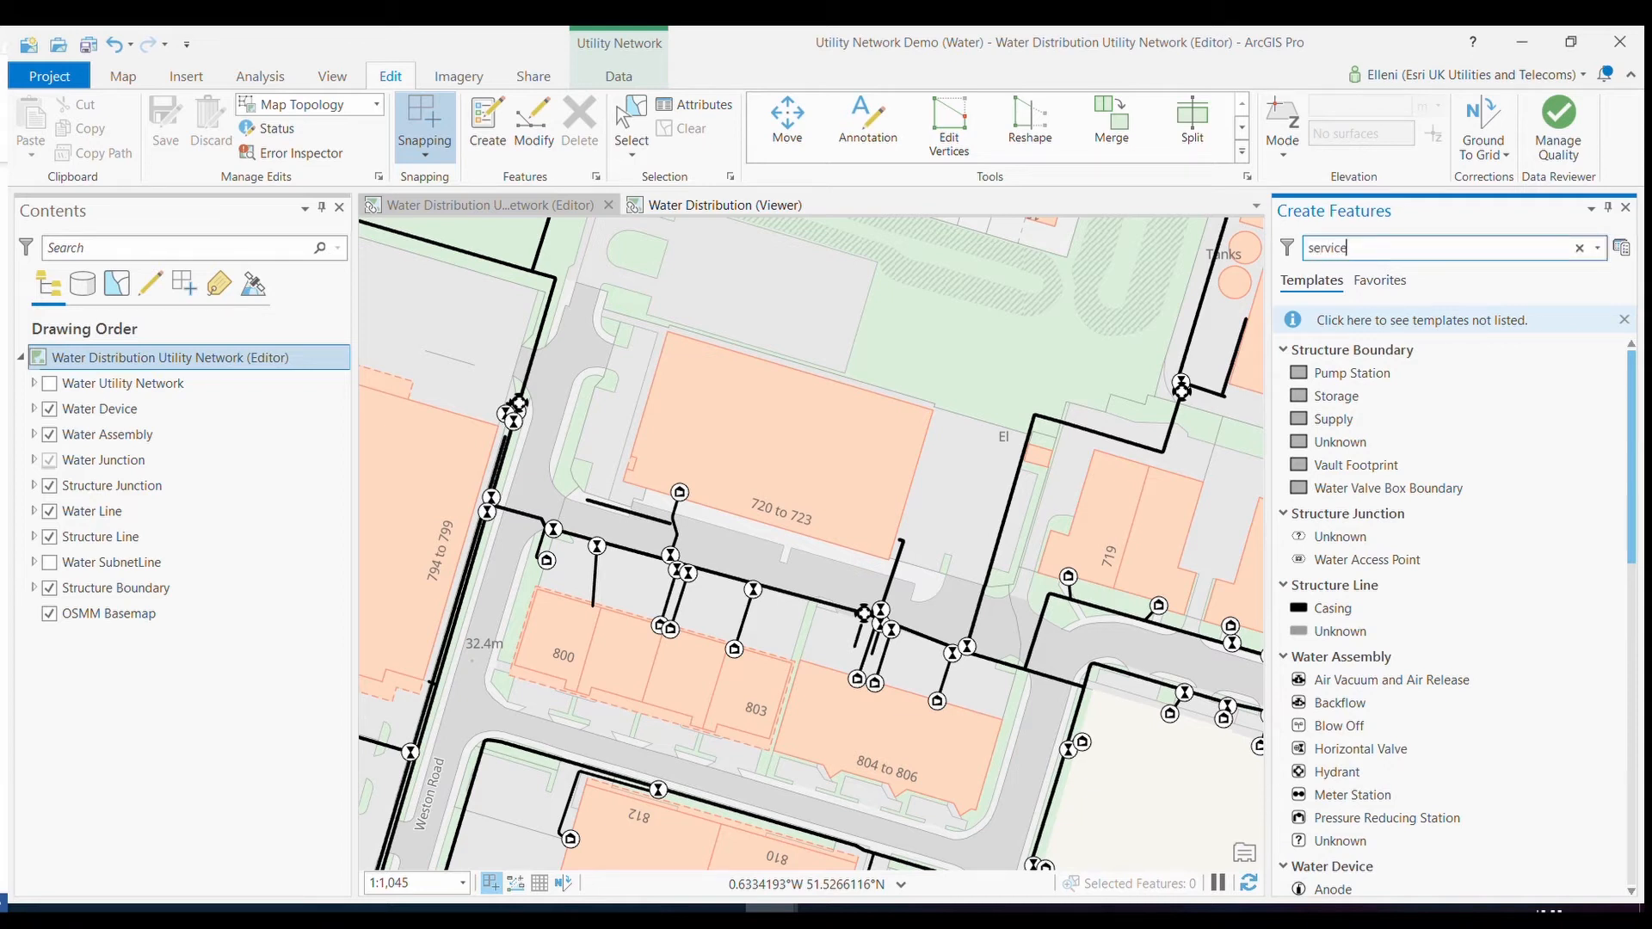
type("service")
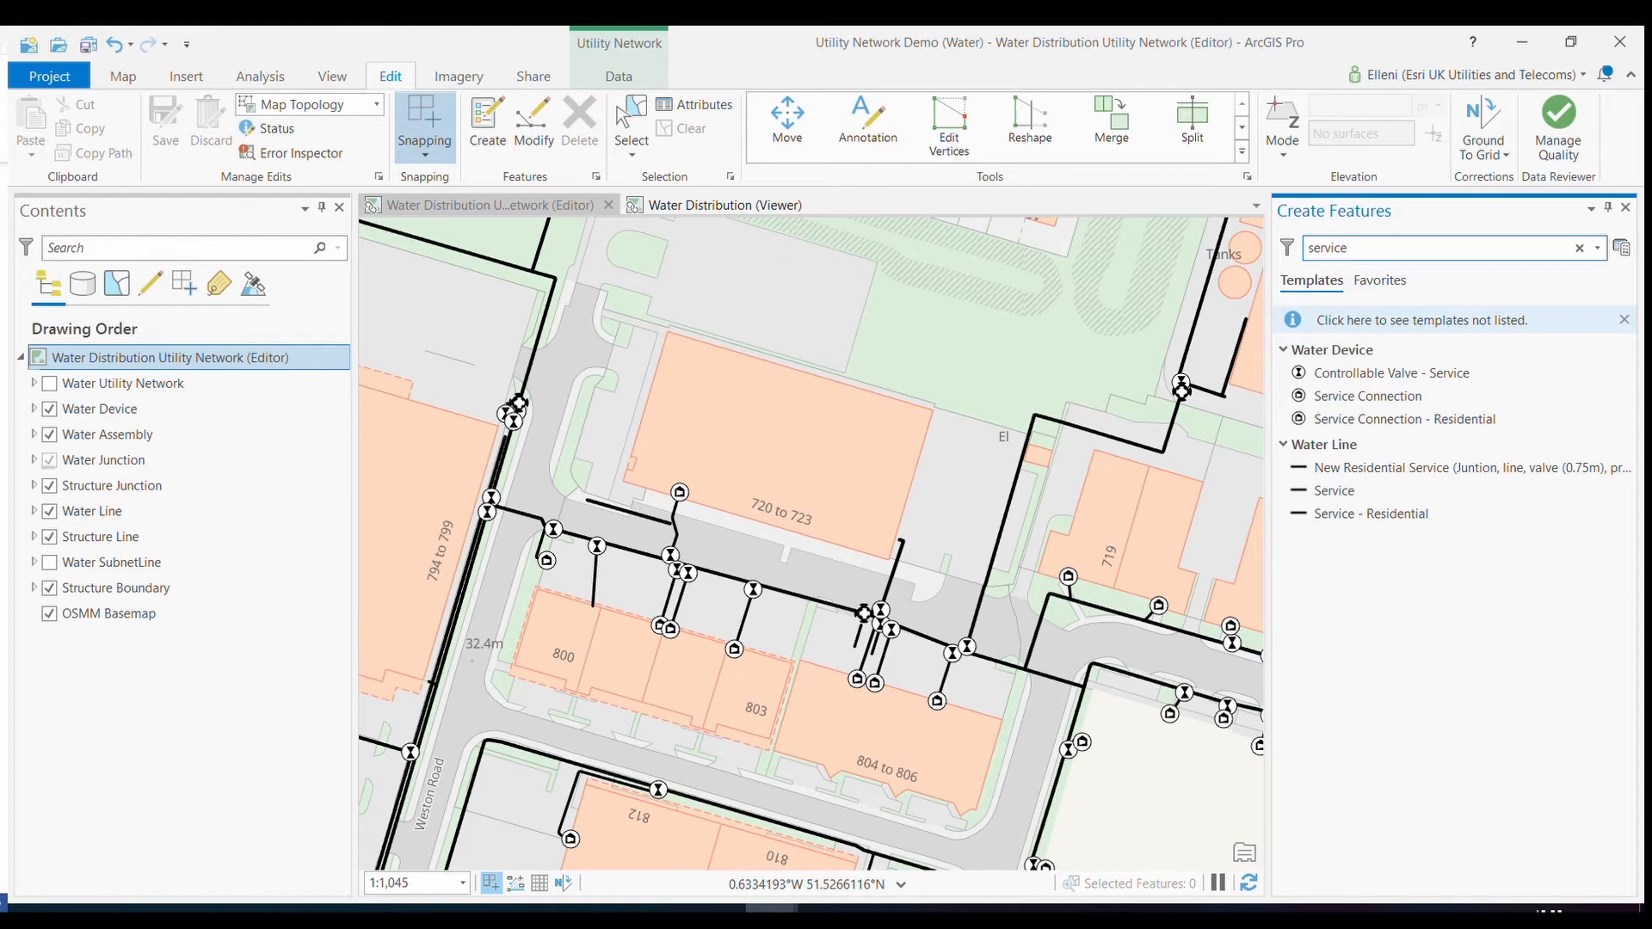
left_click(1359, 247)
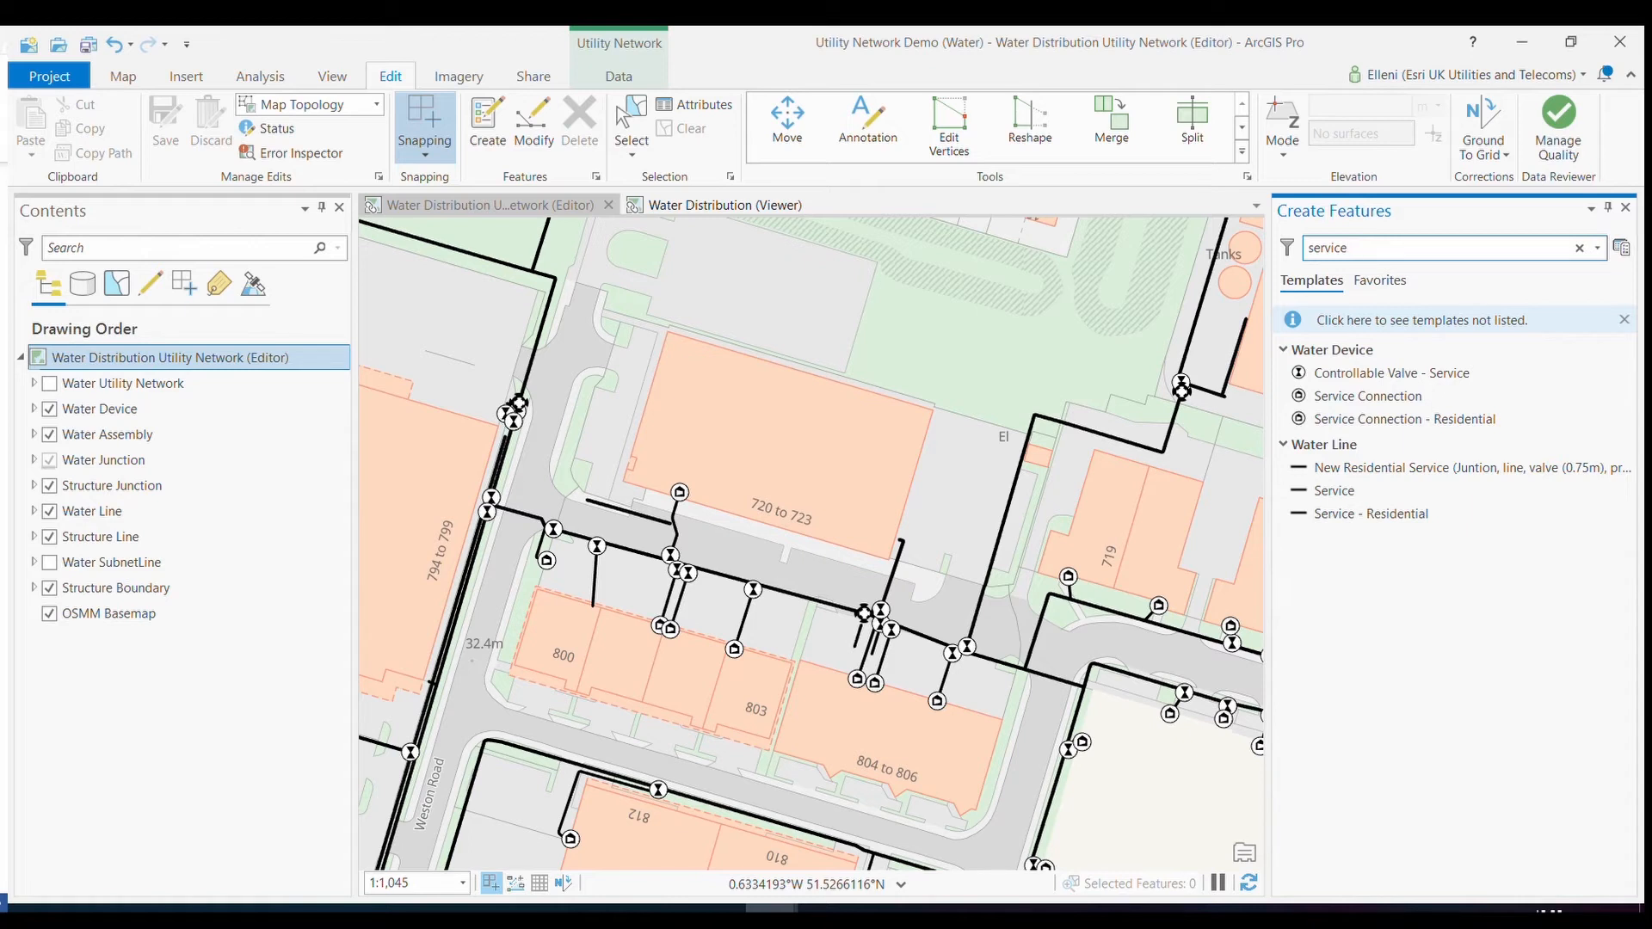
left_click(1454, 248)
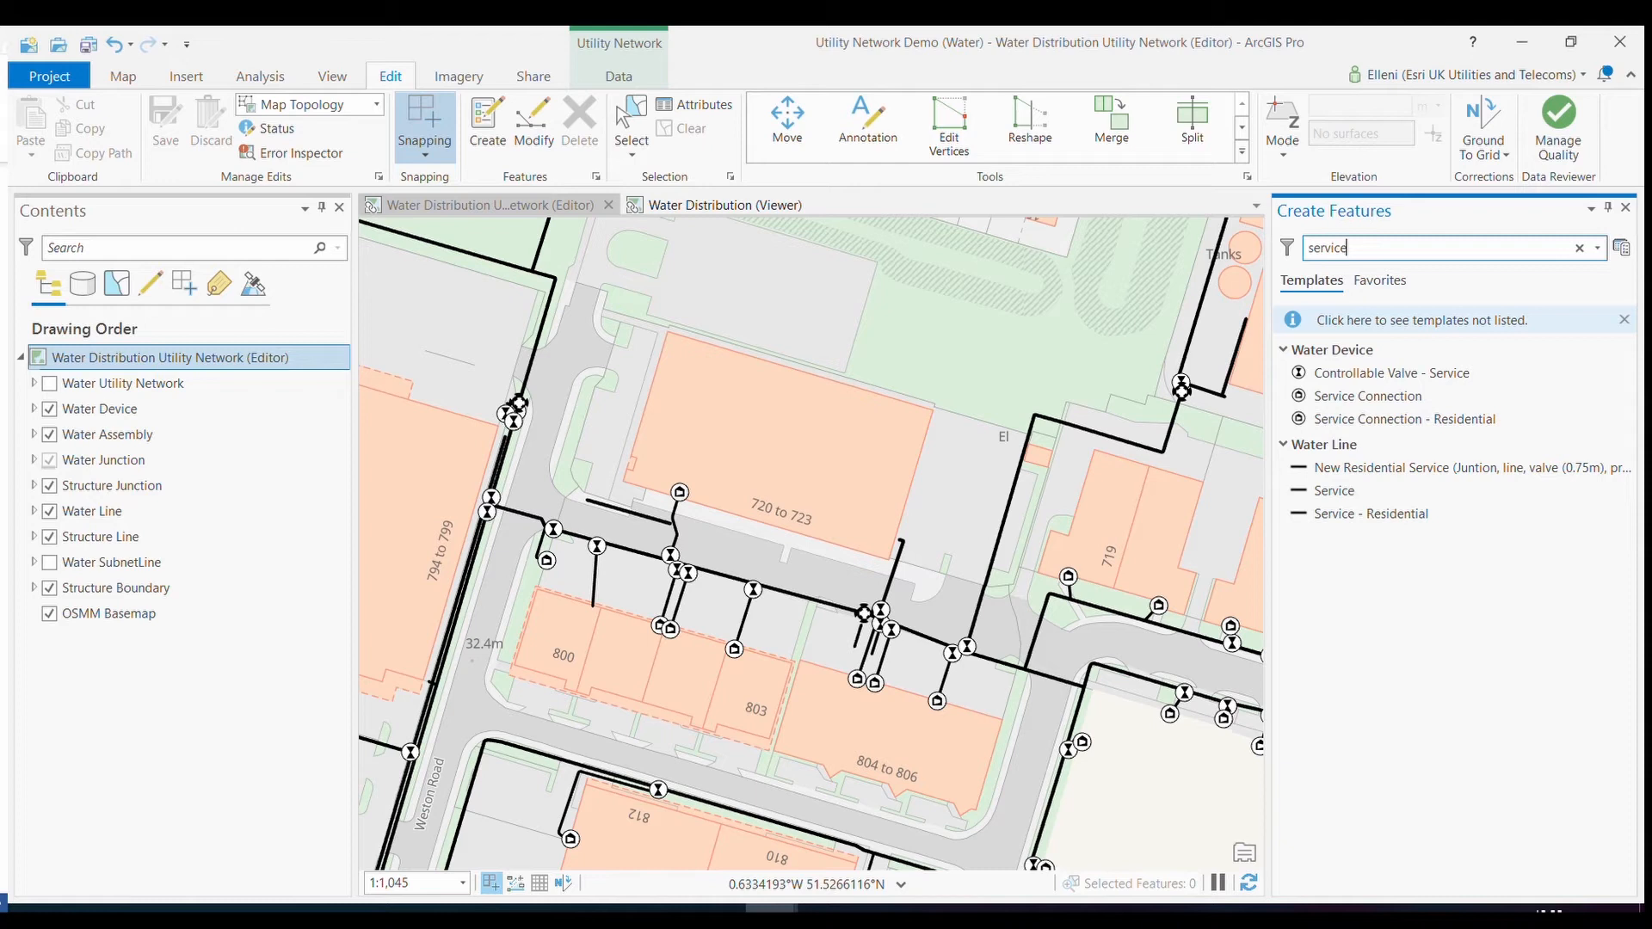
left_click(1577, 248)
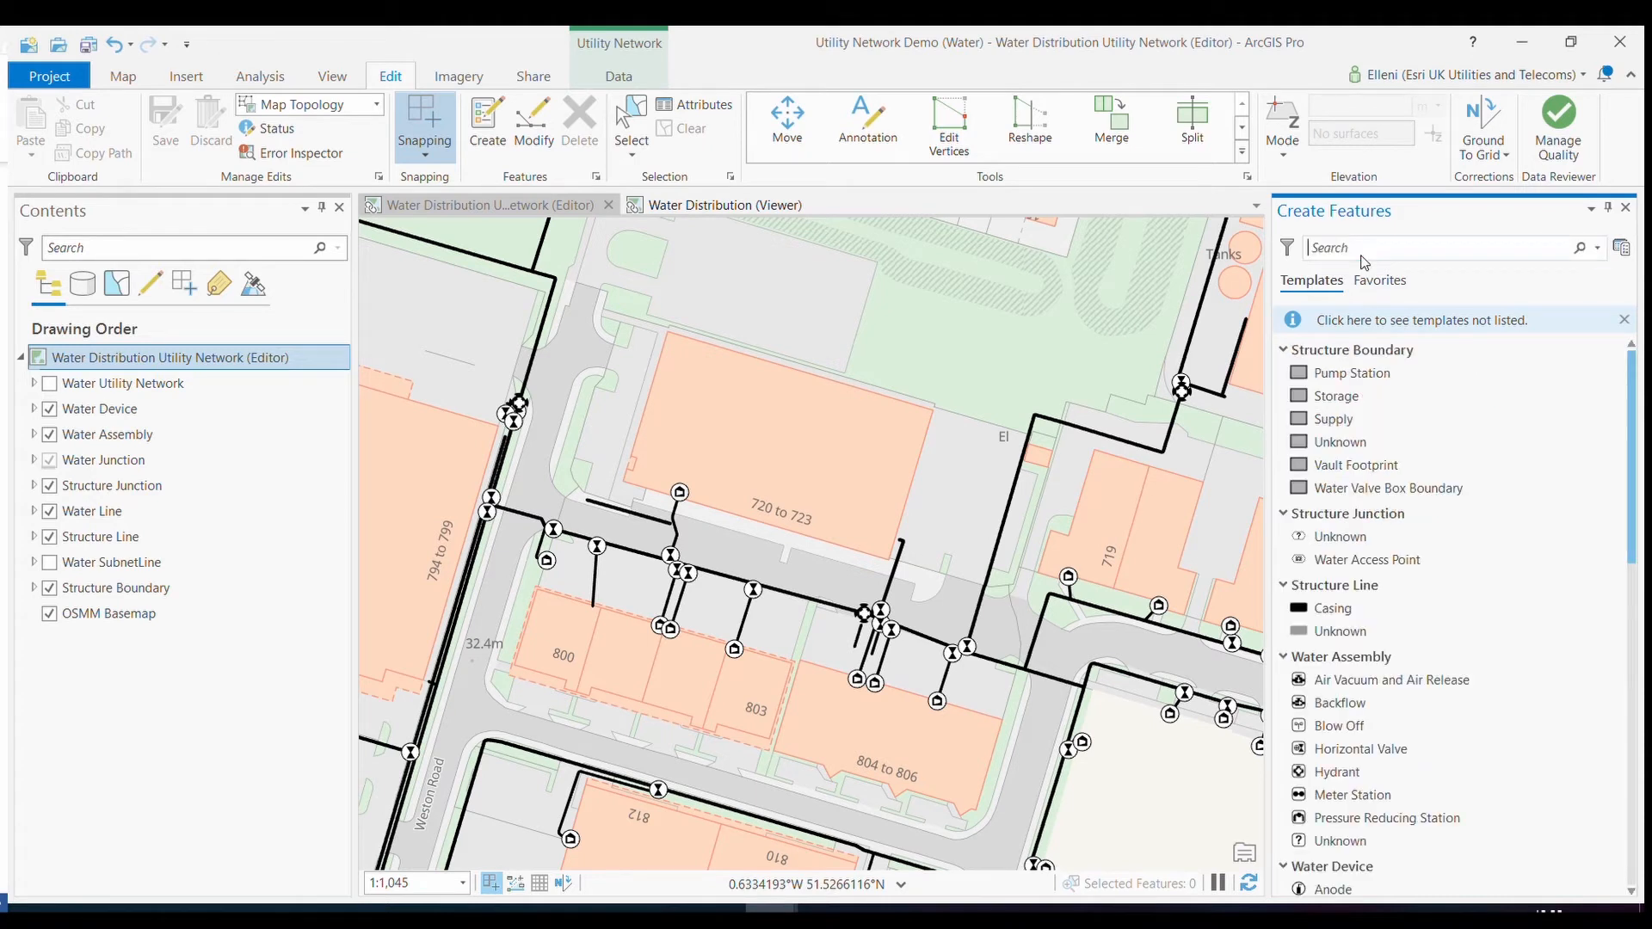
Choose the New Residential Service template and start the service line on the water main.
type("New Residential Service")
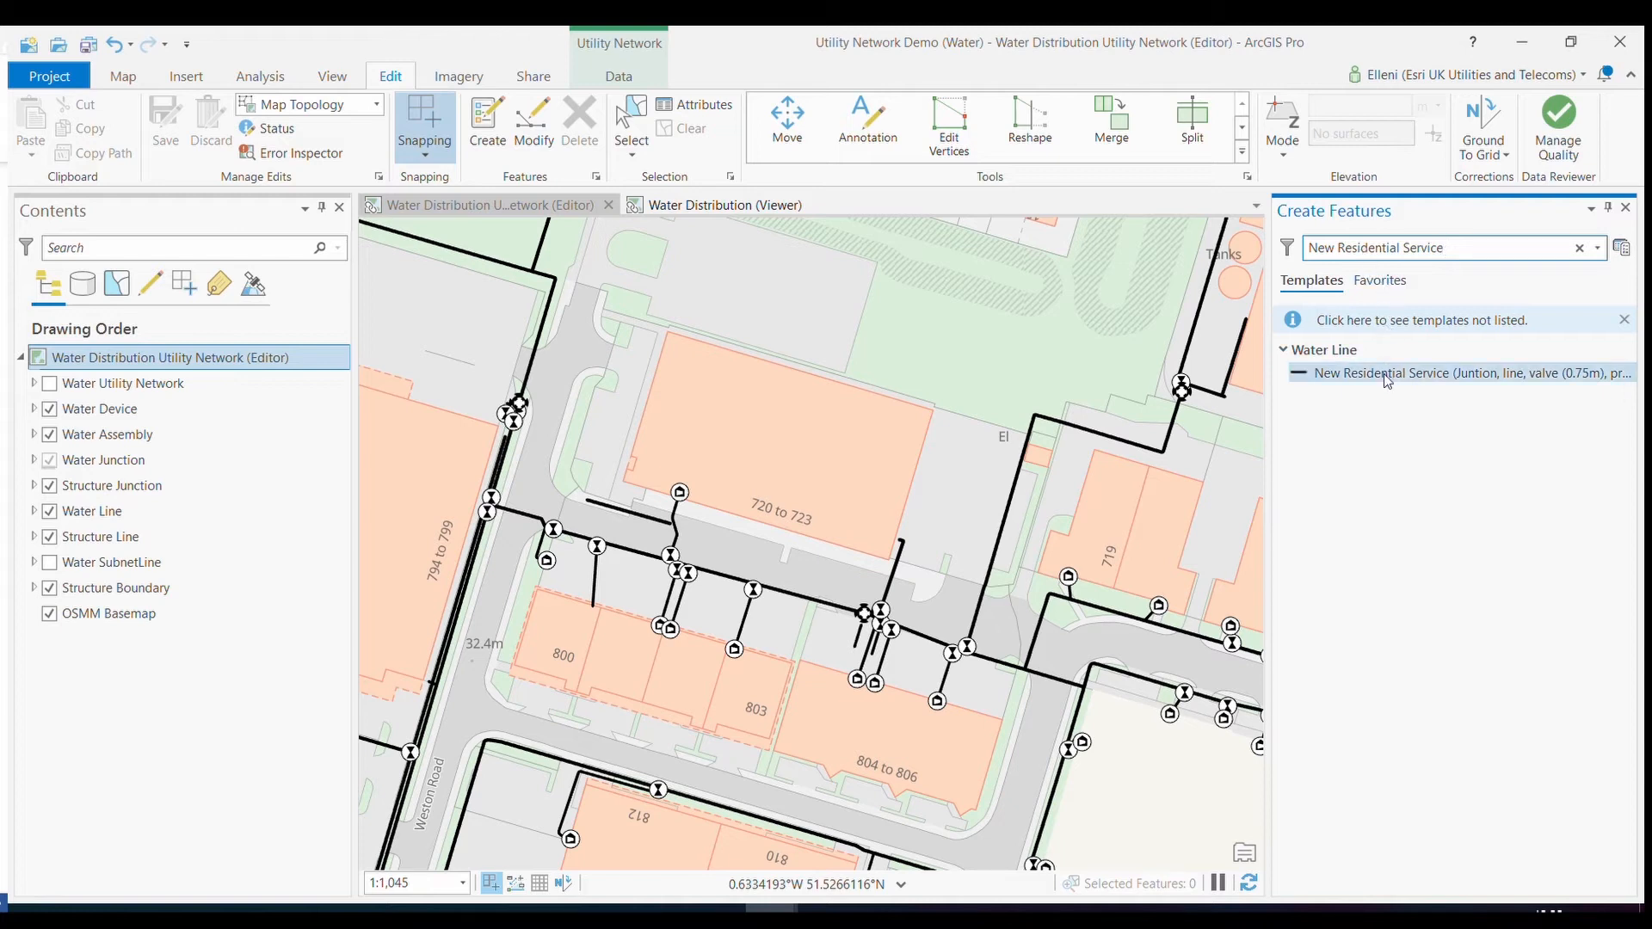
left_click(1444, 373)
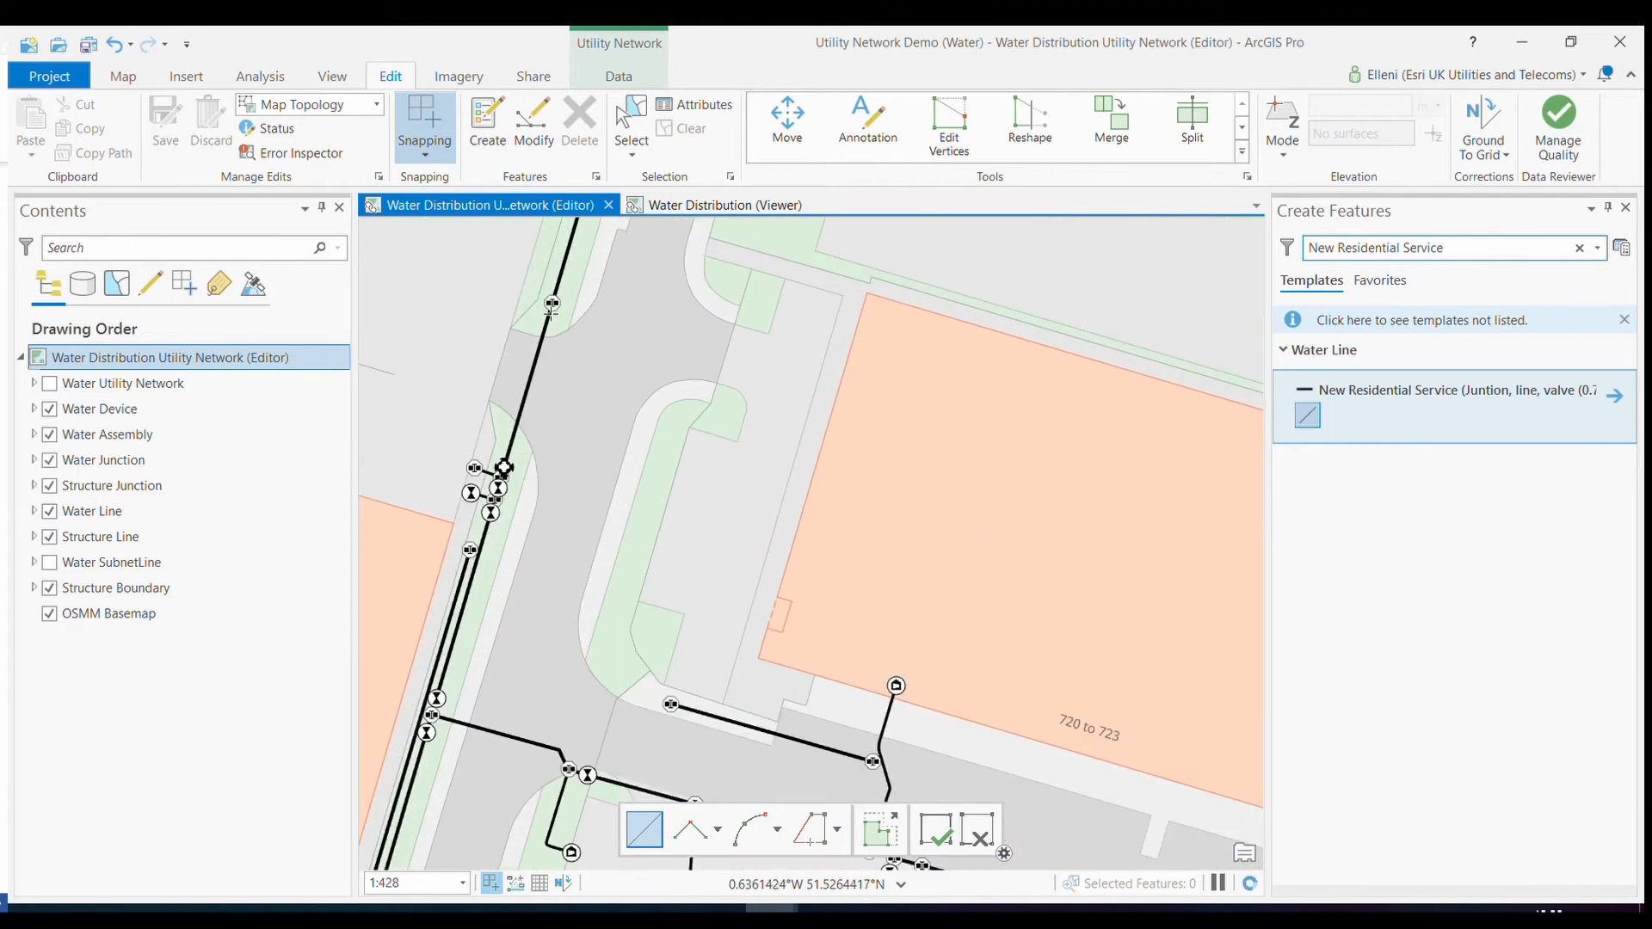
mouse_move(551, 304)
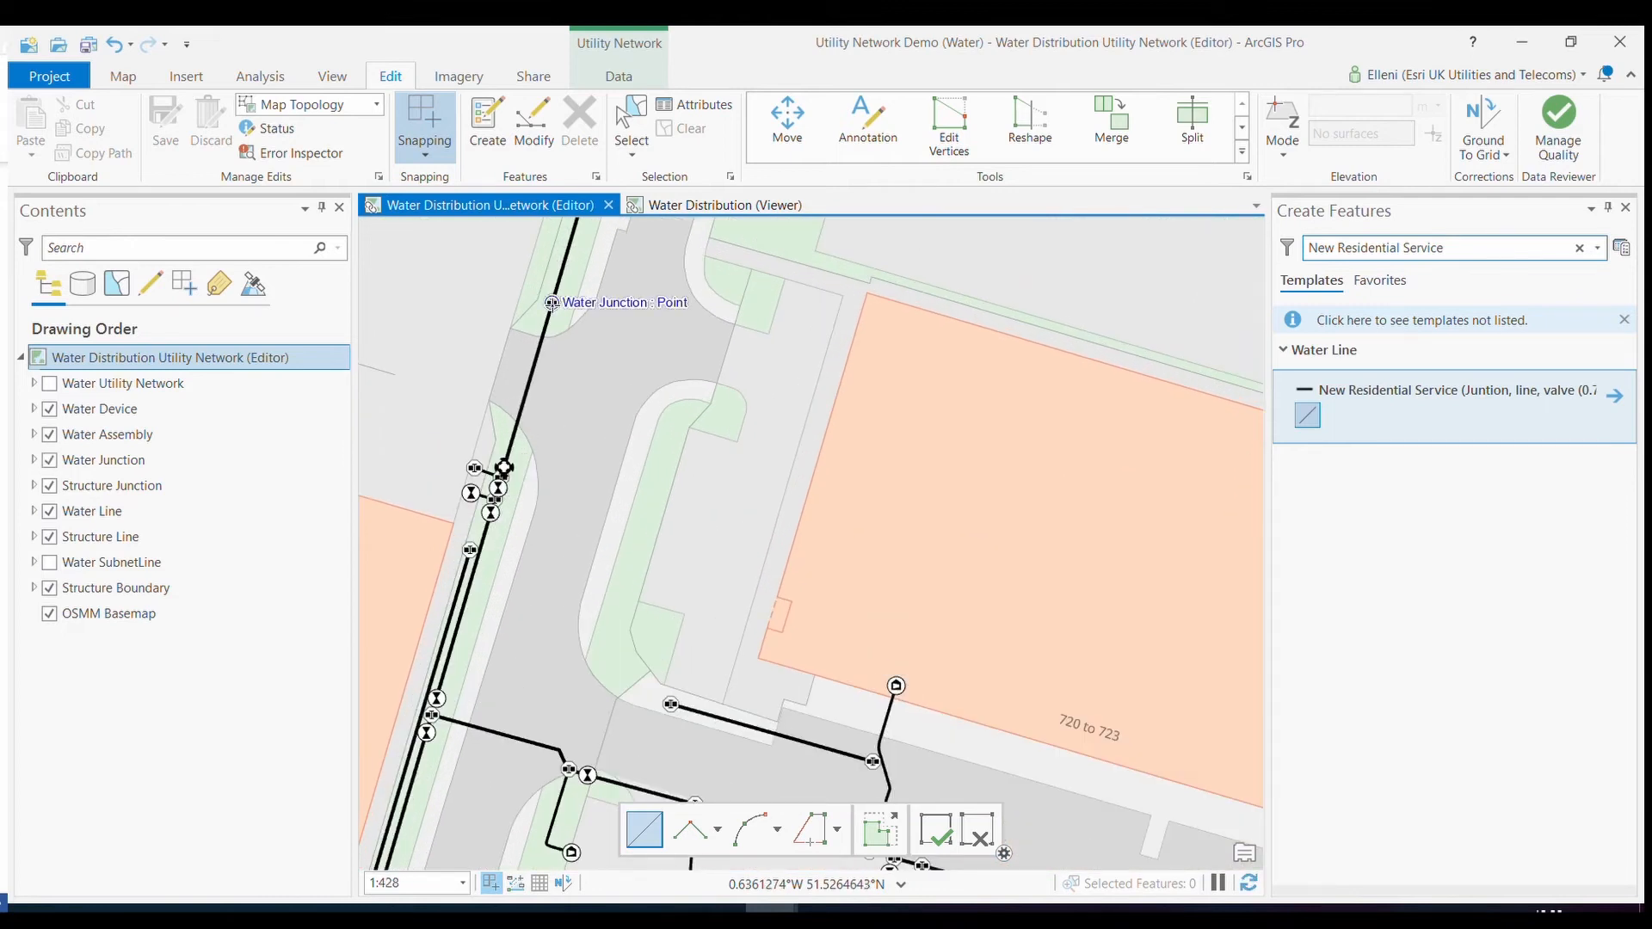
left_click(551, 303)
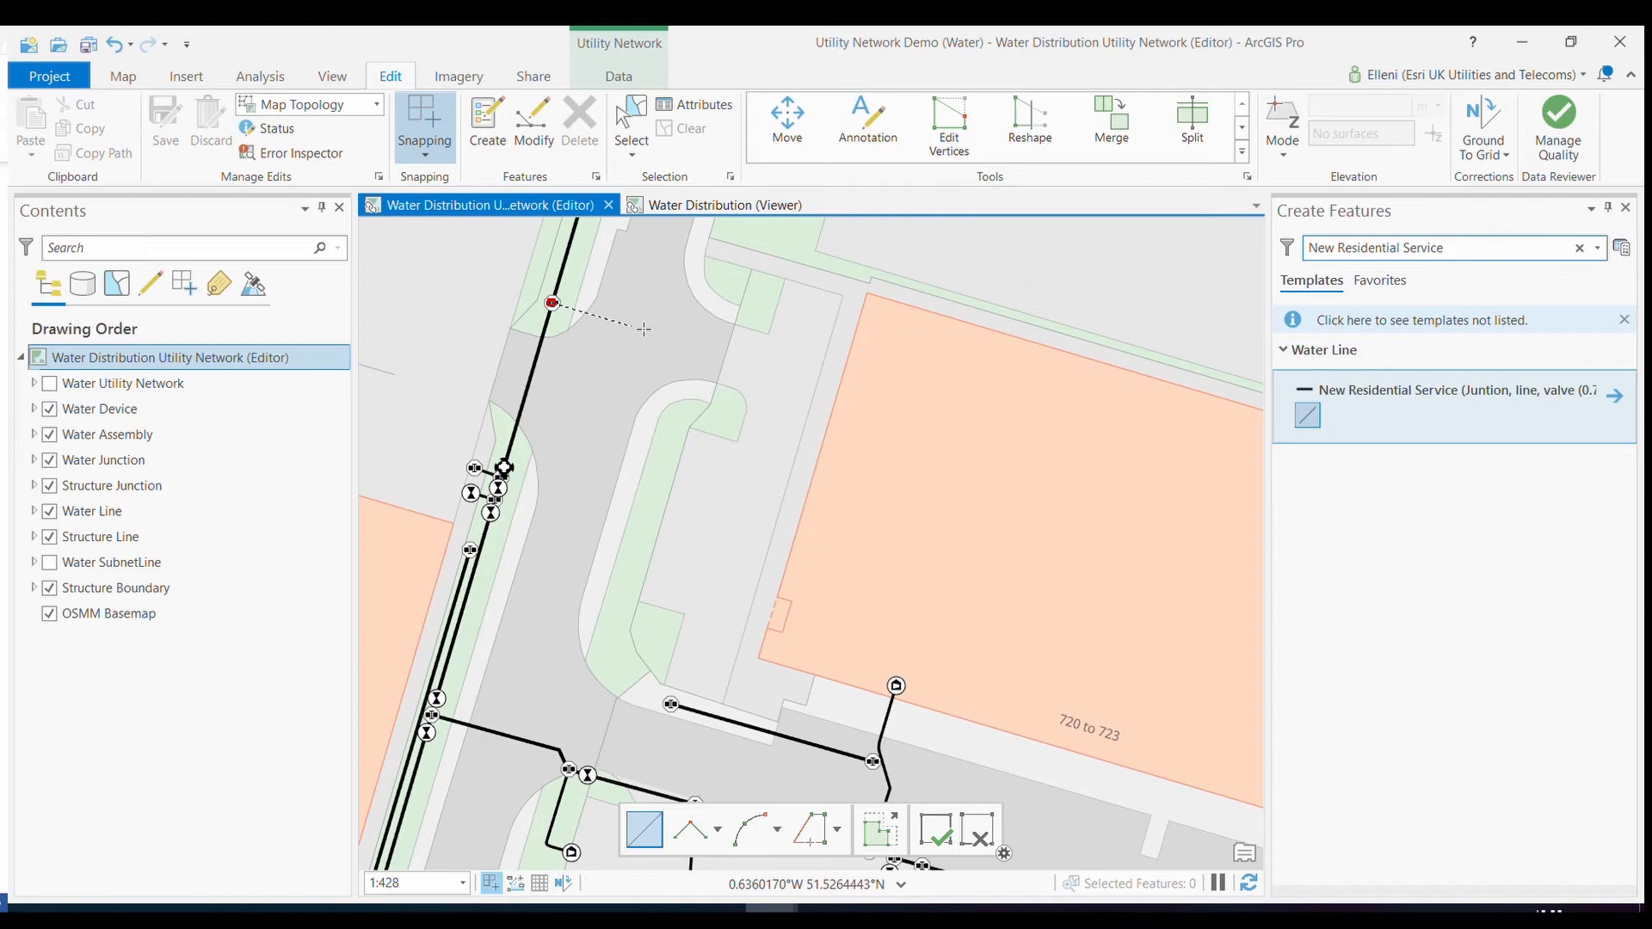
mouse_move(831, 377)
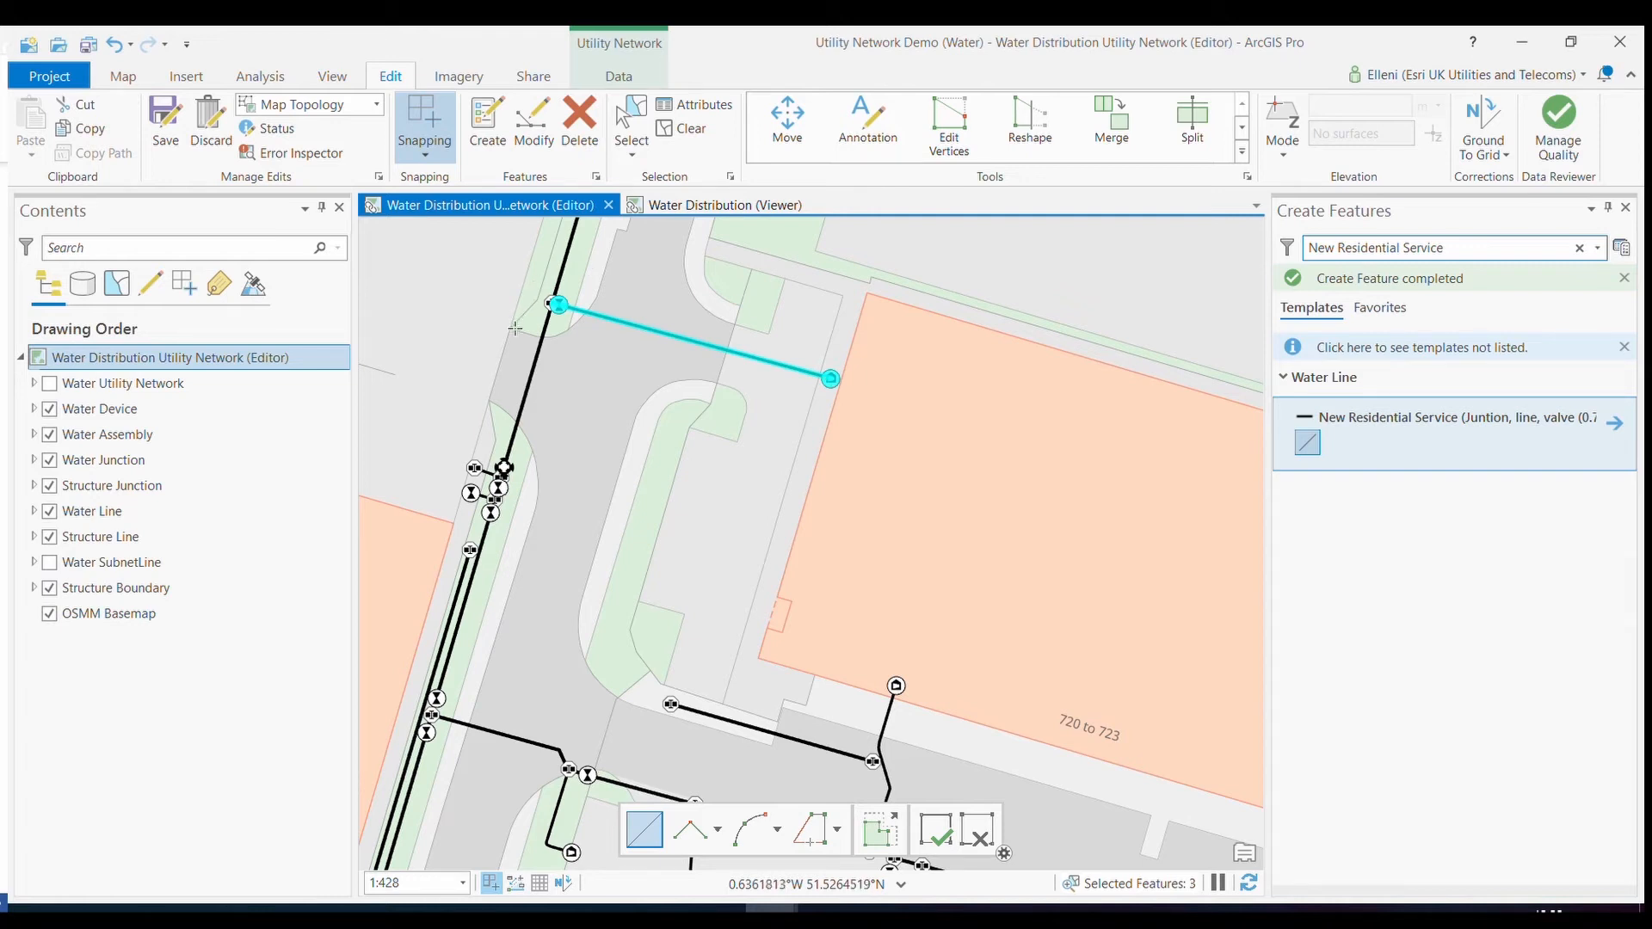
Save all edits, zoom to verify the line's snapped ends, and clear the selection.
left_click(165, 124)
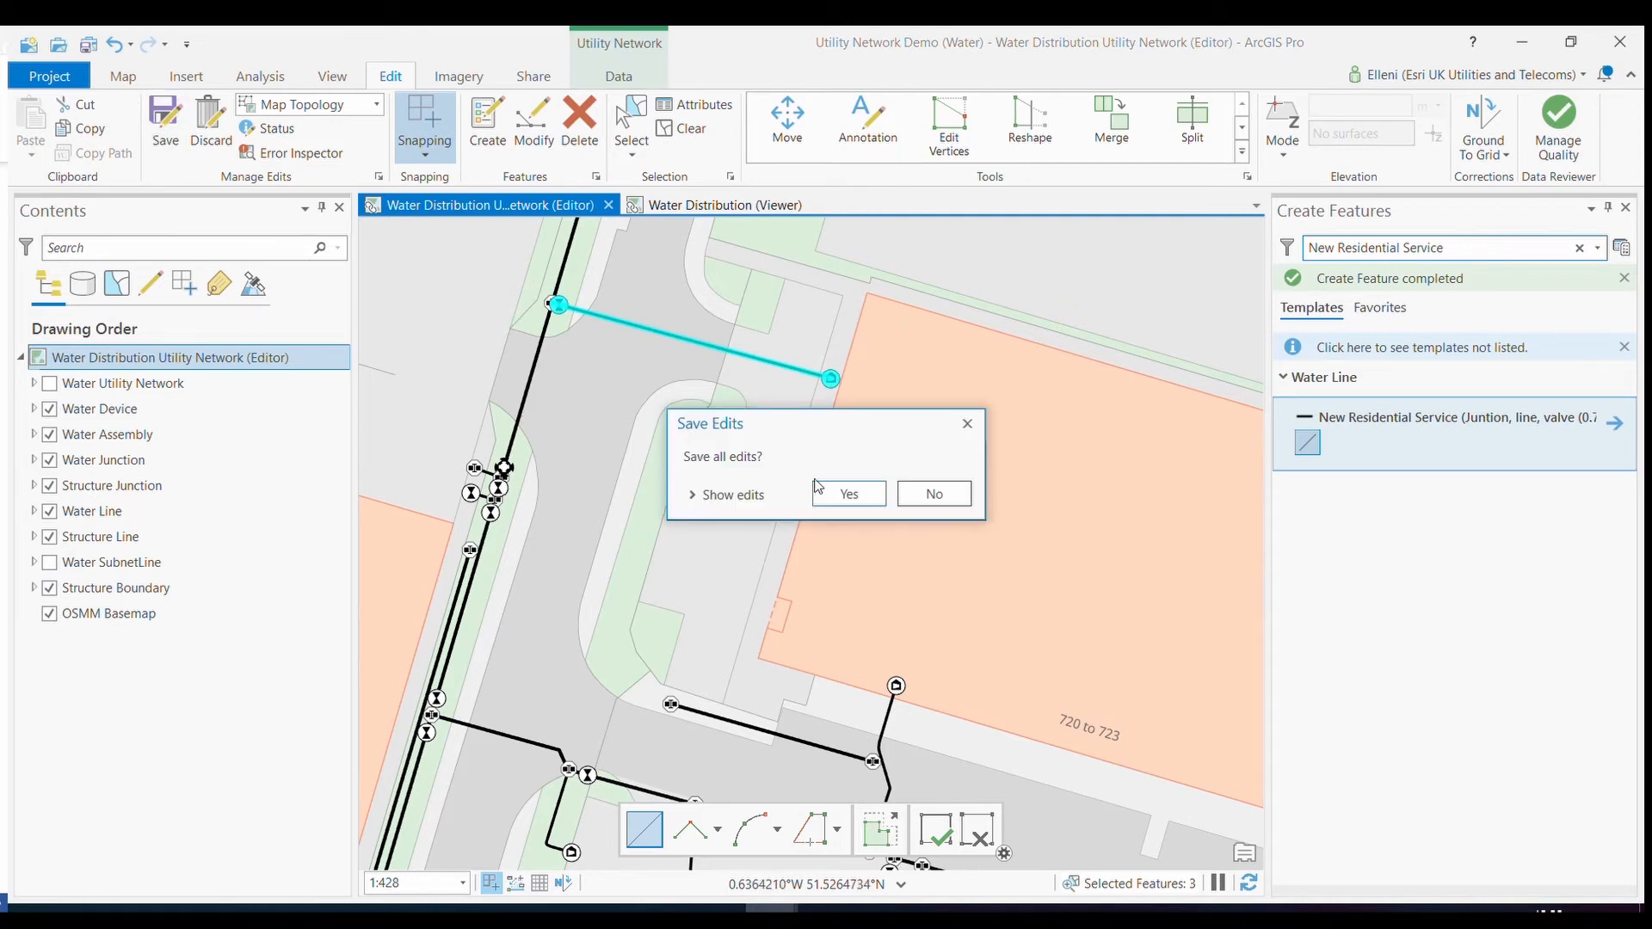
left_click(847, 494)
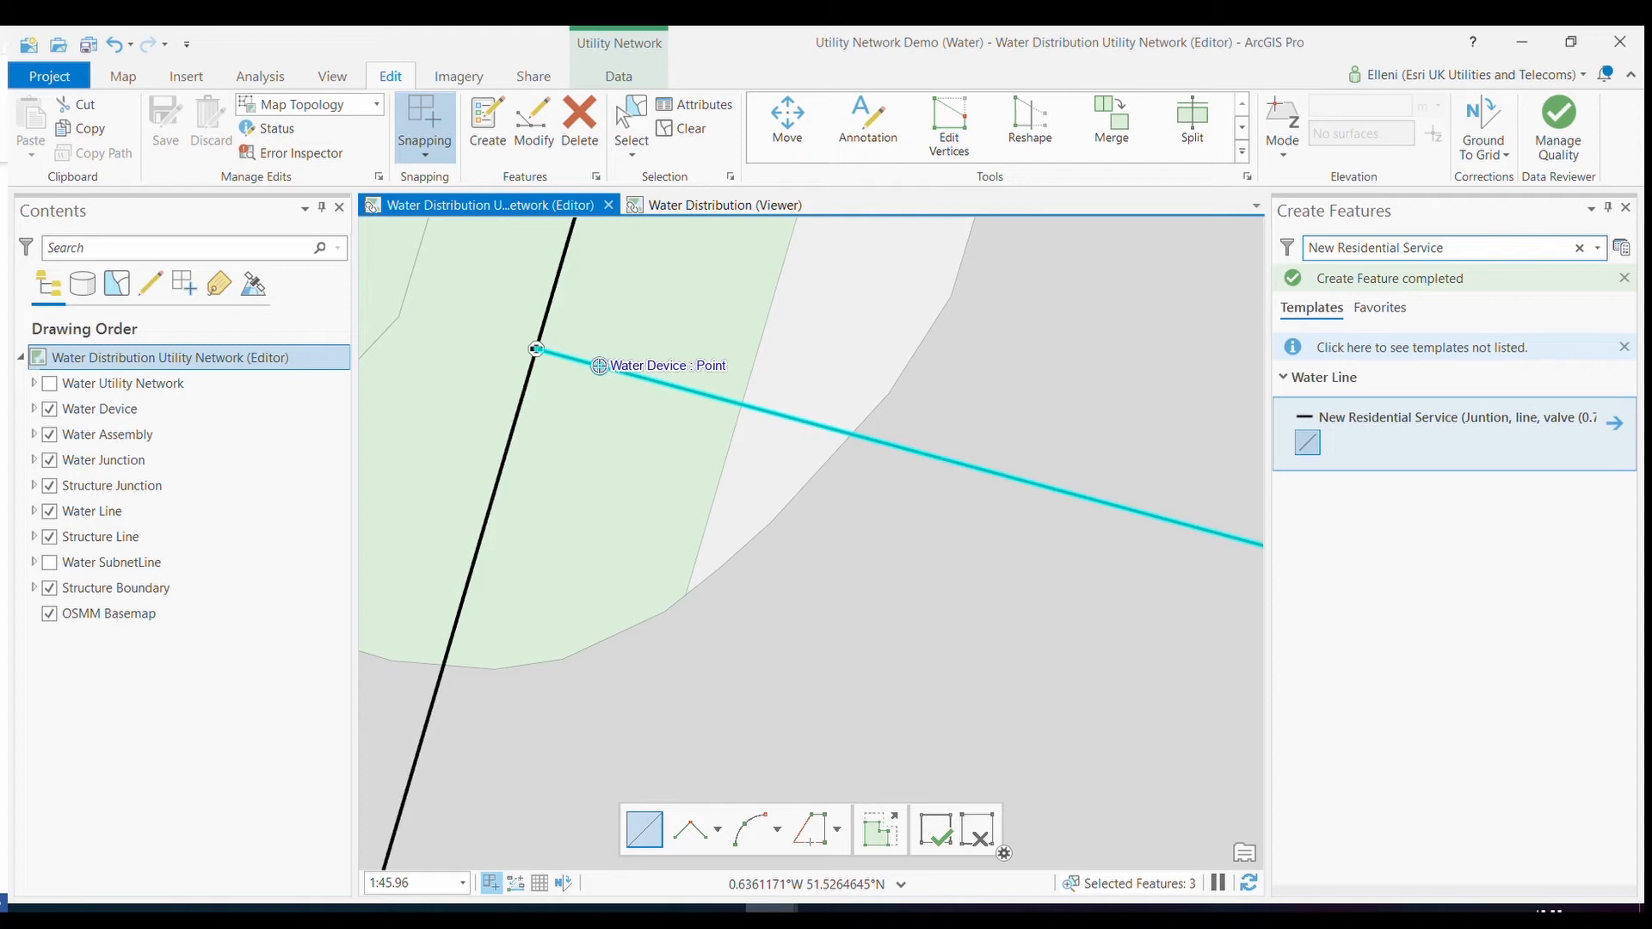
mouse_move(592, 363)
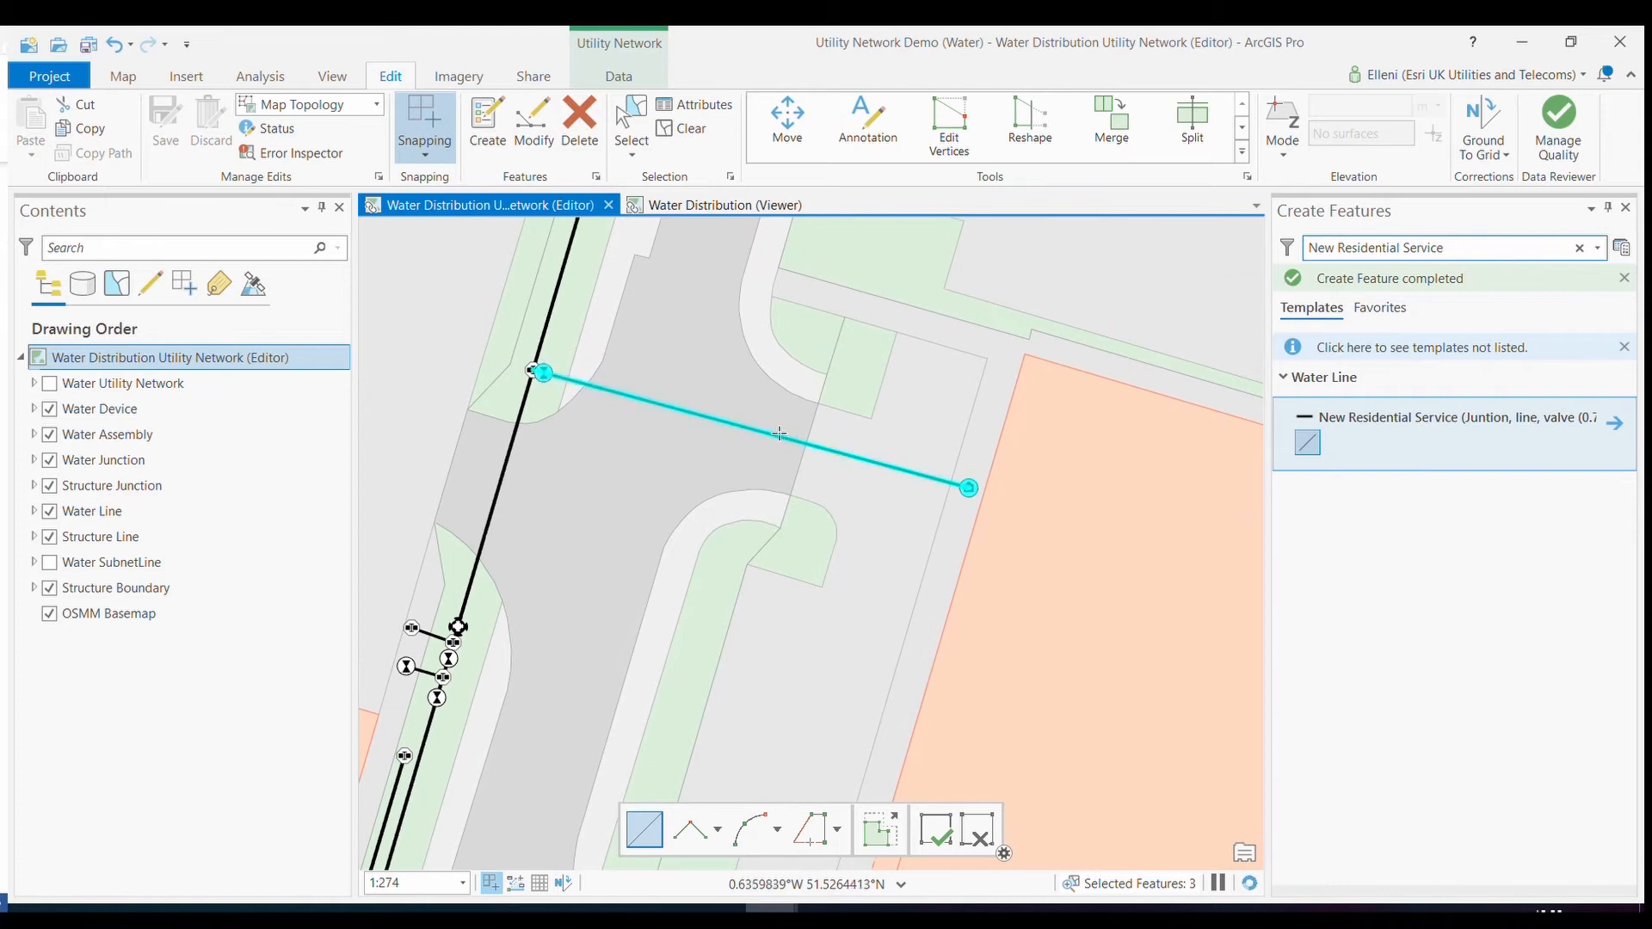
scroll("up", 3)
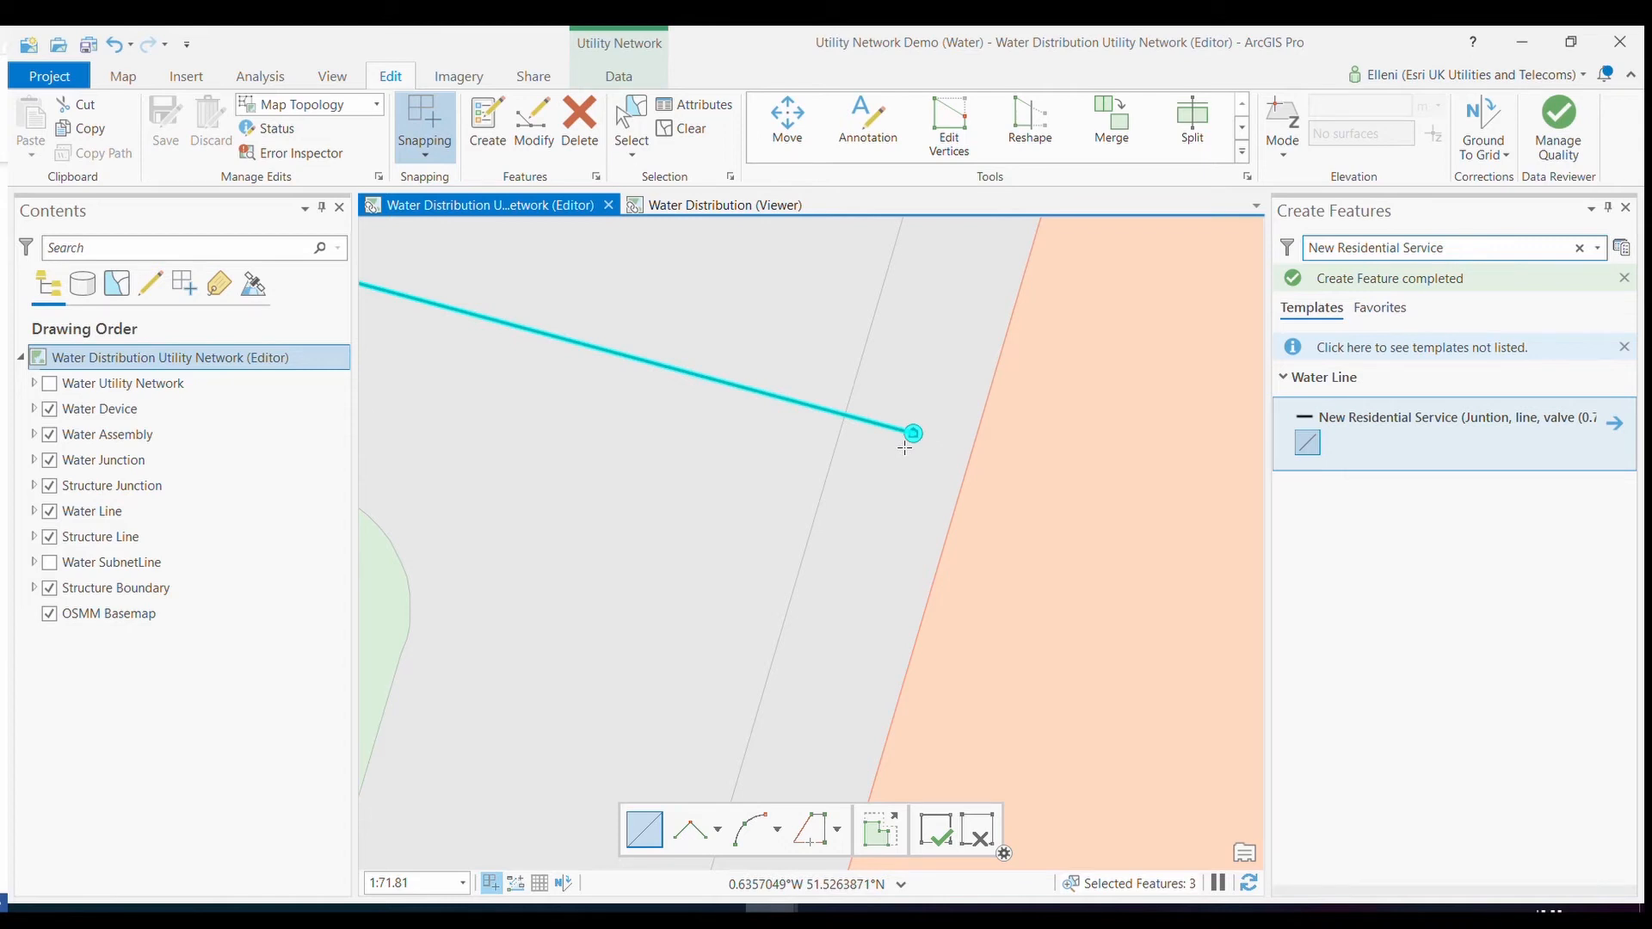
mouse_move(939, 523)
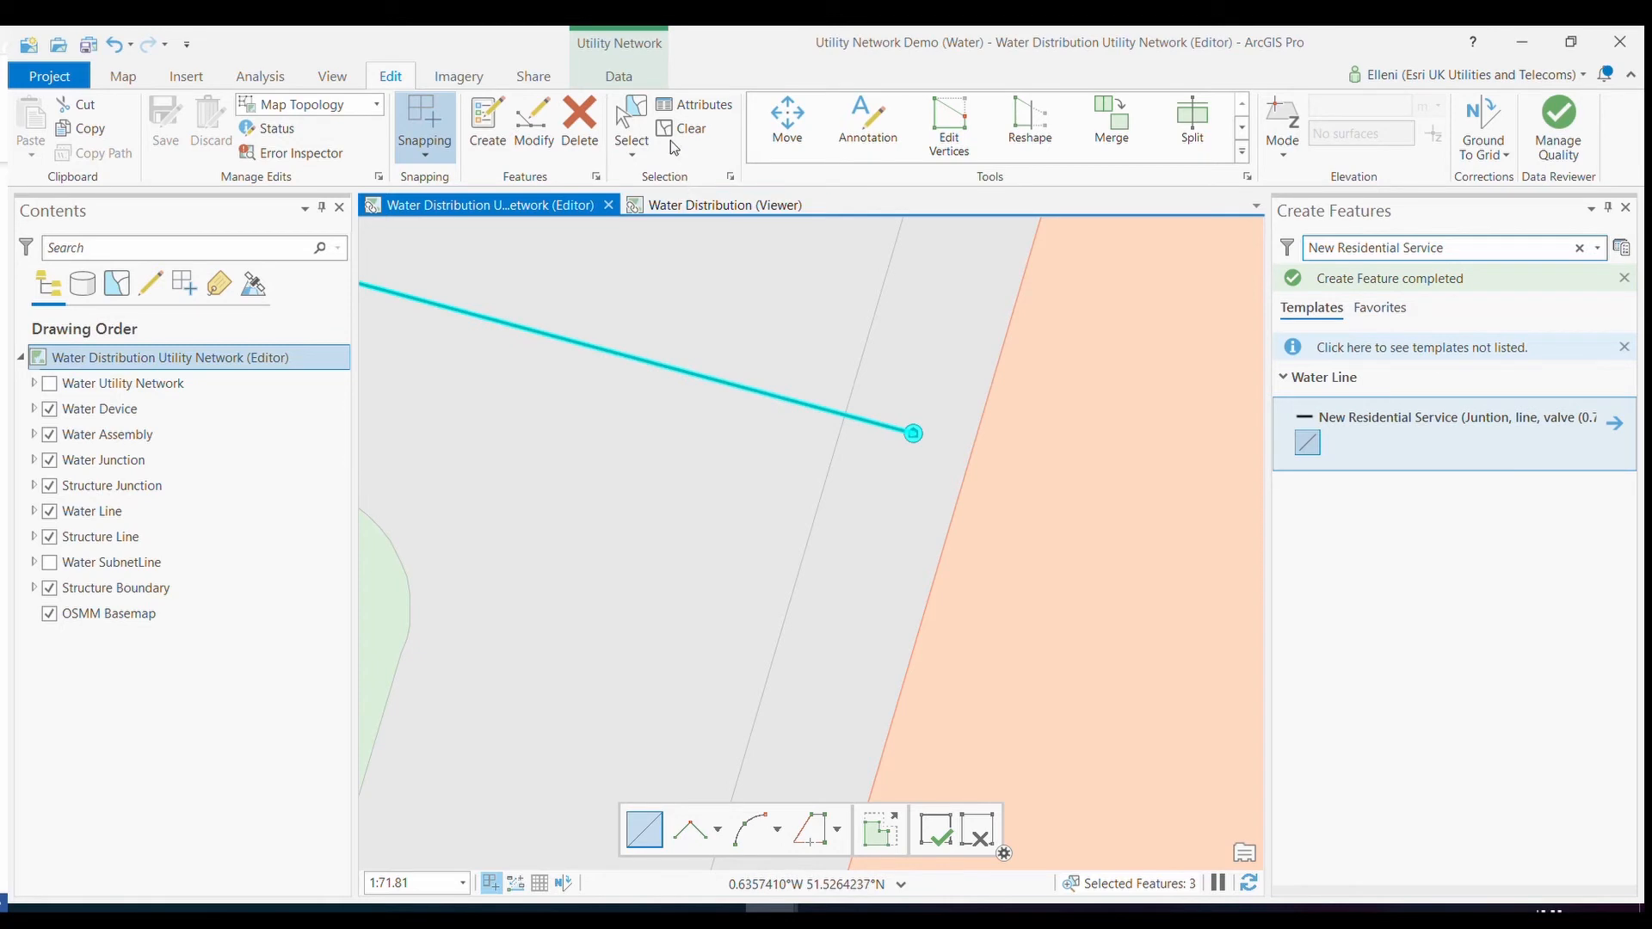
left_click(683, 128)
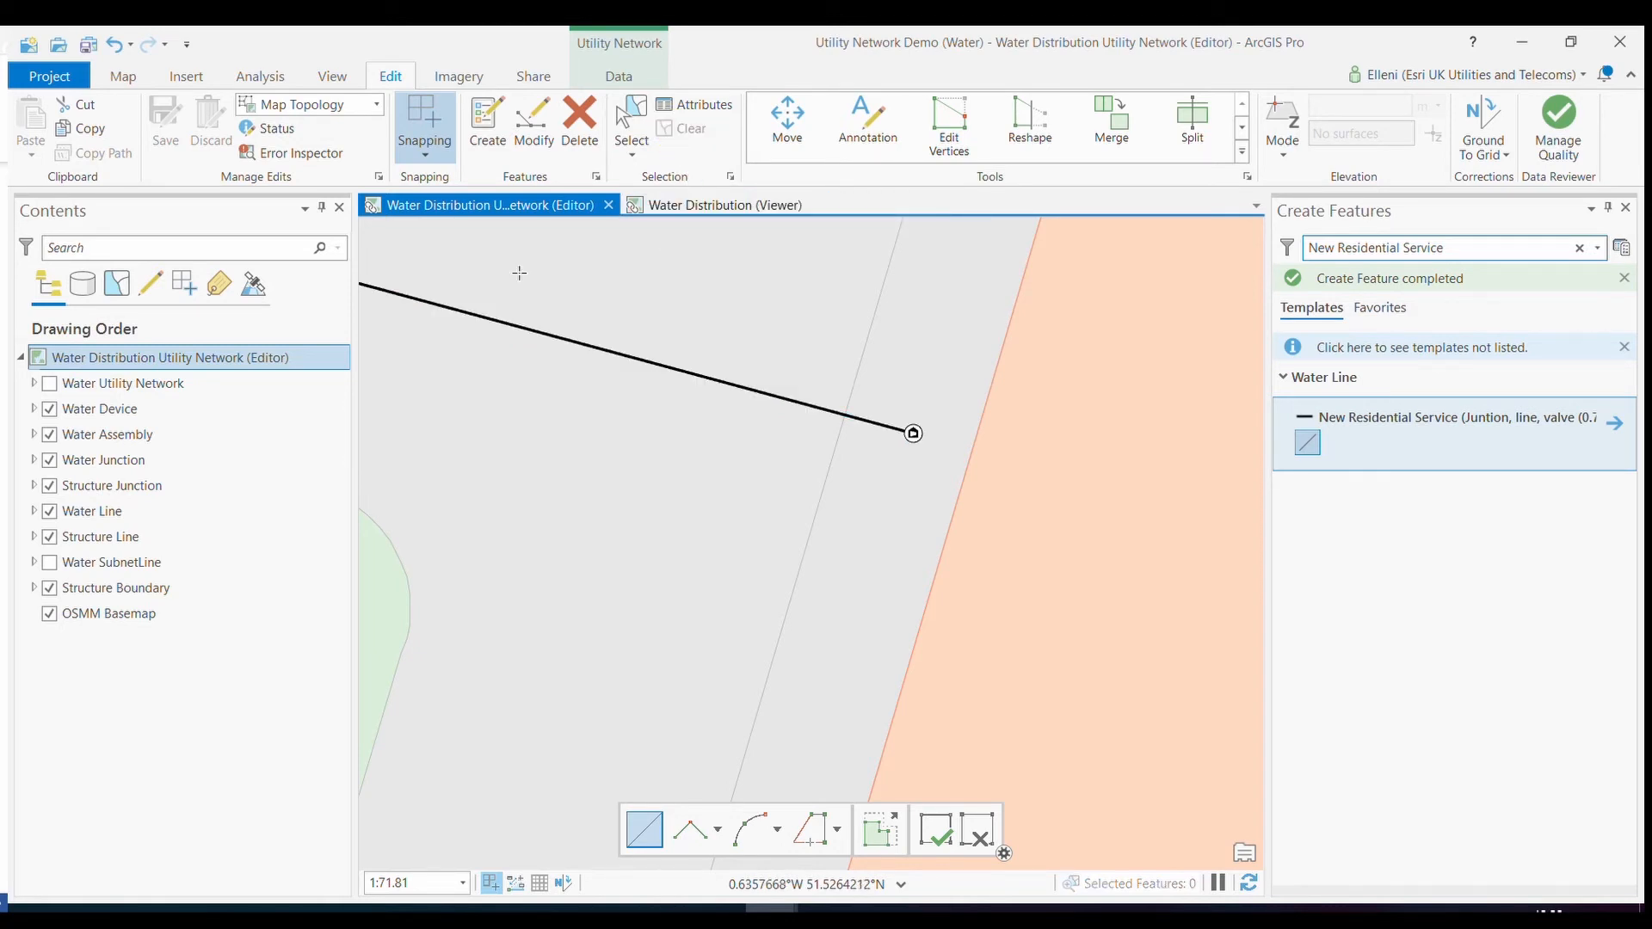
Explore the new service line's pop-up: in-service potable residential service, 30.7 m, subnetwork unknown.
left_click(122, 76)
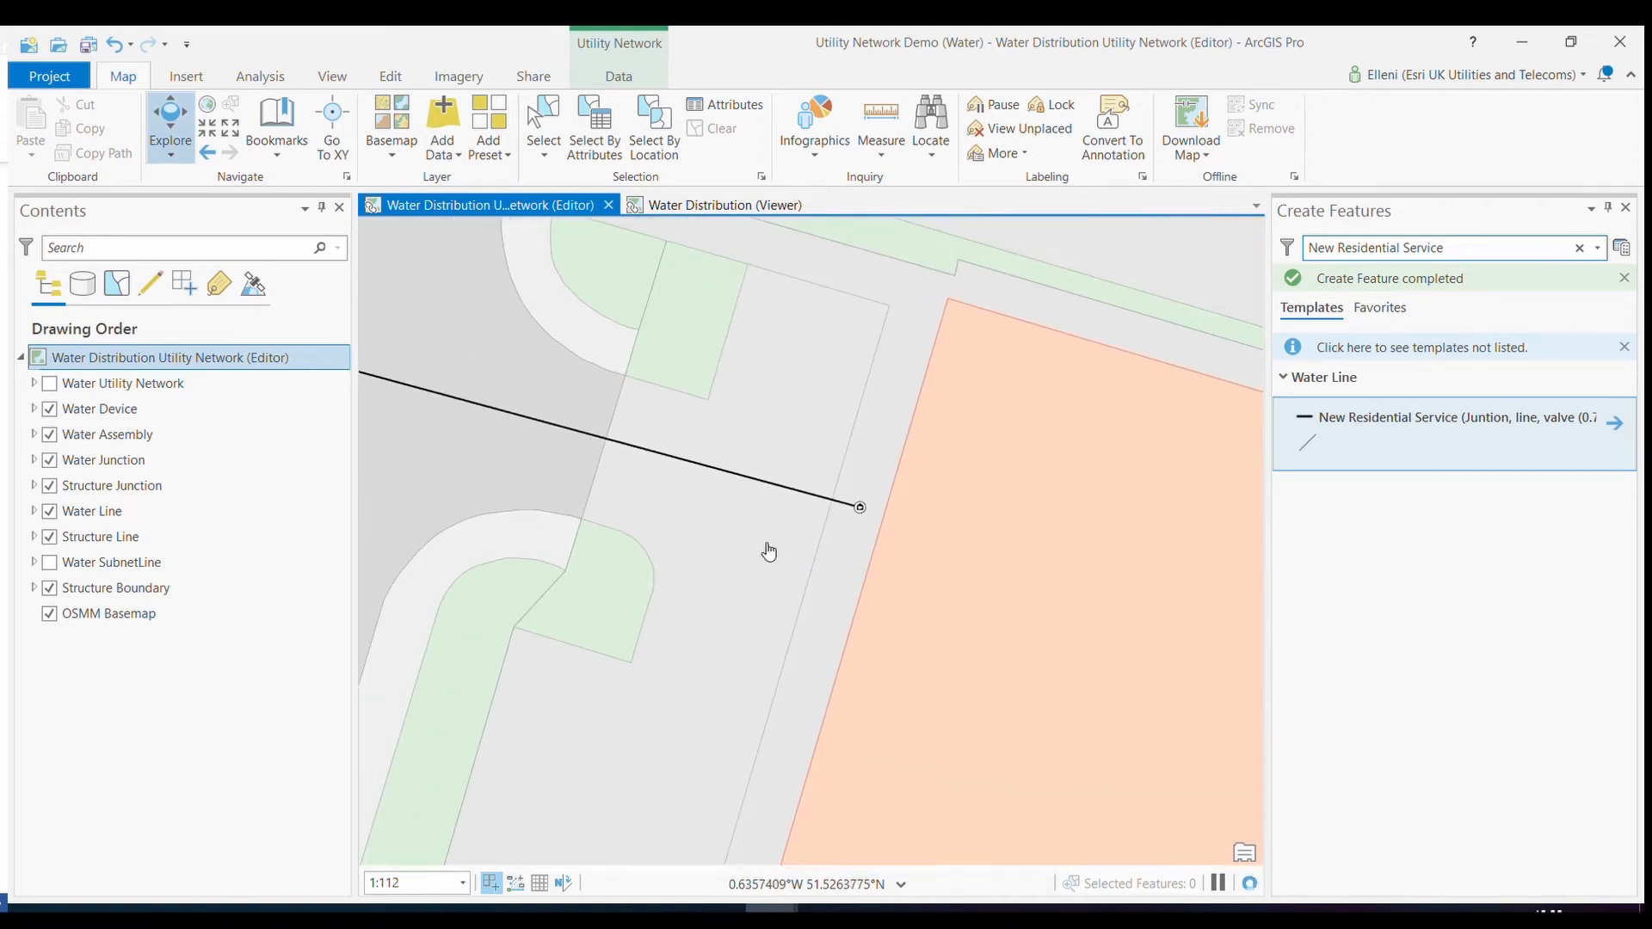
scroll("down", 3)
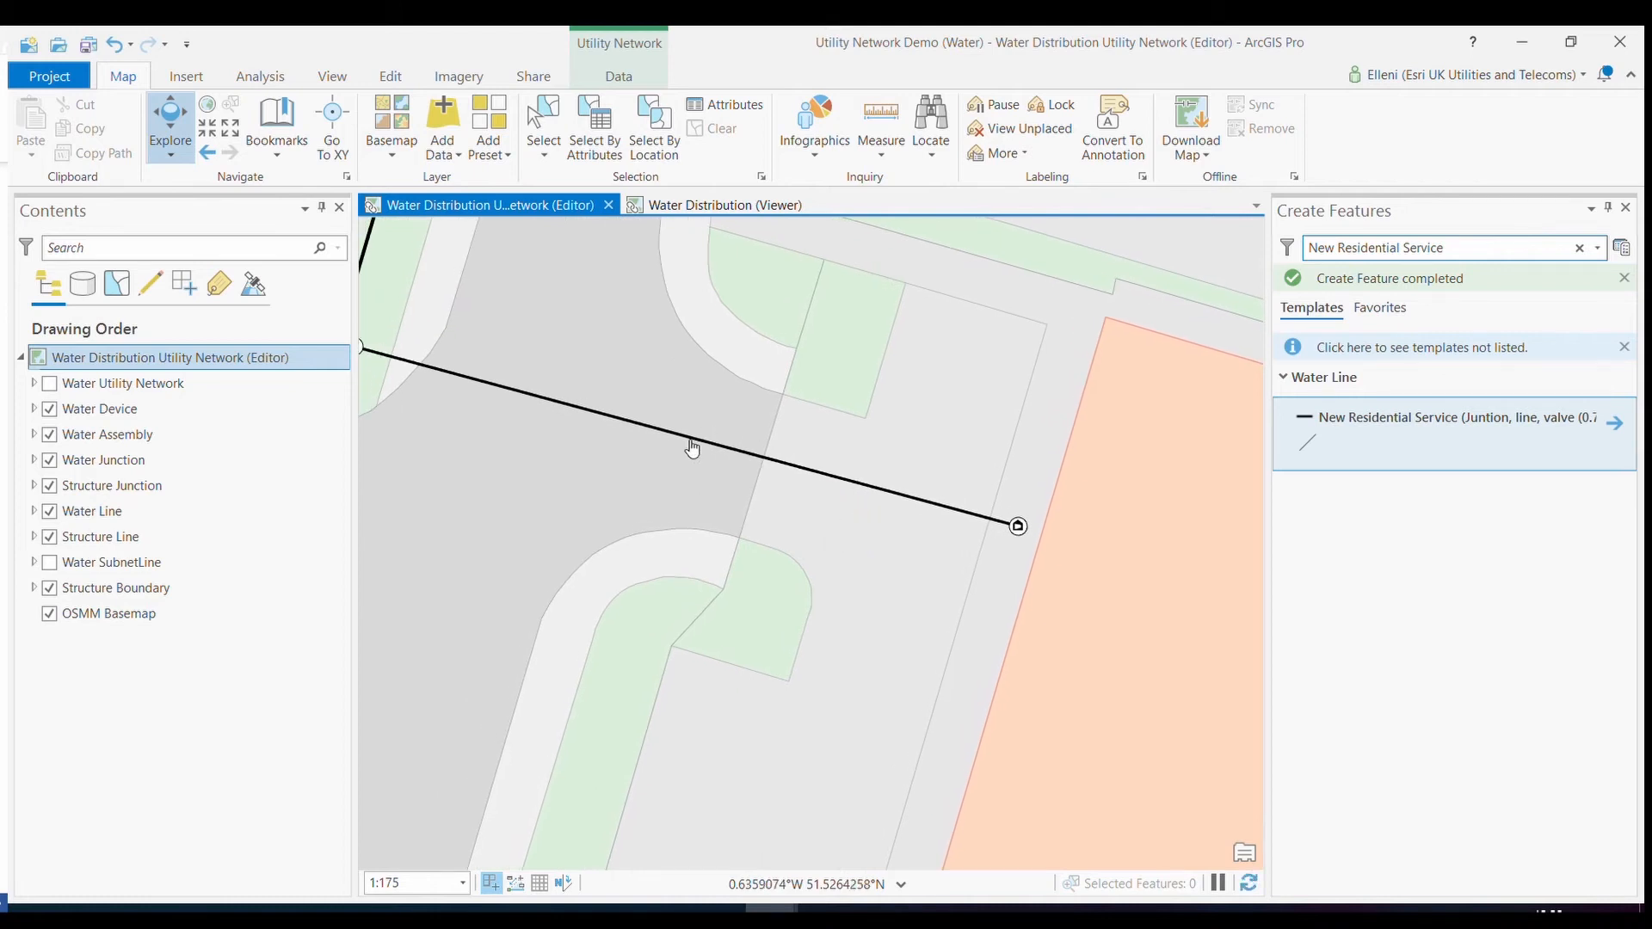
left_click(692, 447)
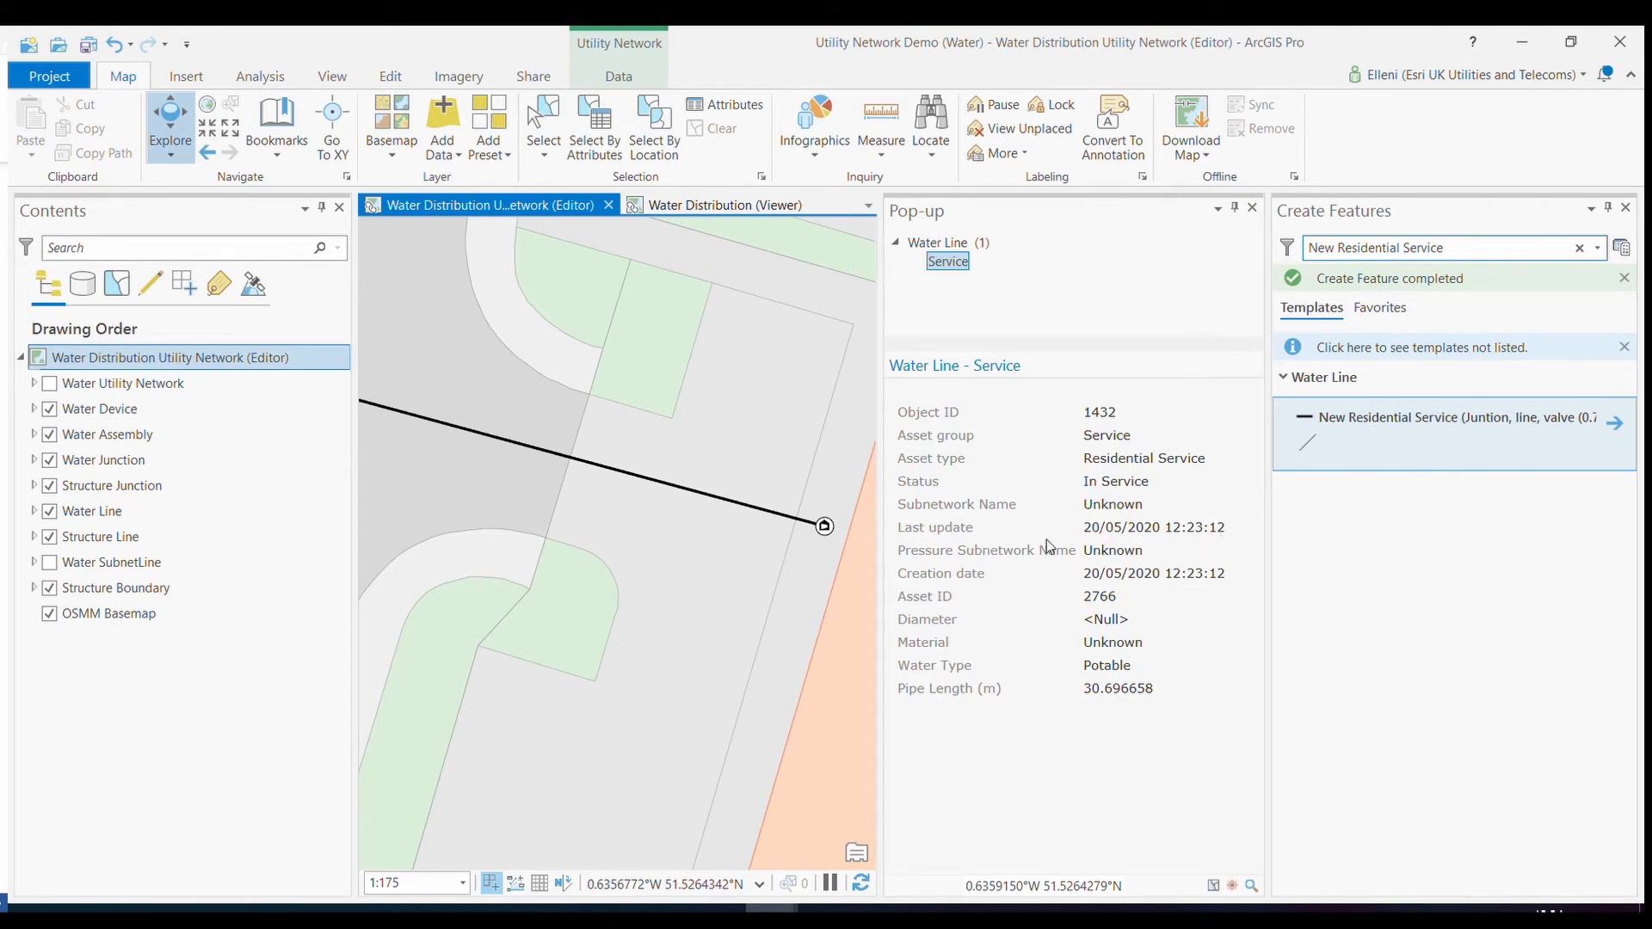
mouse_move(1221, 579)
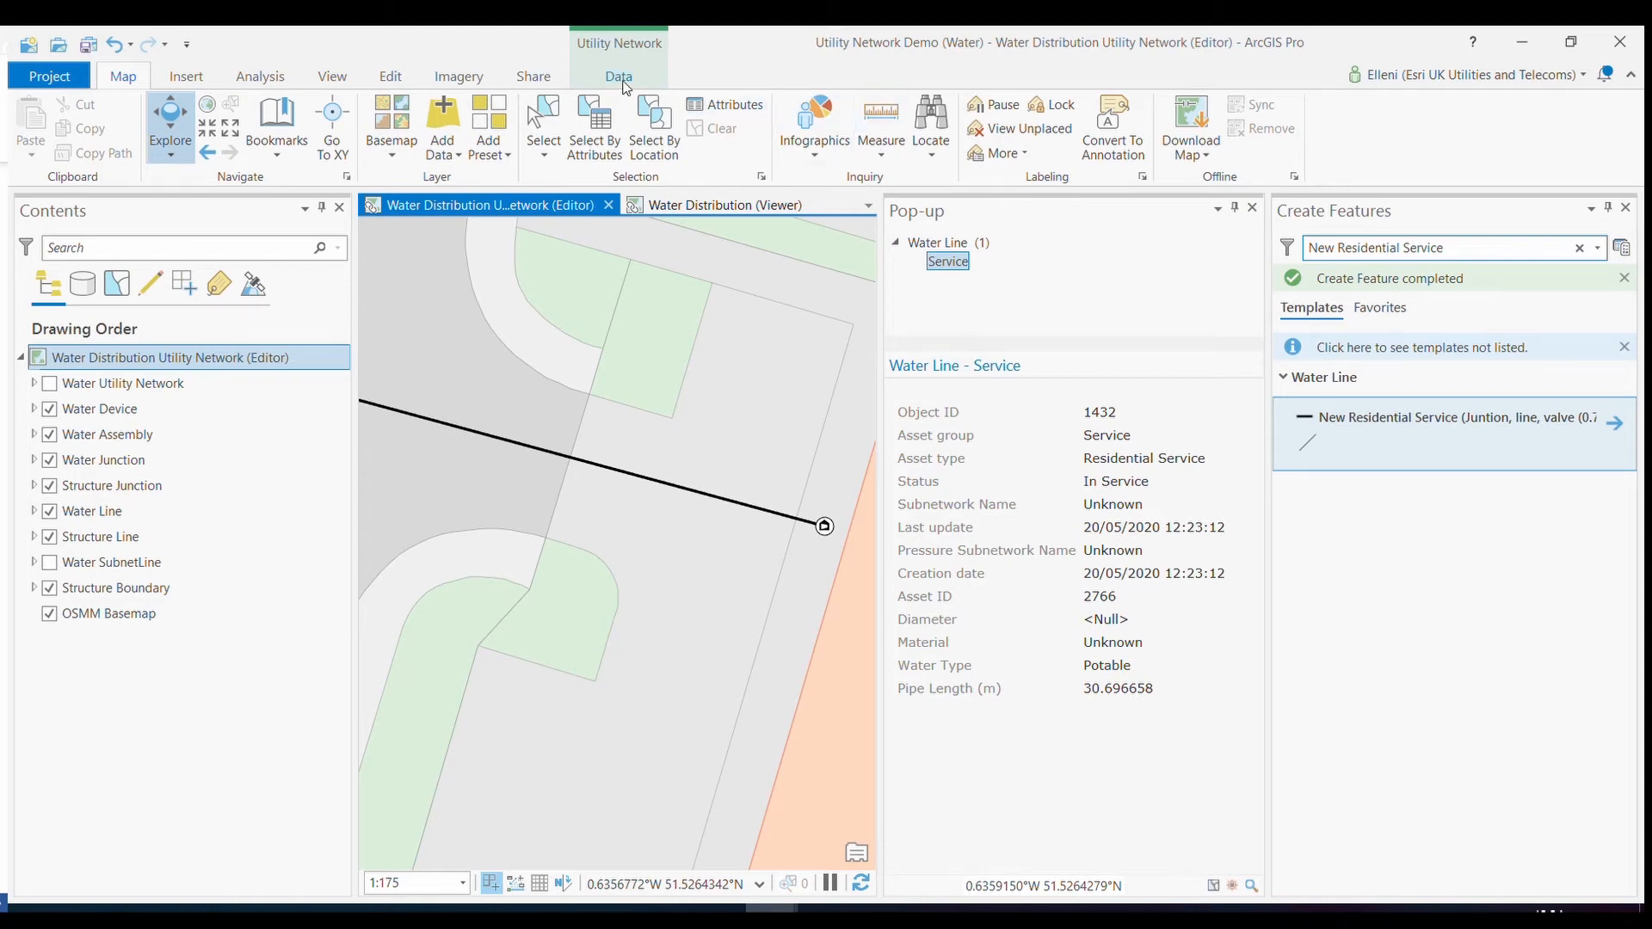
left_click(618, 76)
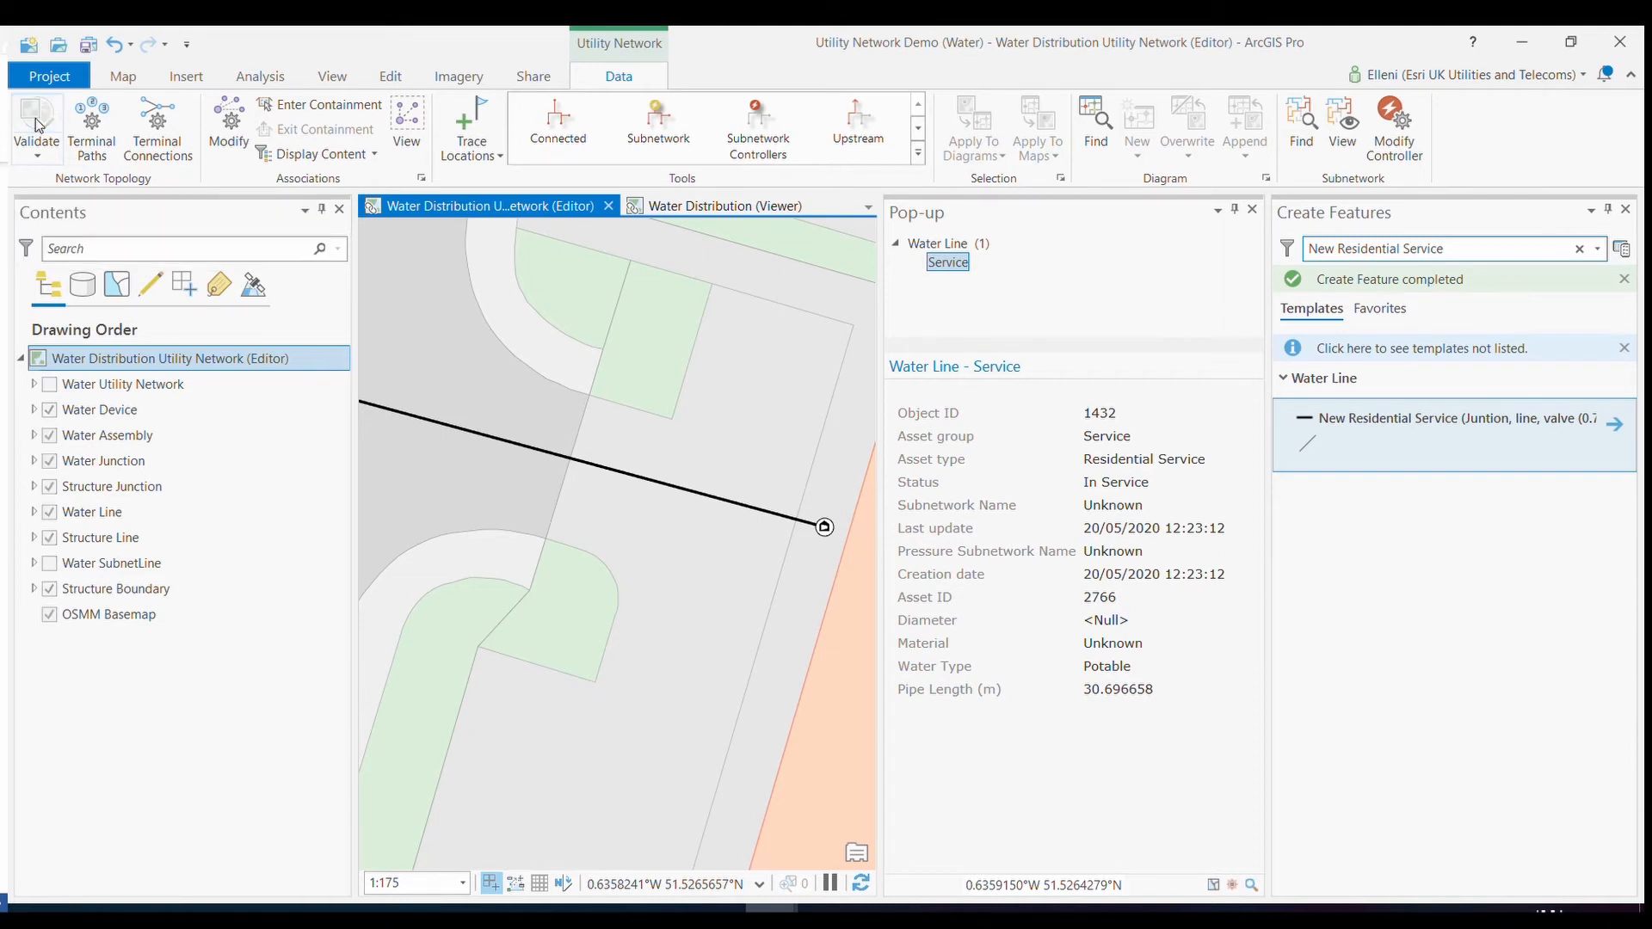
Switch to the Water Distribution (Viewer) map tab.
left_click(35, 125)
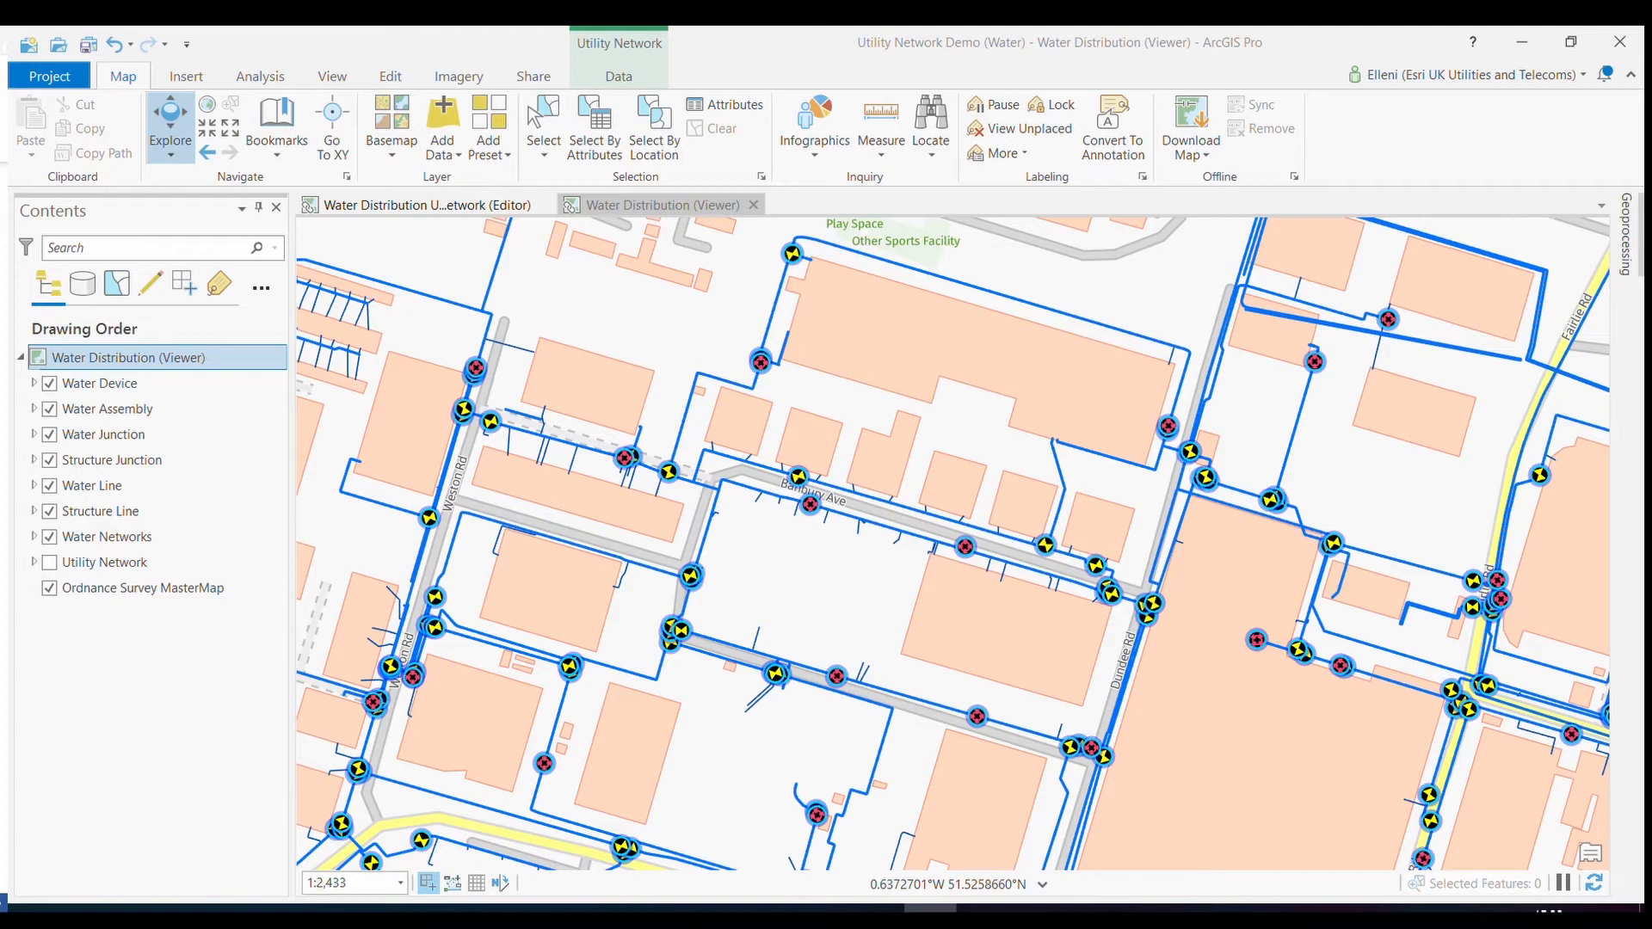
Use Trace Locations to place a starting point on the Banbury Ave main.
left_click(617, 75)
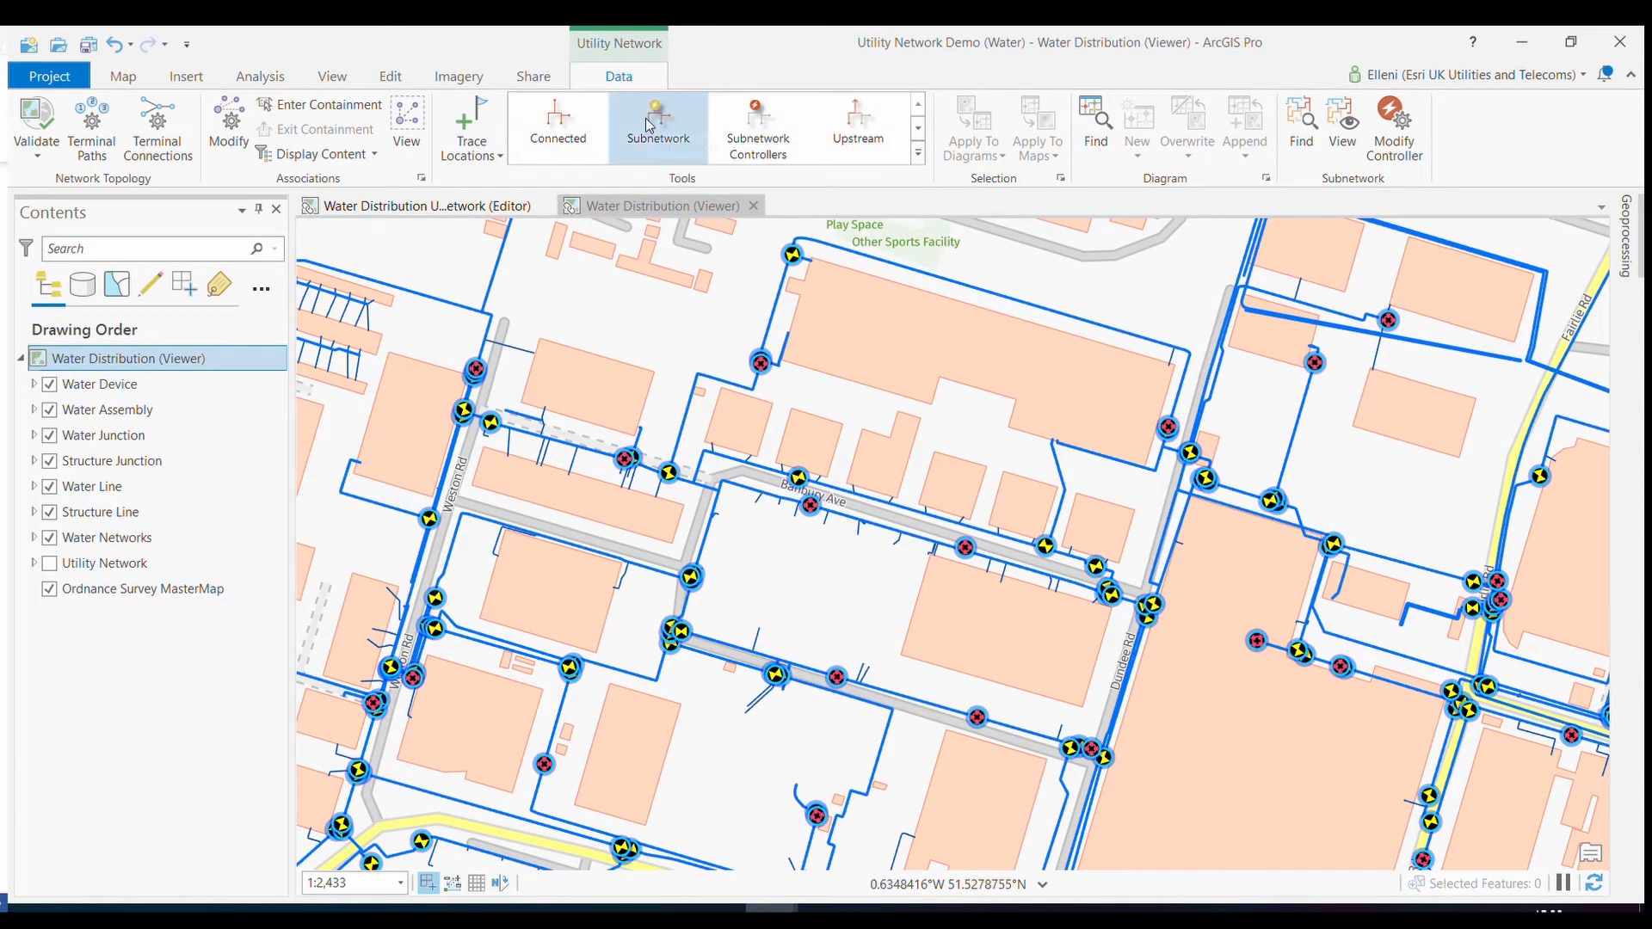
mouse_move(655, 124)
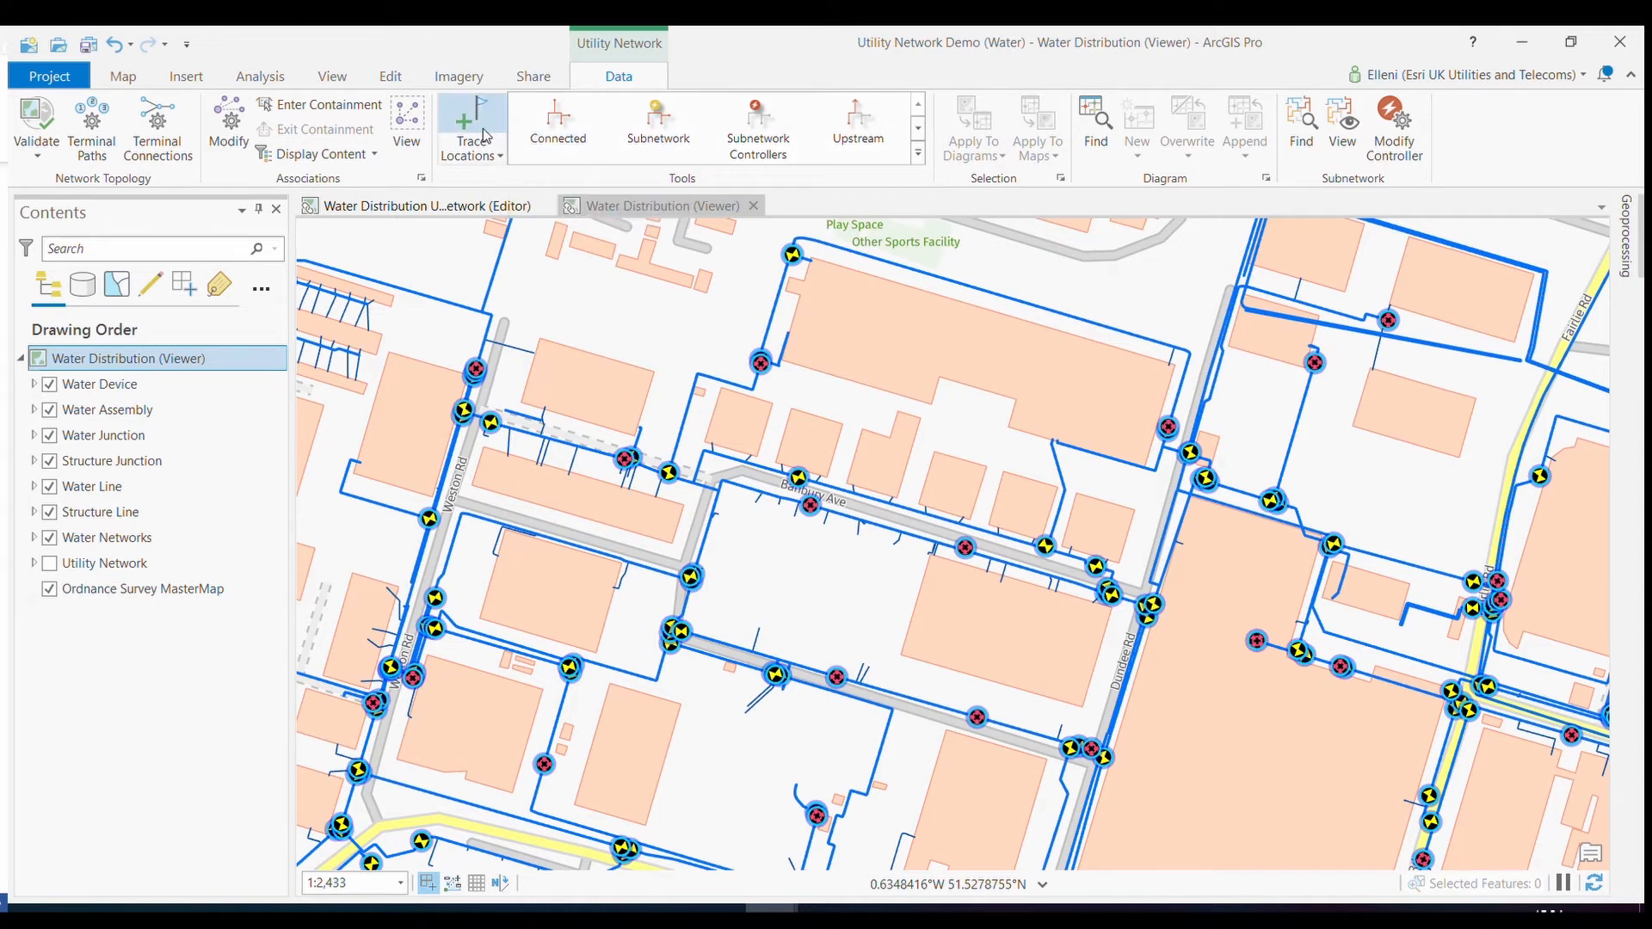
left_click(466, 125)
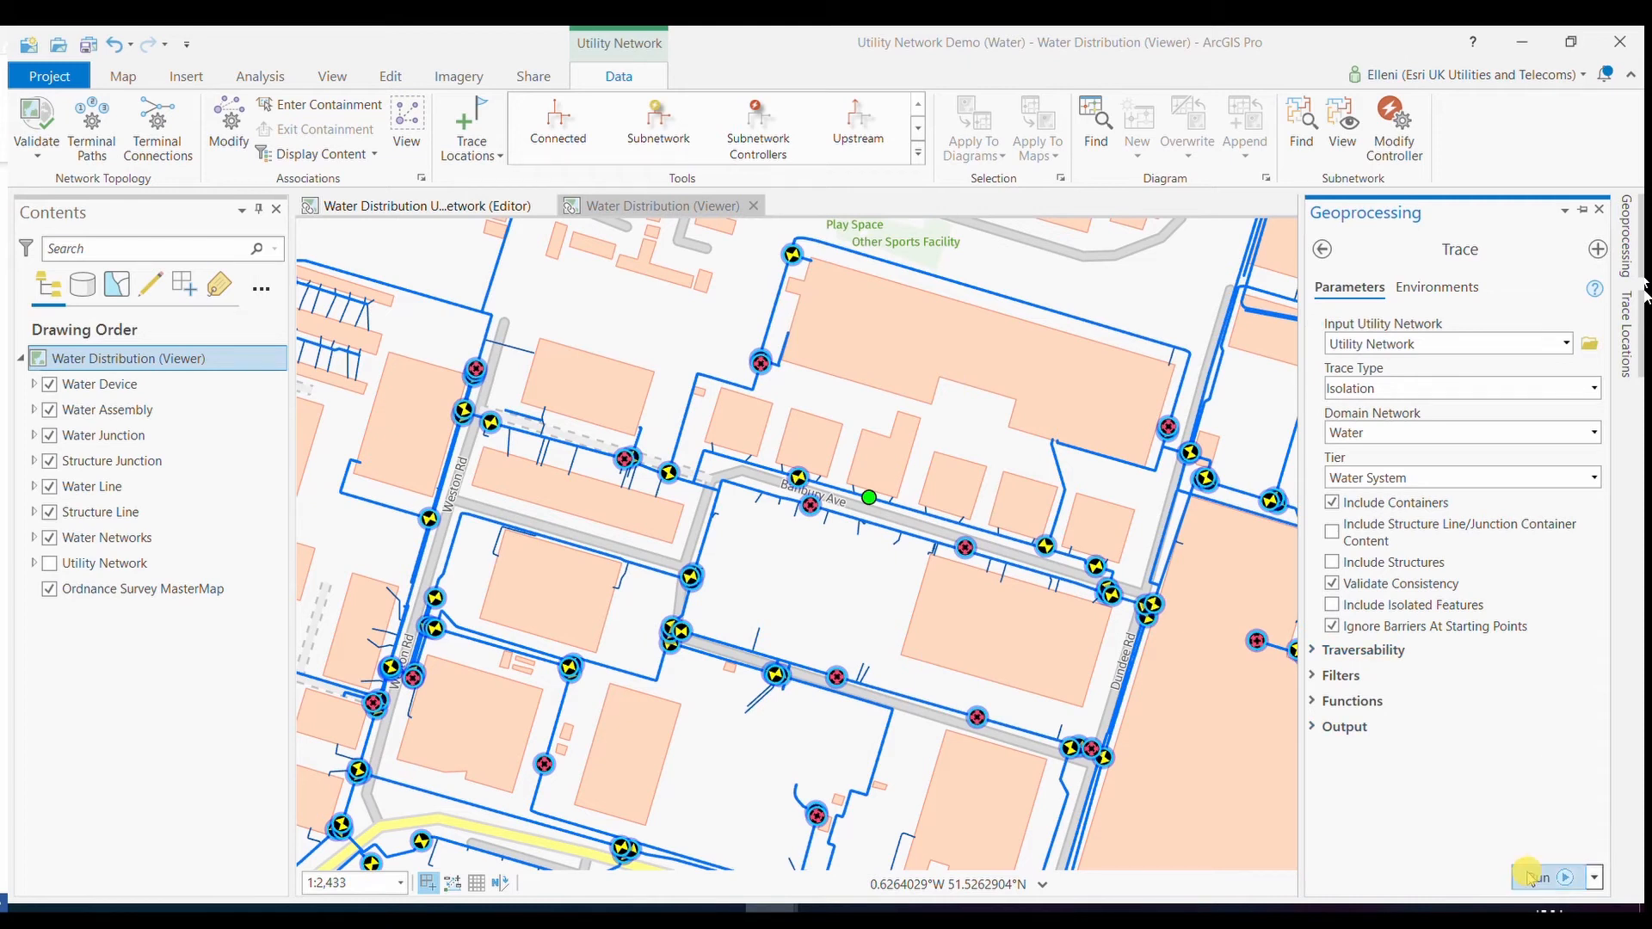
Run the isolation trace selecting two isolating valves, then return to the trace settings.
left_click(1533, 875)
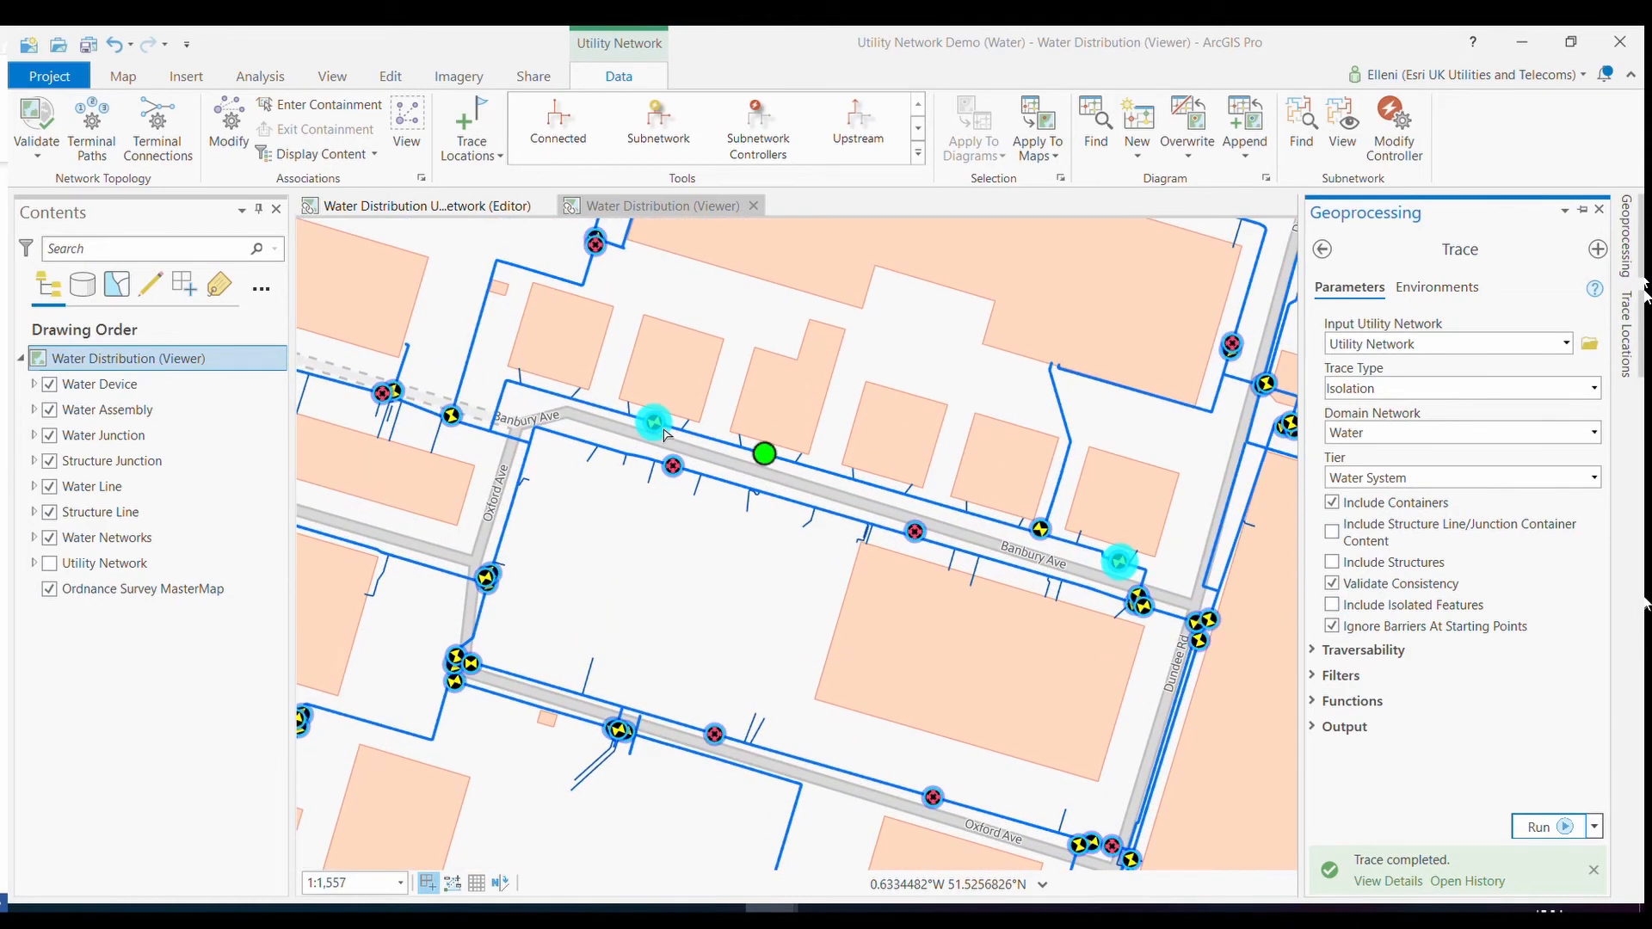
mouse_move(664, 432)
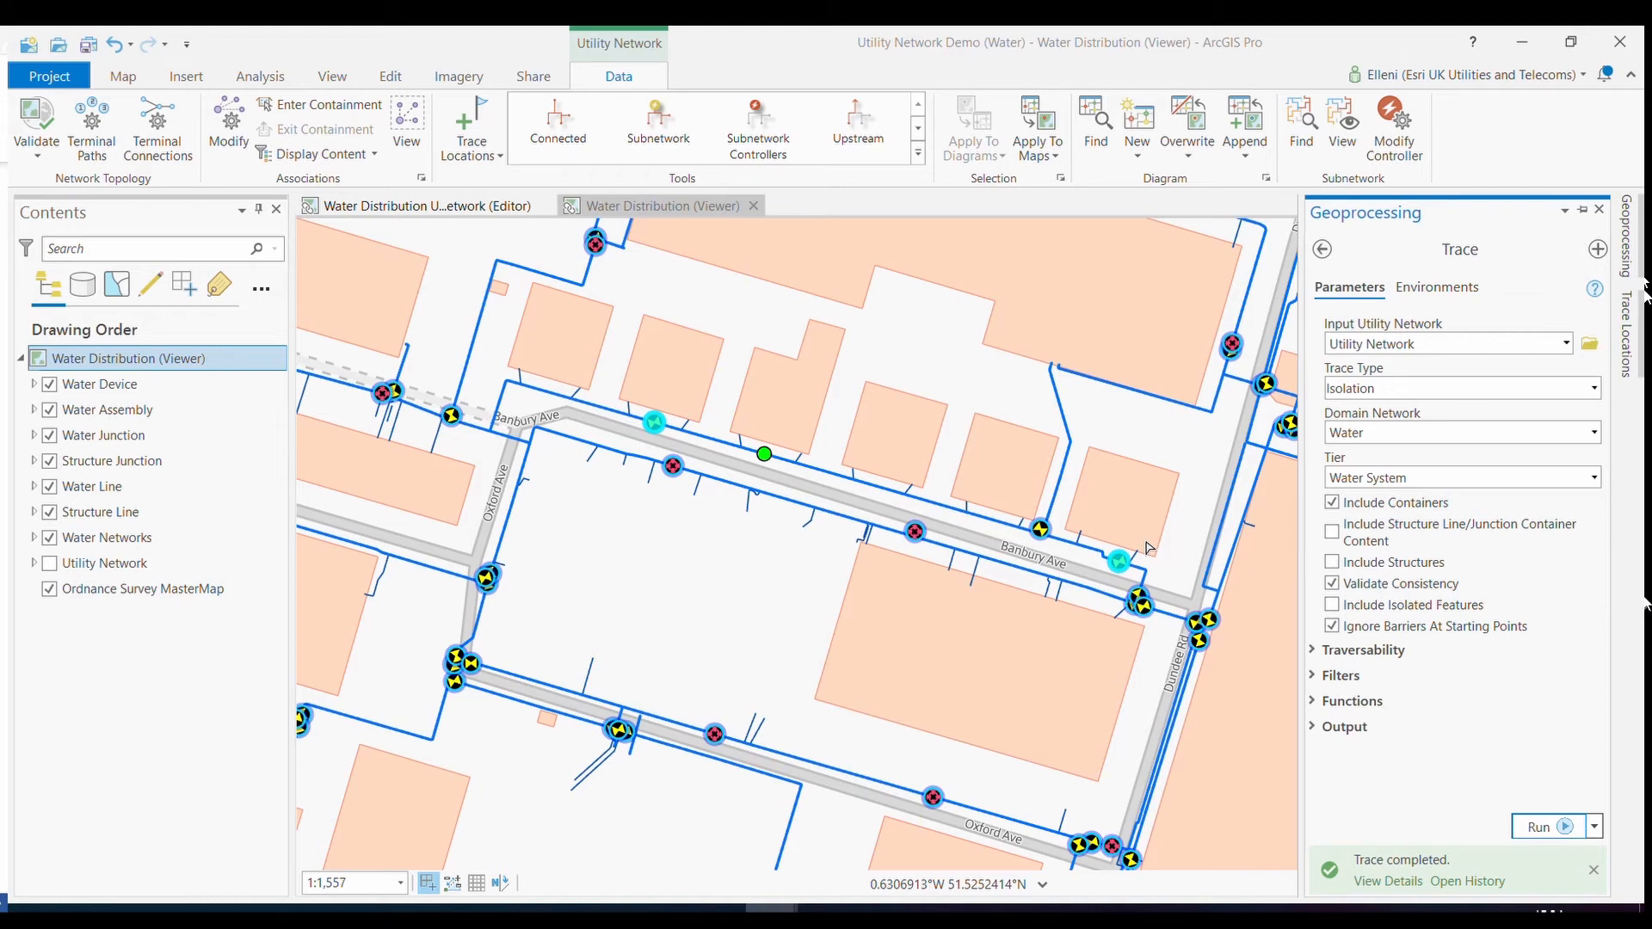
mouse_move(654, 427)
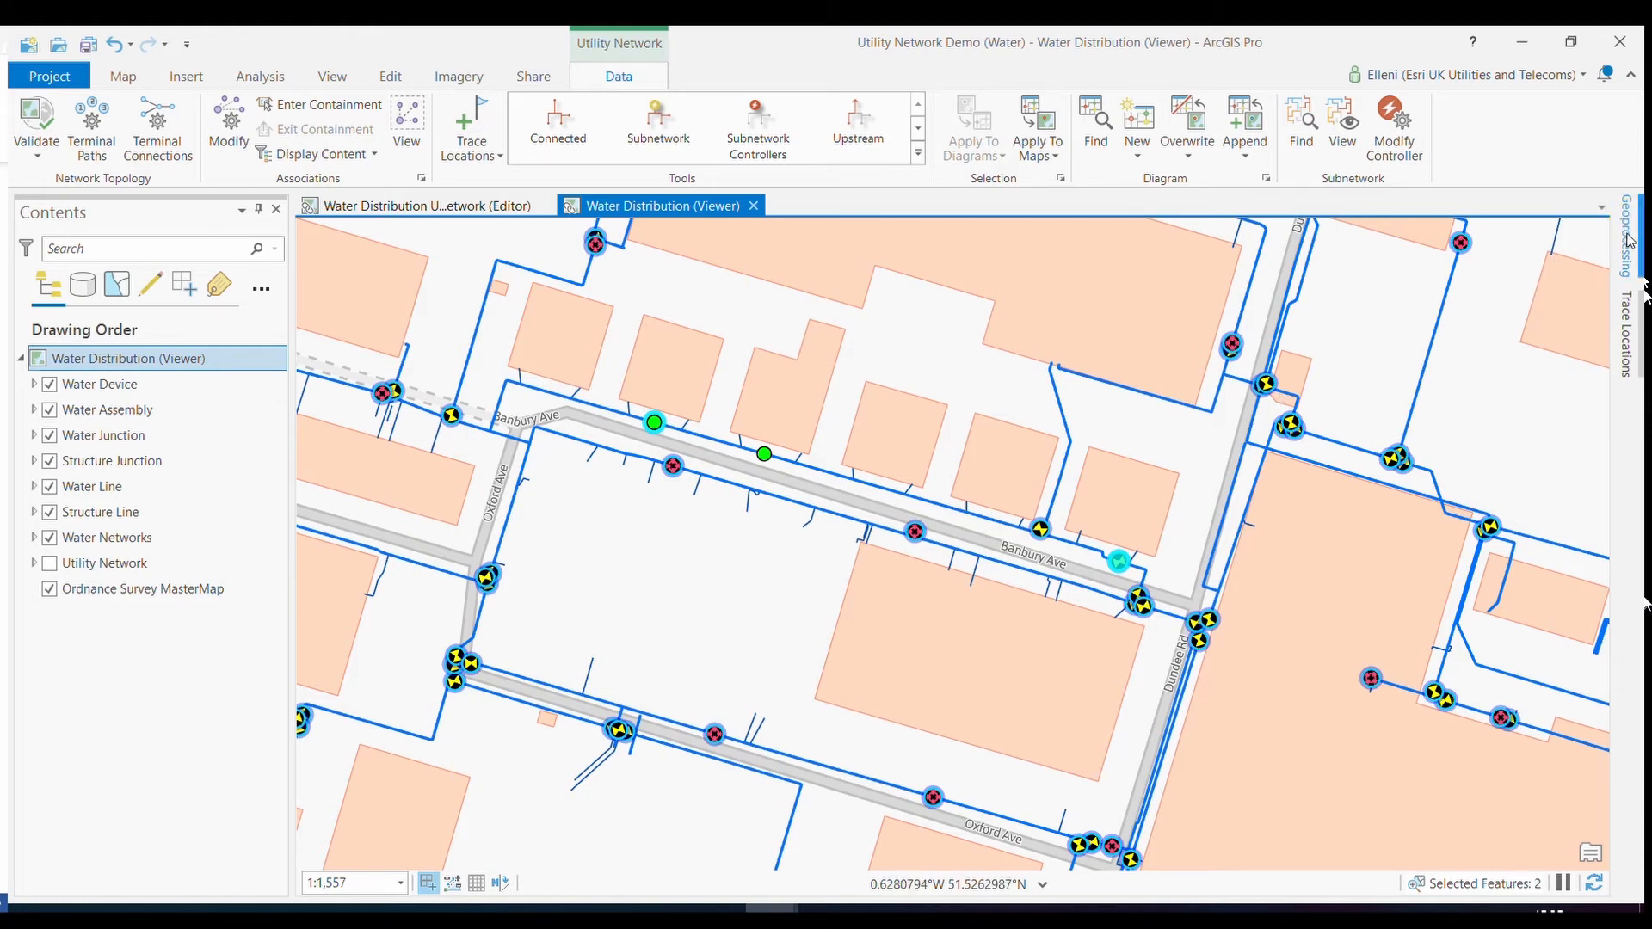
left_click(1544, 825)
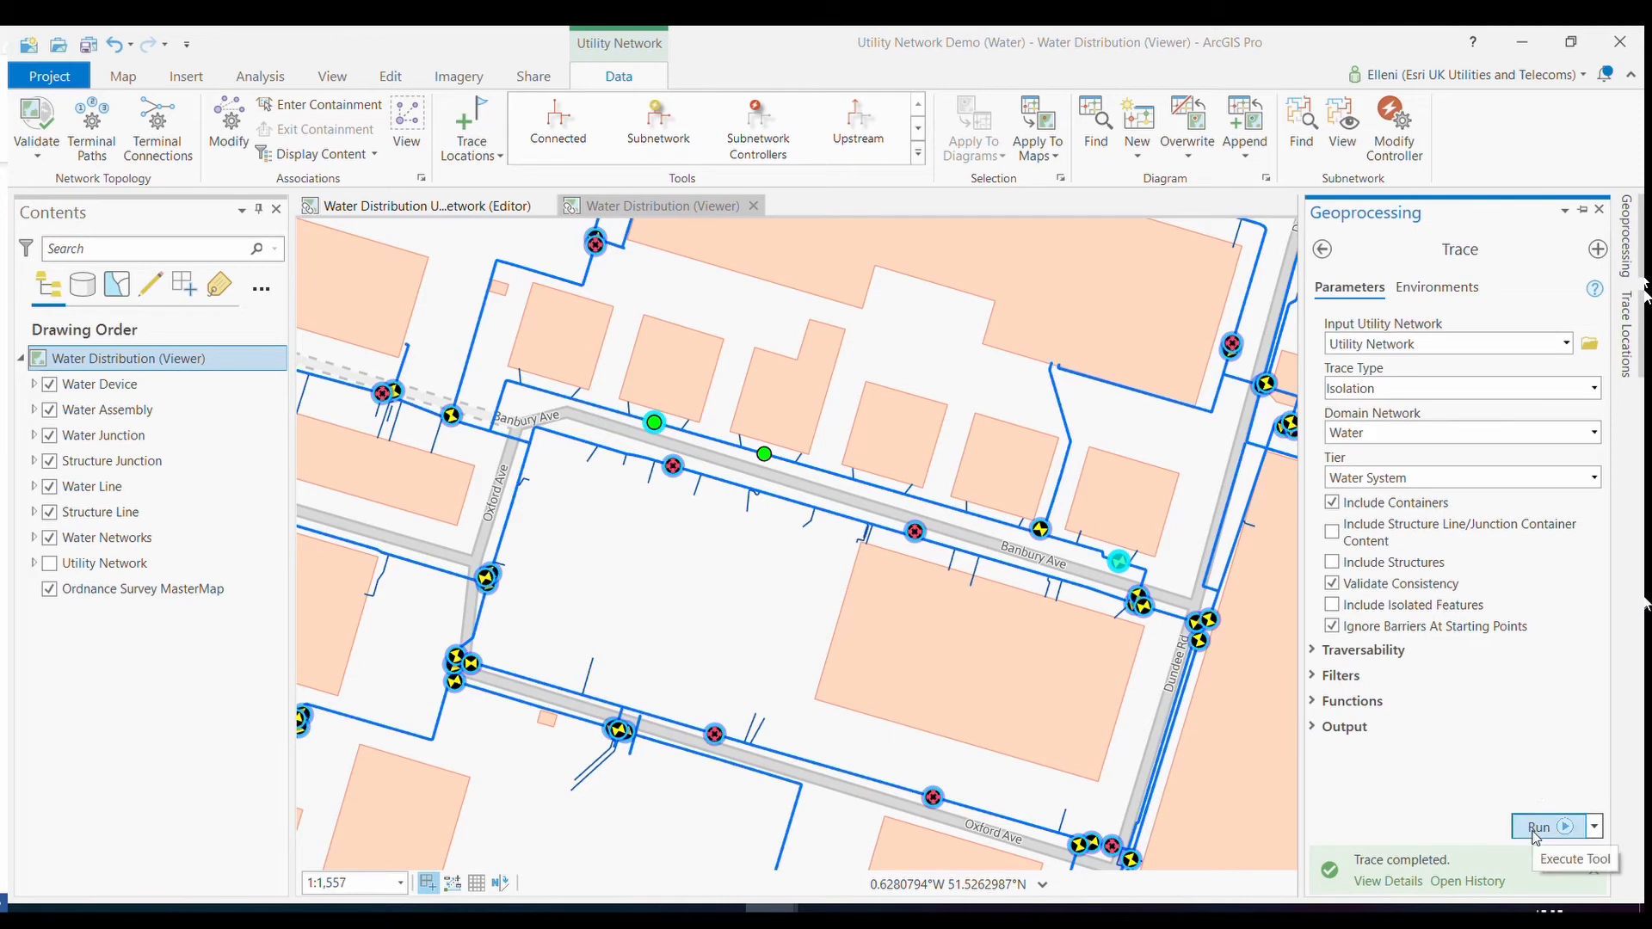
Rerun the Water System isolation trace, now selecting four isolating valves.
left_click(1538, 825)
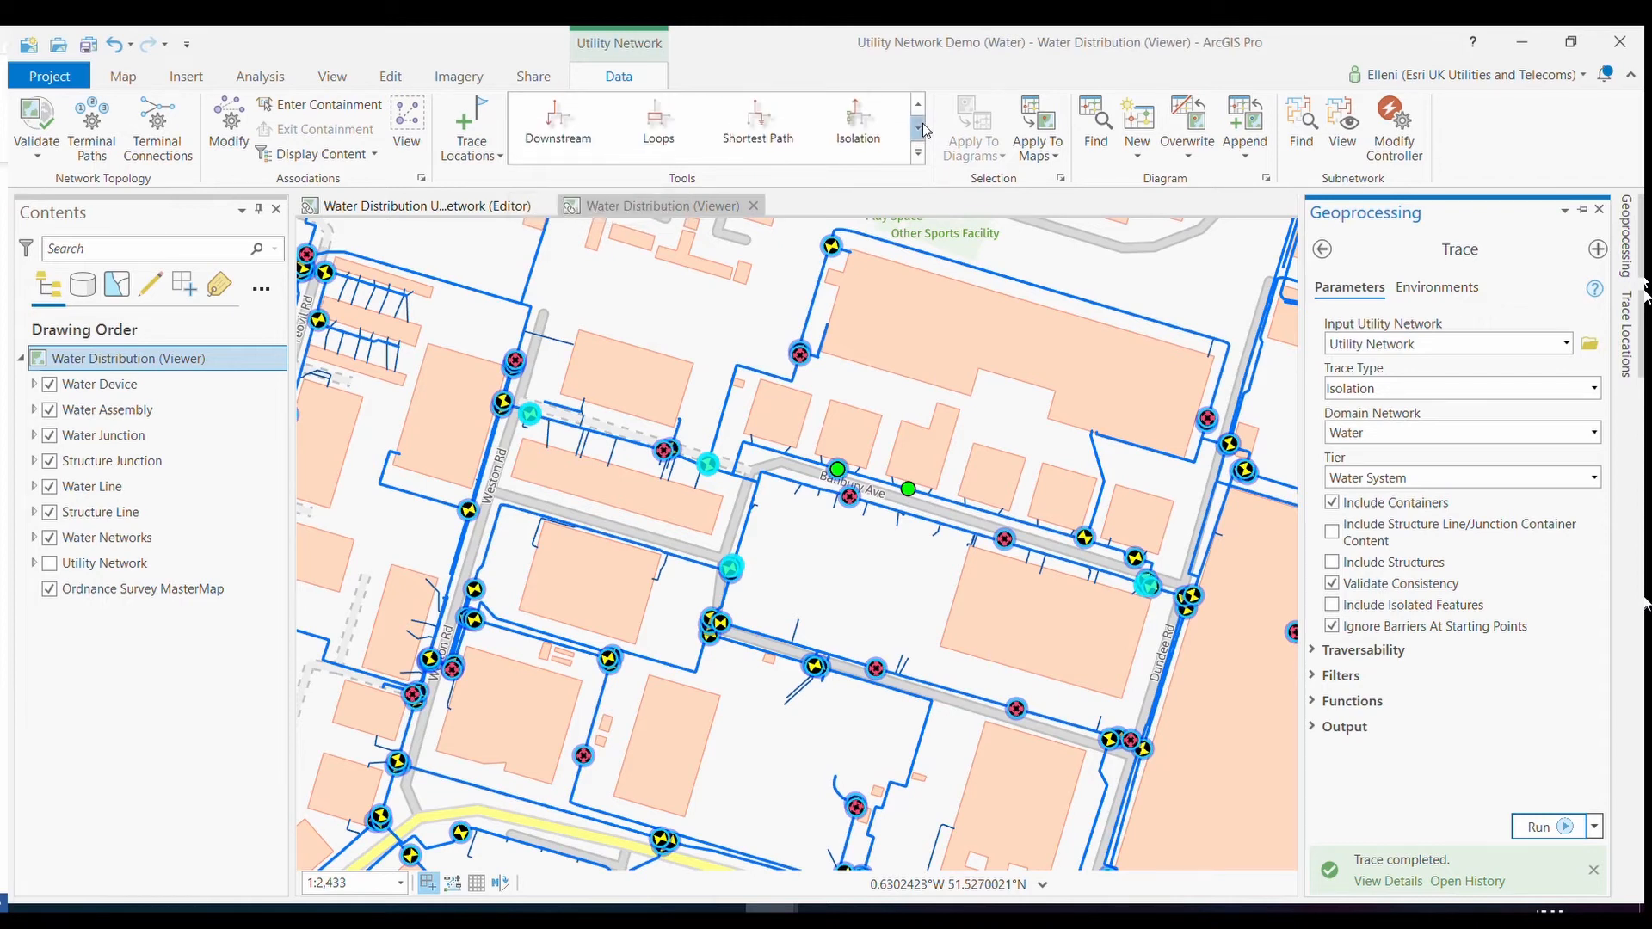
Run the Customer Trace from the Tools gallery, selecting the 27 water devices on Banbury Avenue.
left_click(917, 153)
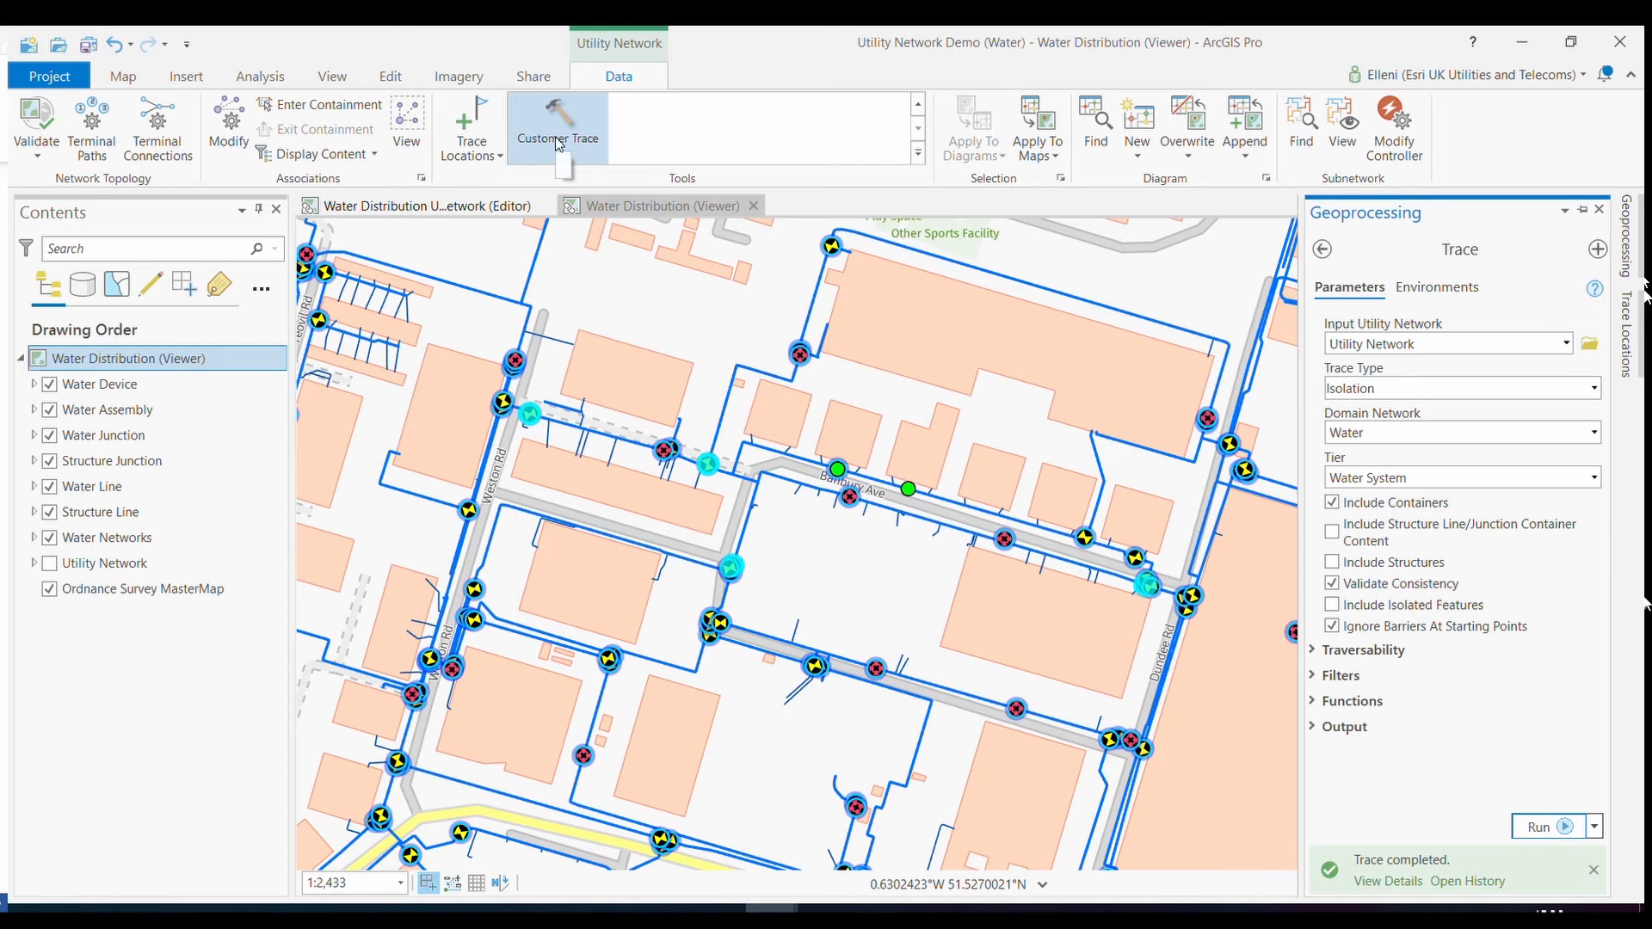
left_click(558, 126)
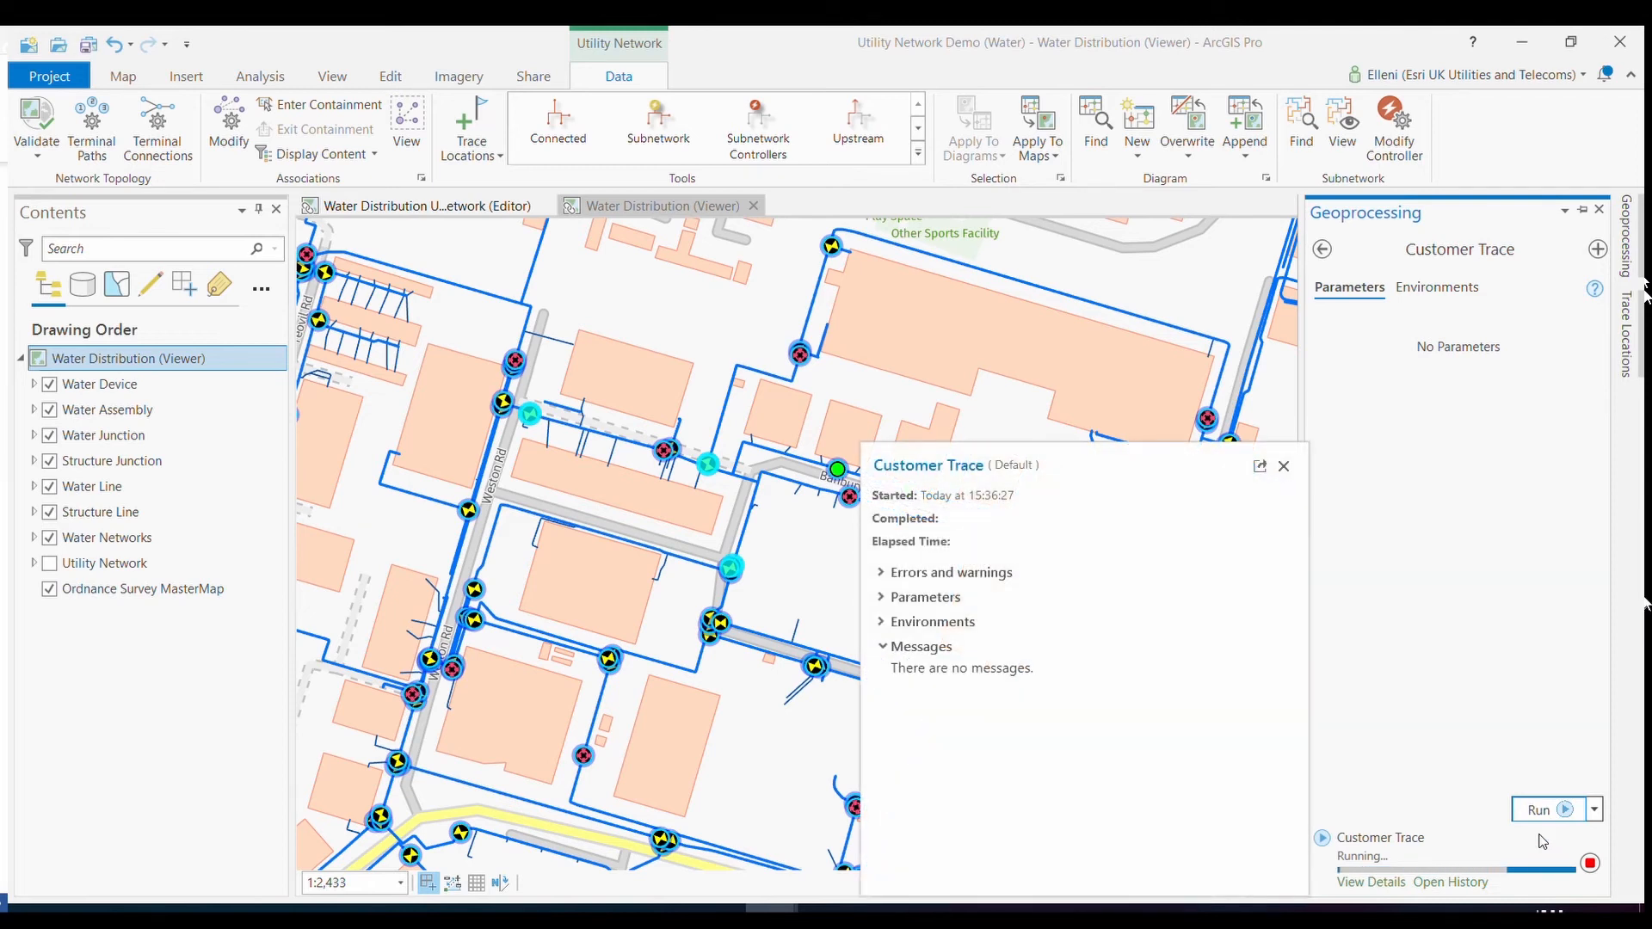
left_click(1282, 467)
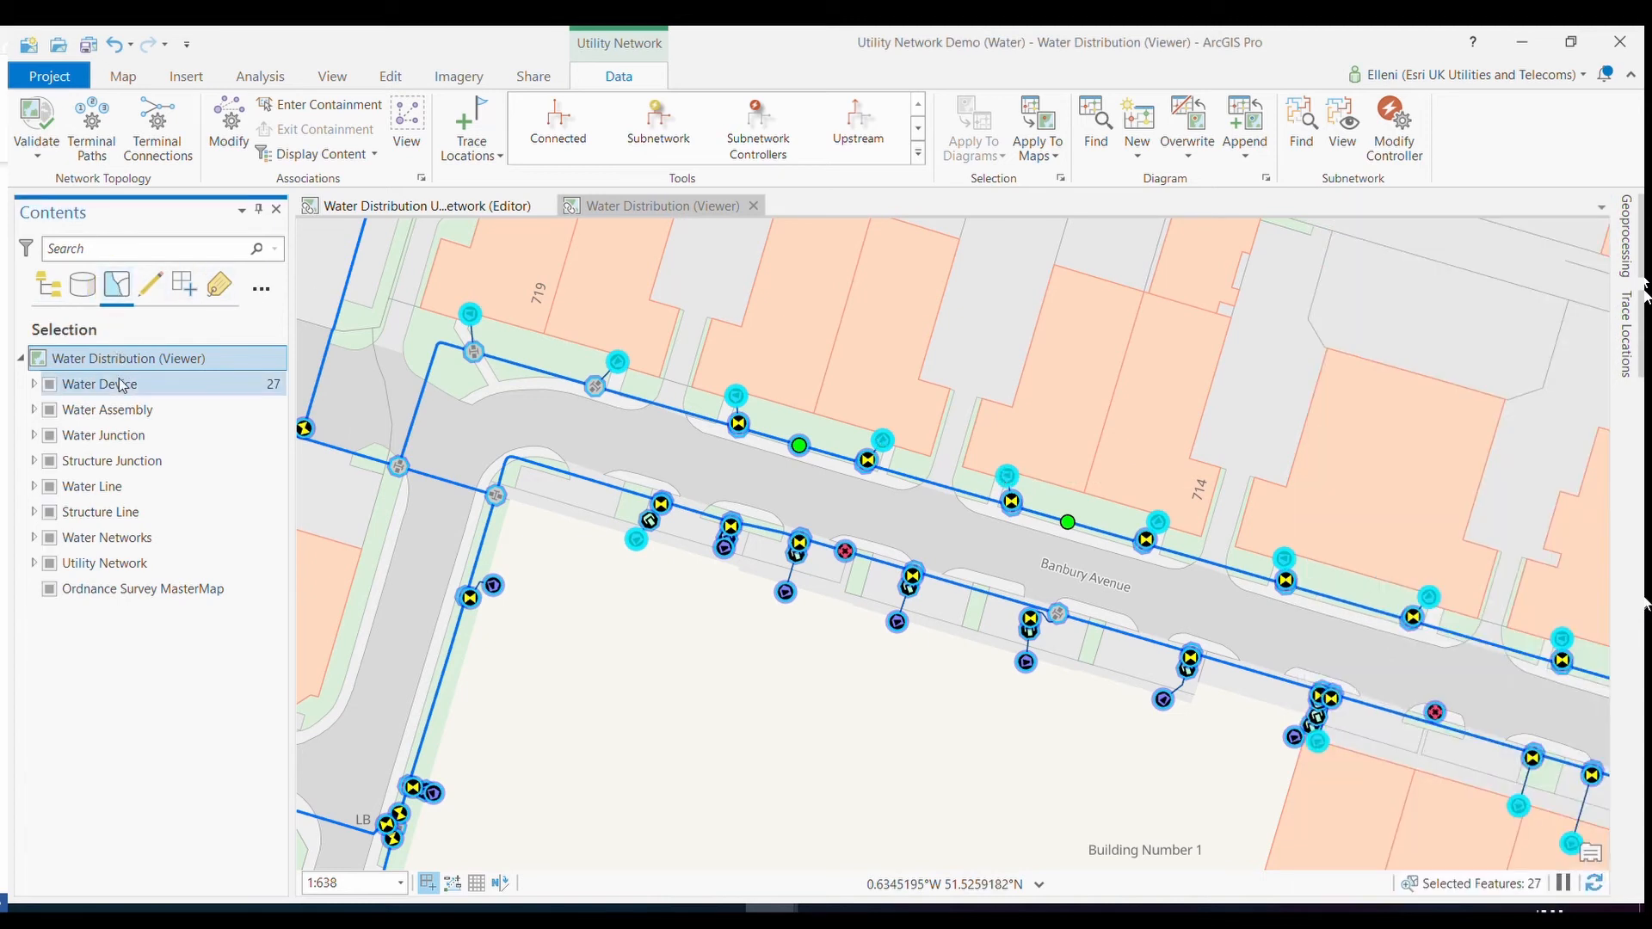
Review the Service Connection attribute table, then switch to the AylesburySewer map.
left_click(34, 384)
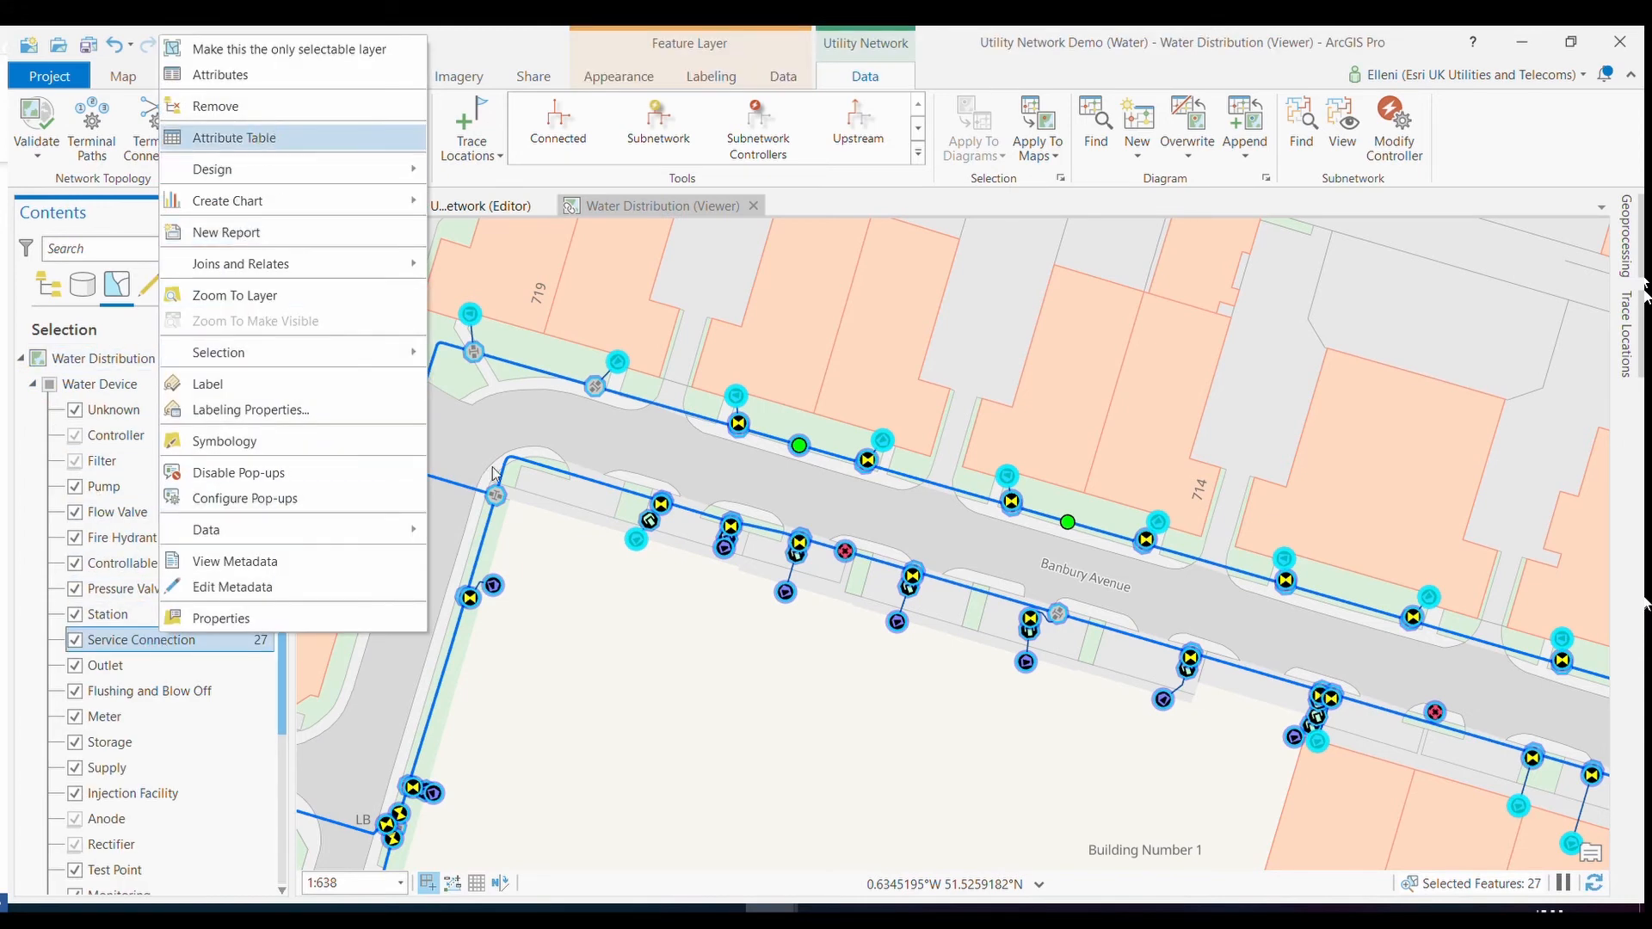
left_click(234, 138)
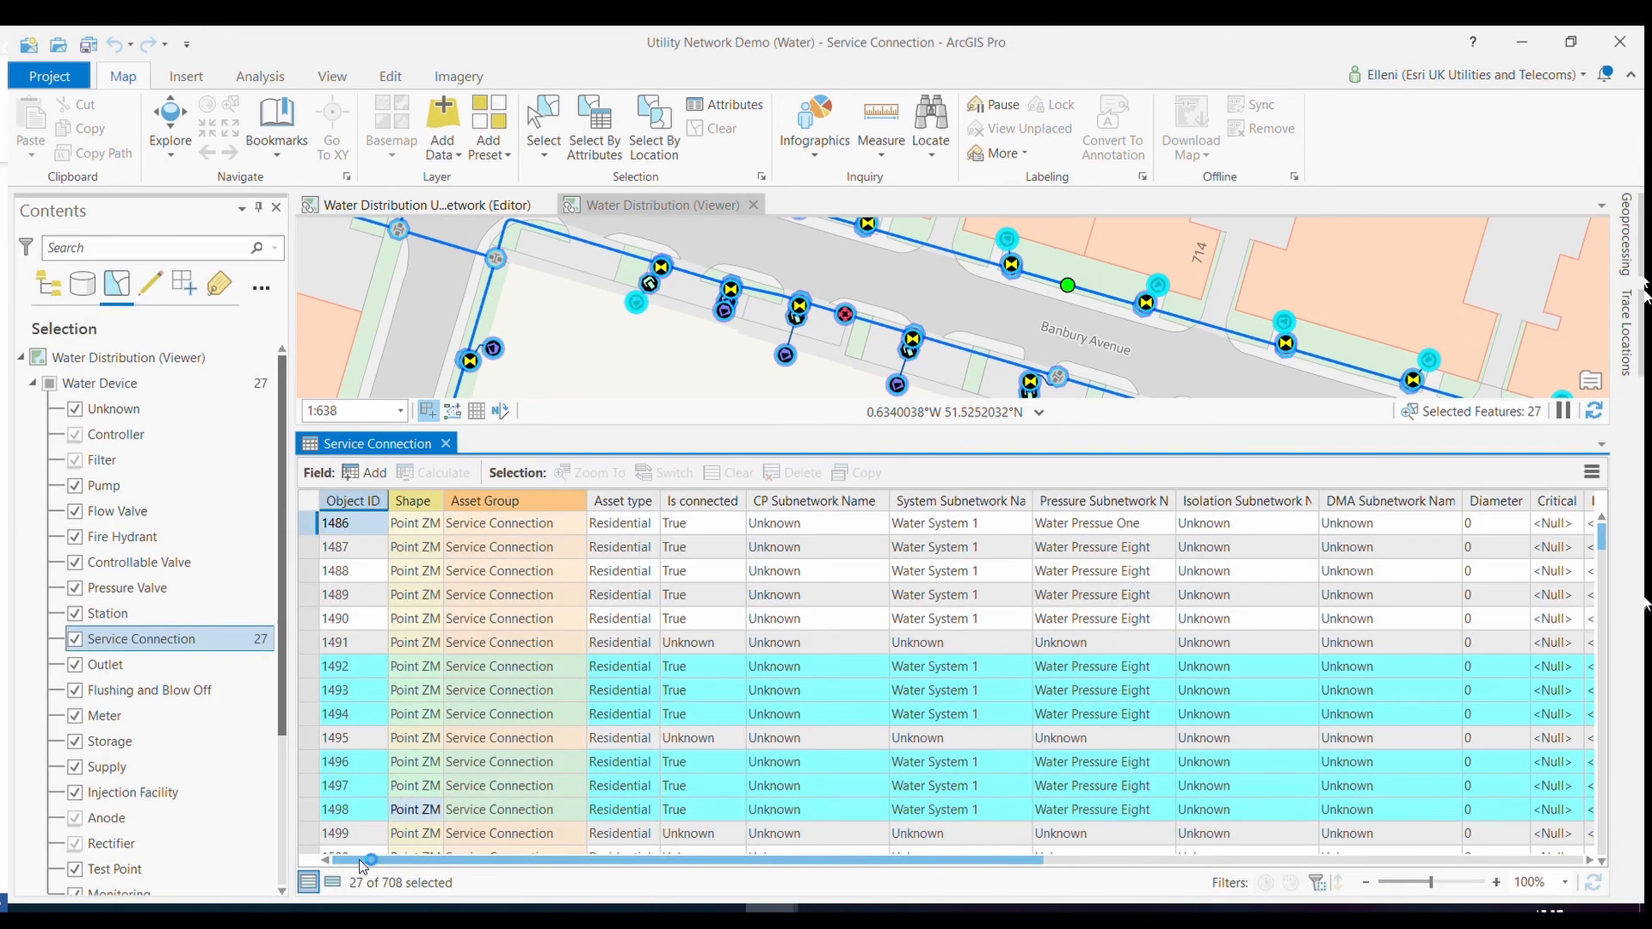
left_click(336, 523)
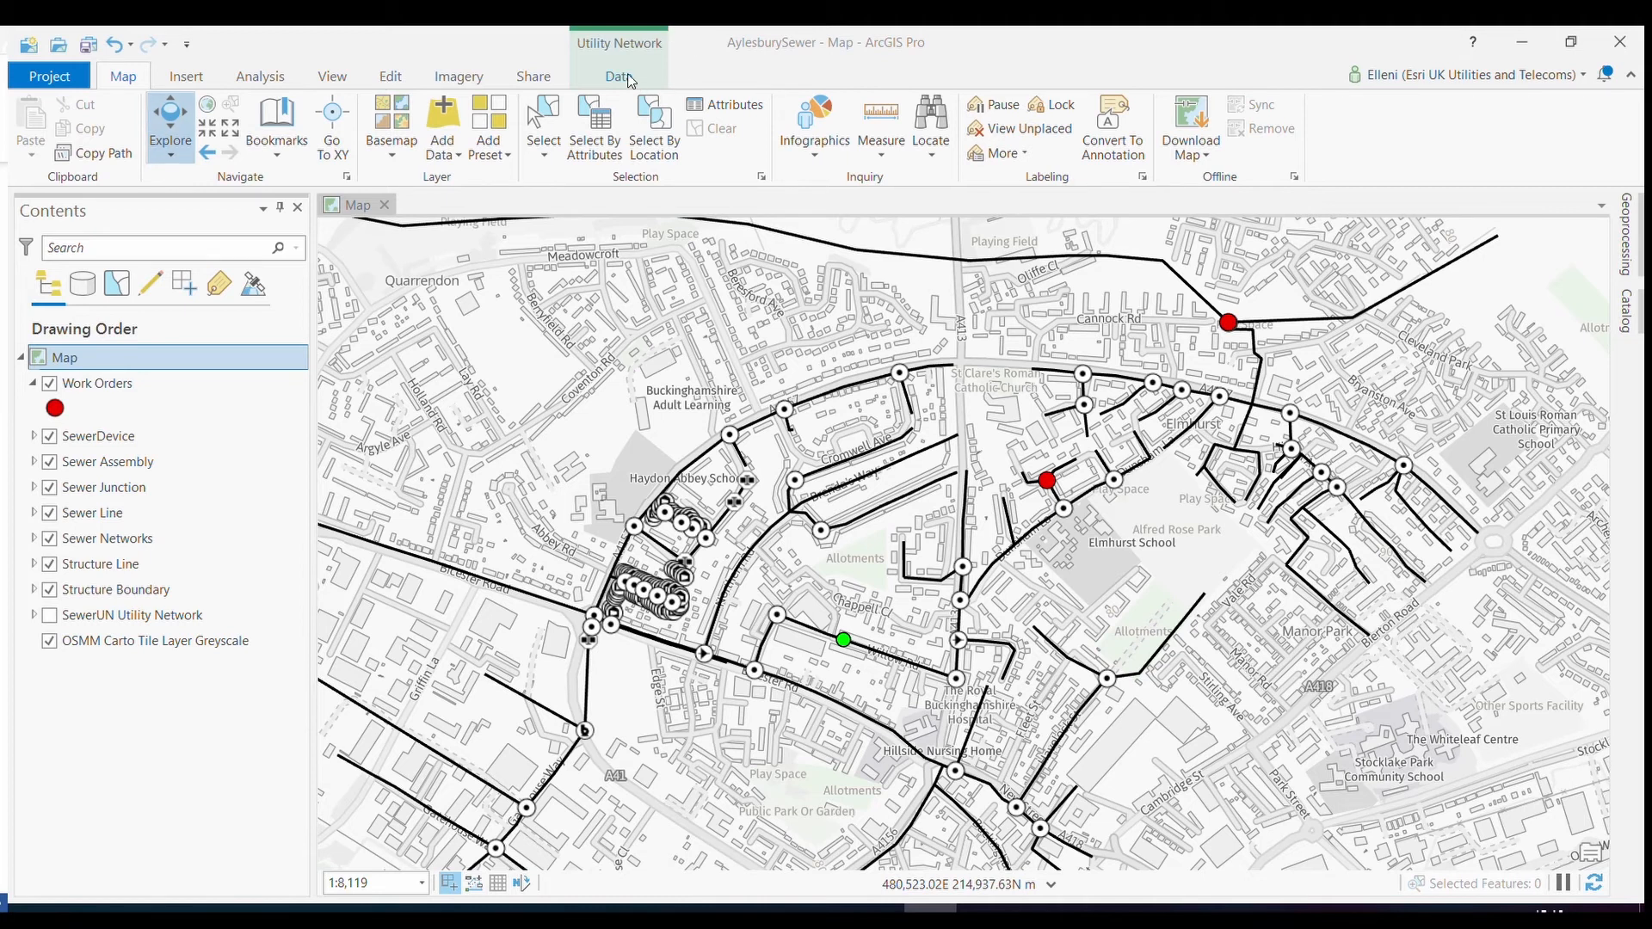
Show the Utility Network Data tools for the sewer upstream trace.
left_click(617, 75)
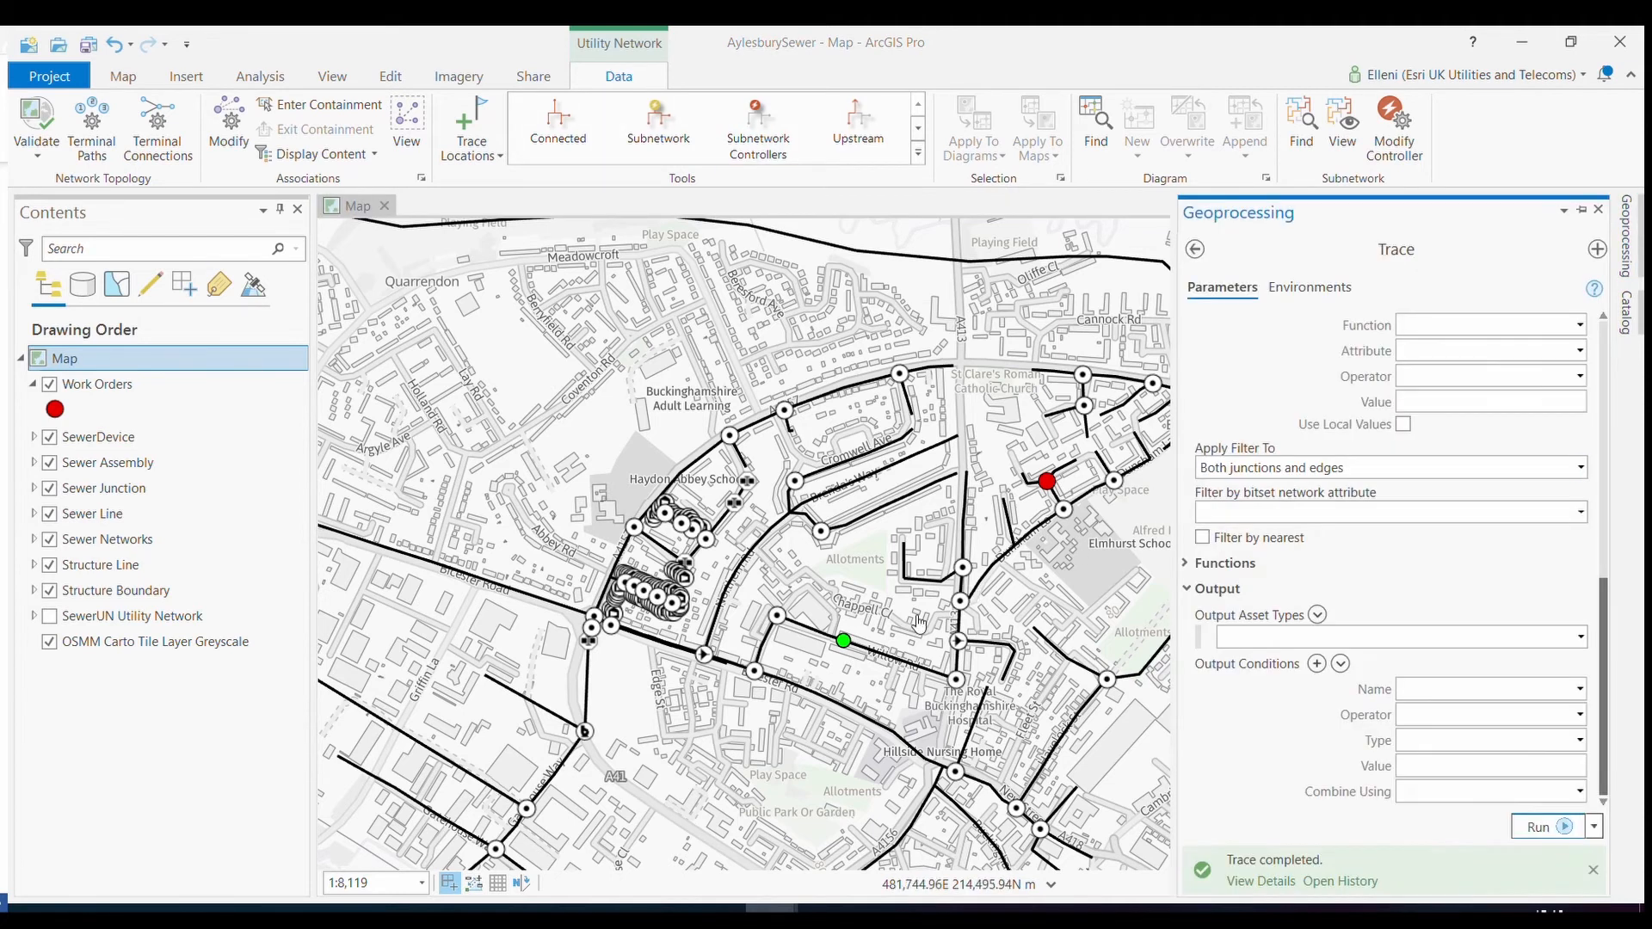
mouse_move(874, 582)
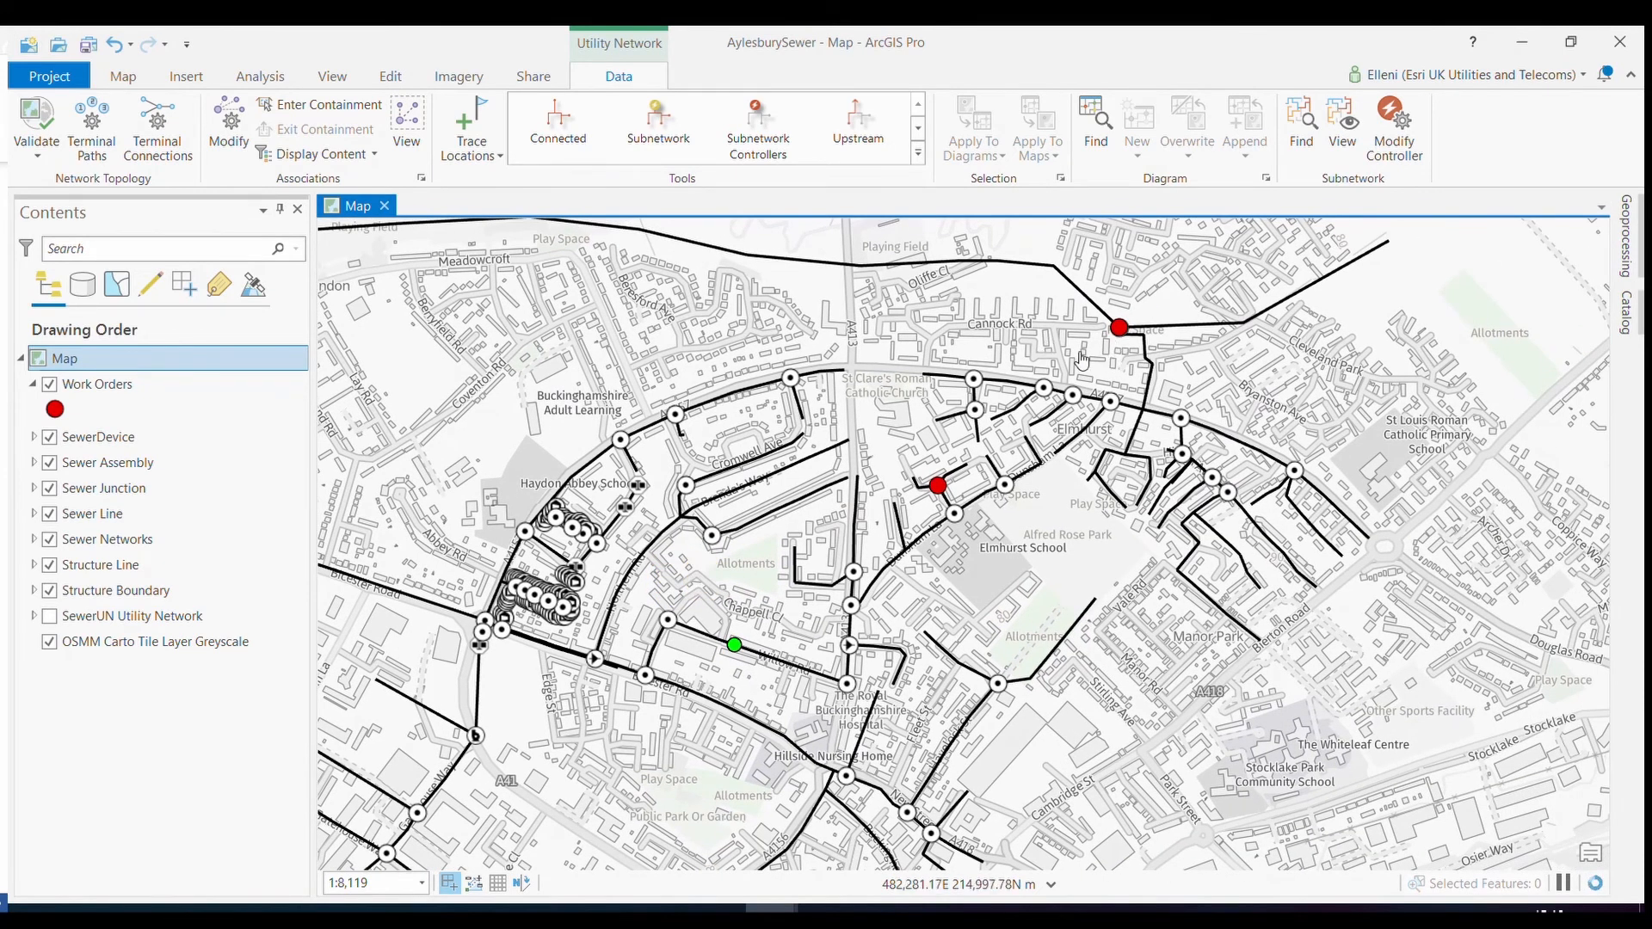
mouse_move(1027, 503)
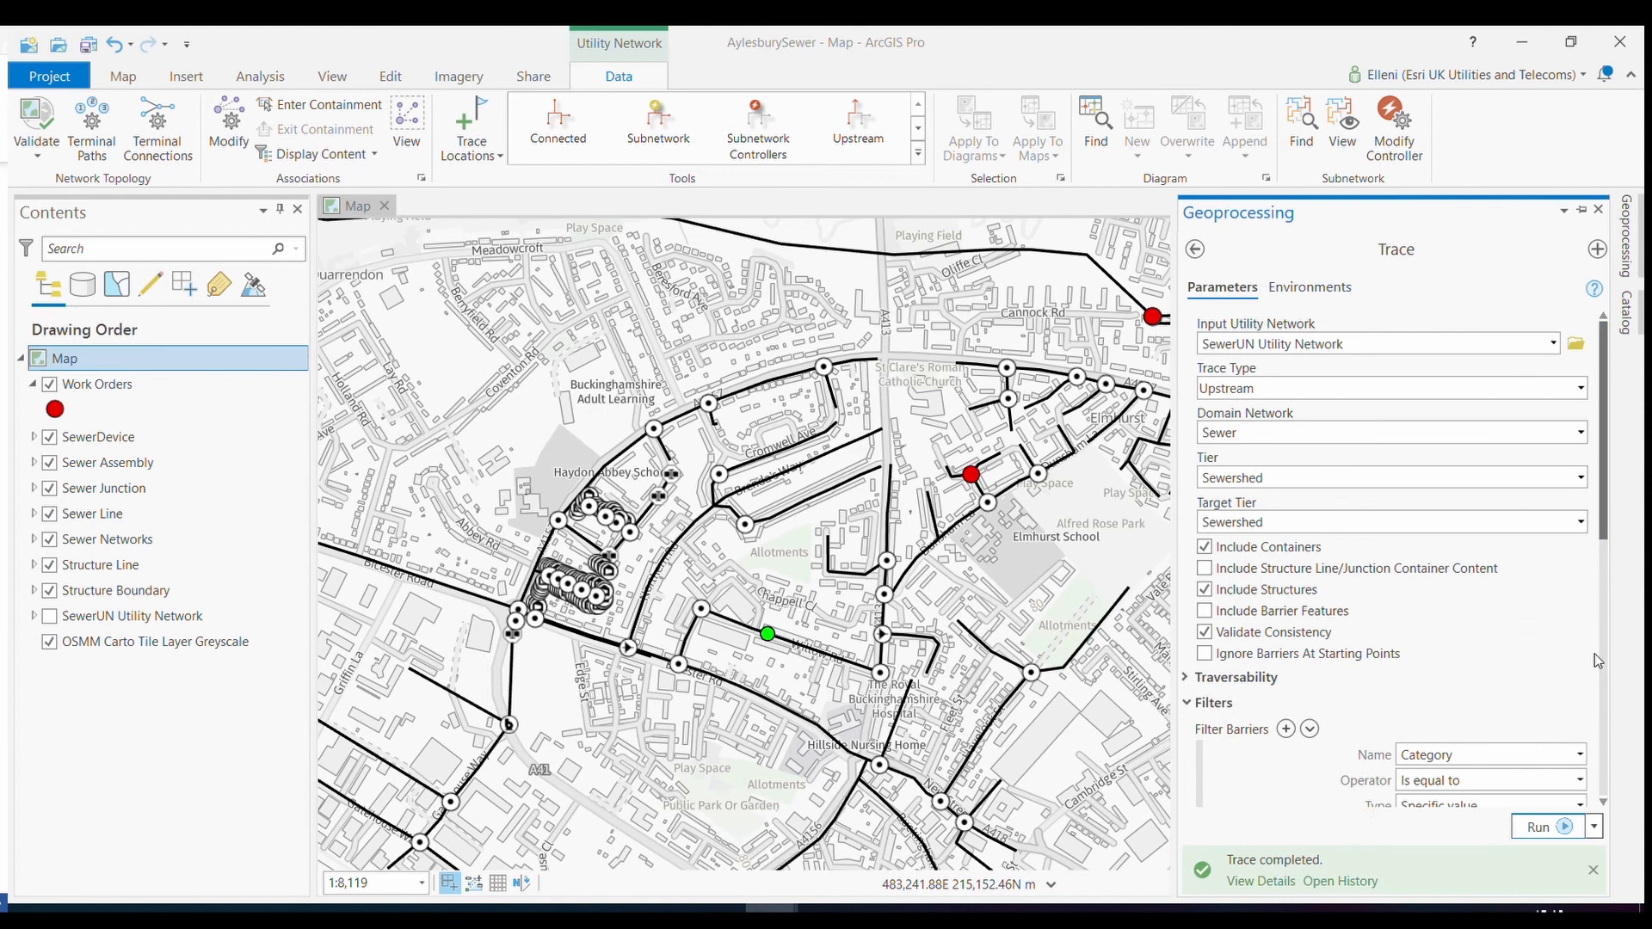
left_click(1538, 826)
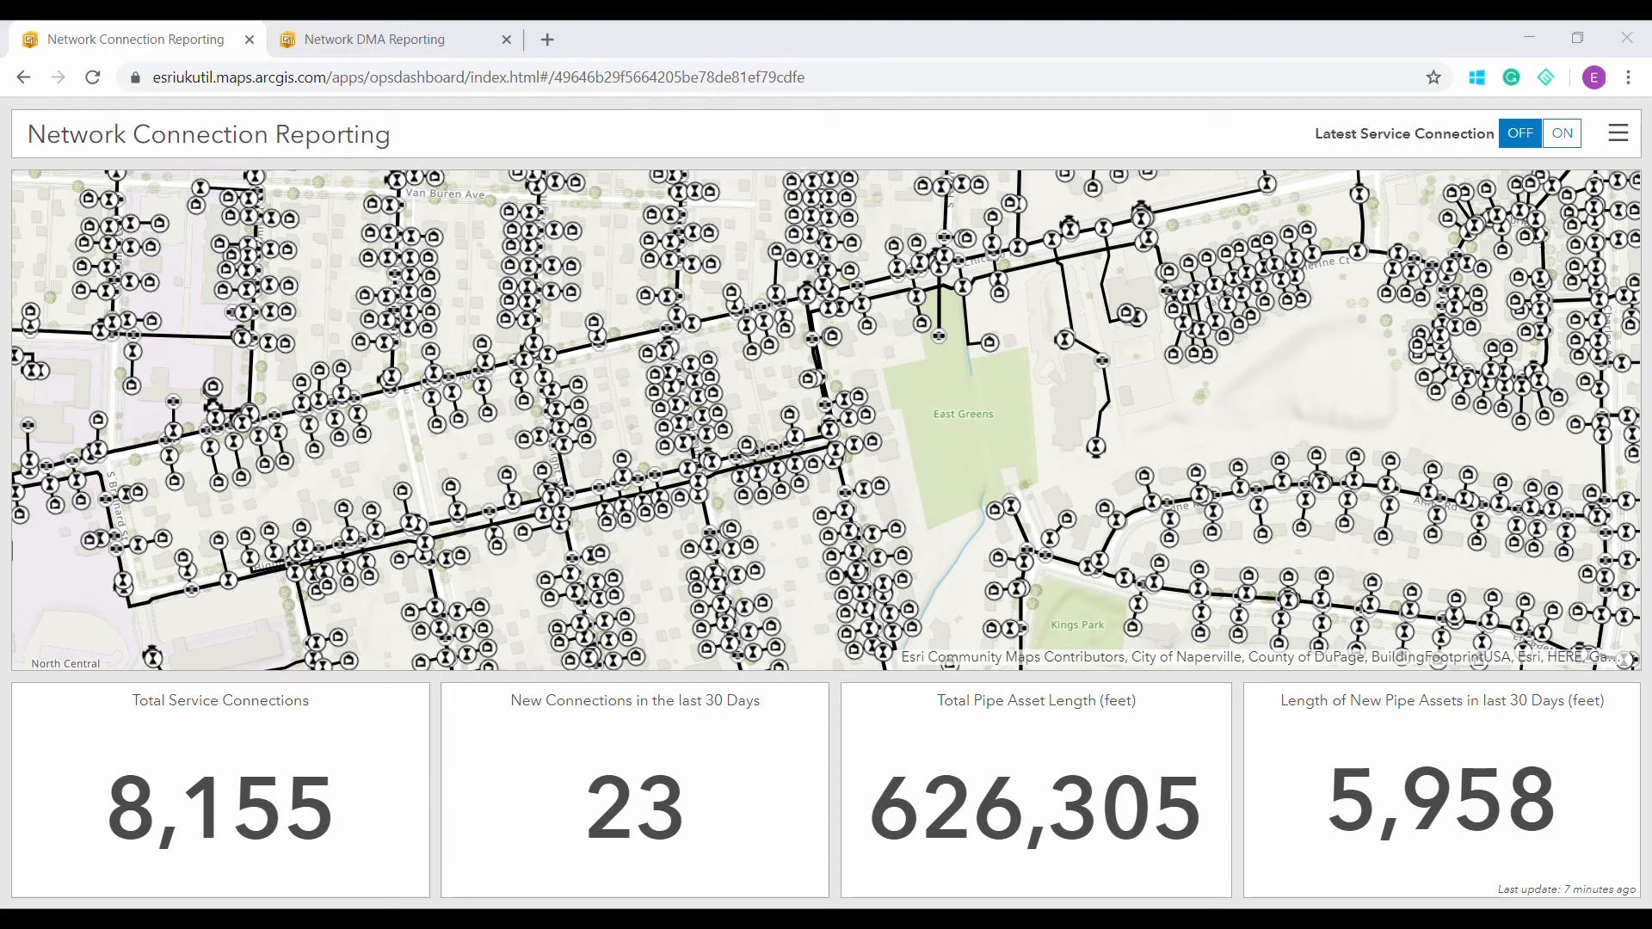
mouse_move(606, 551)
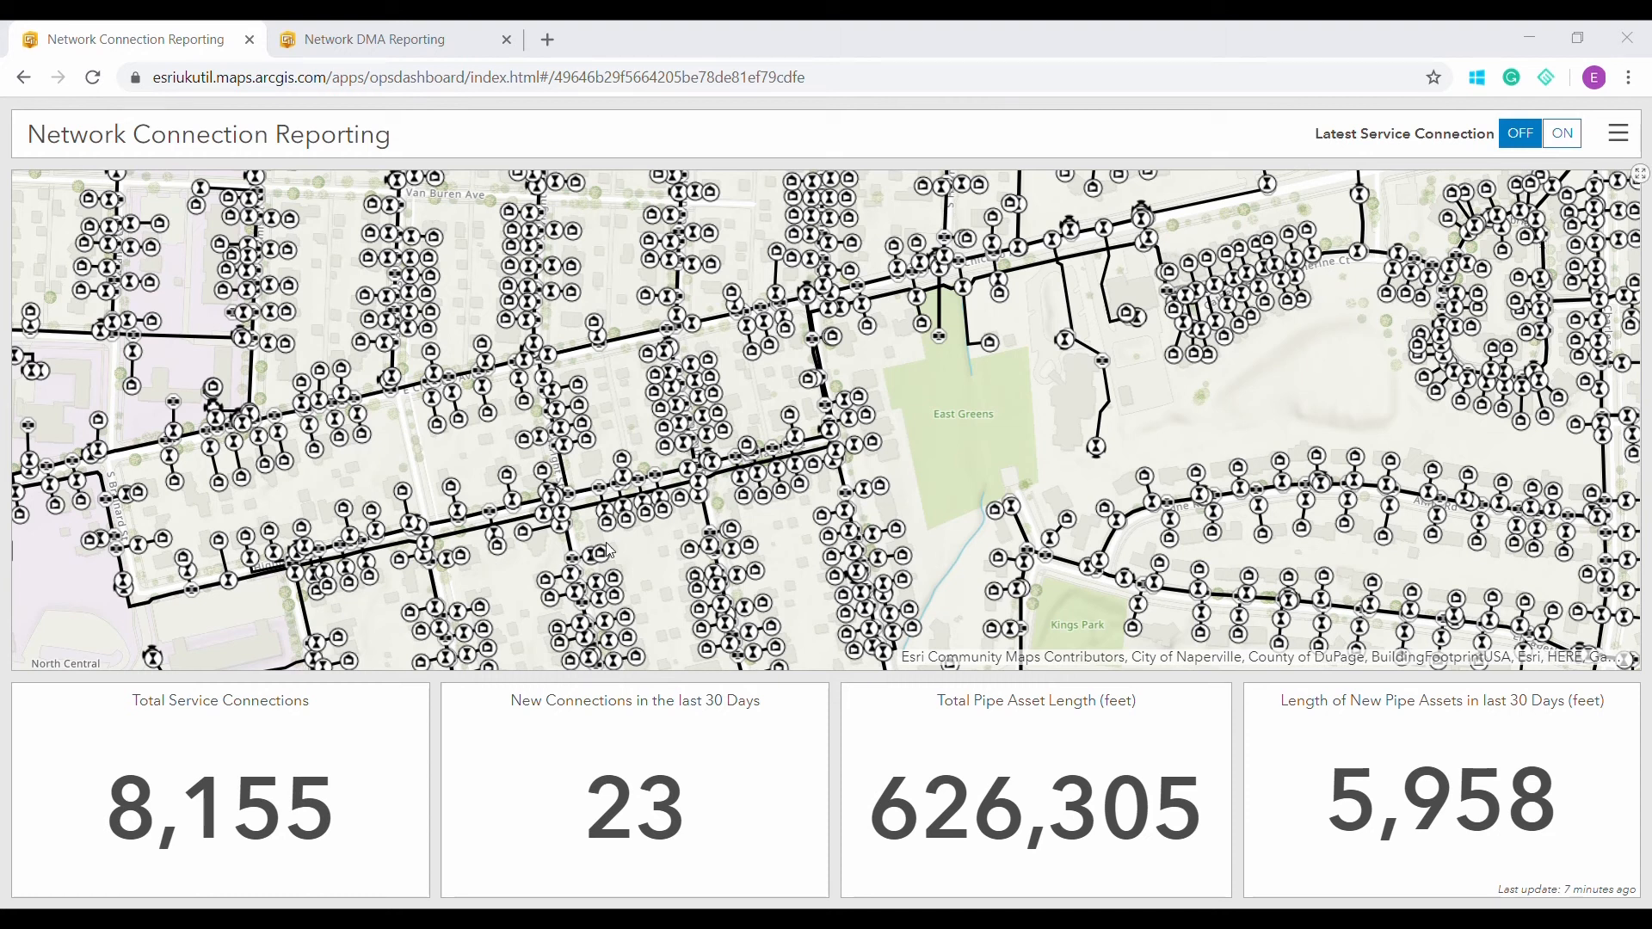
mouse_move(537, 524)
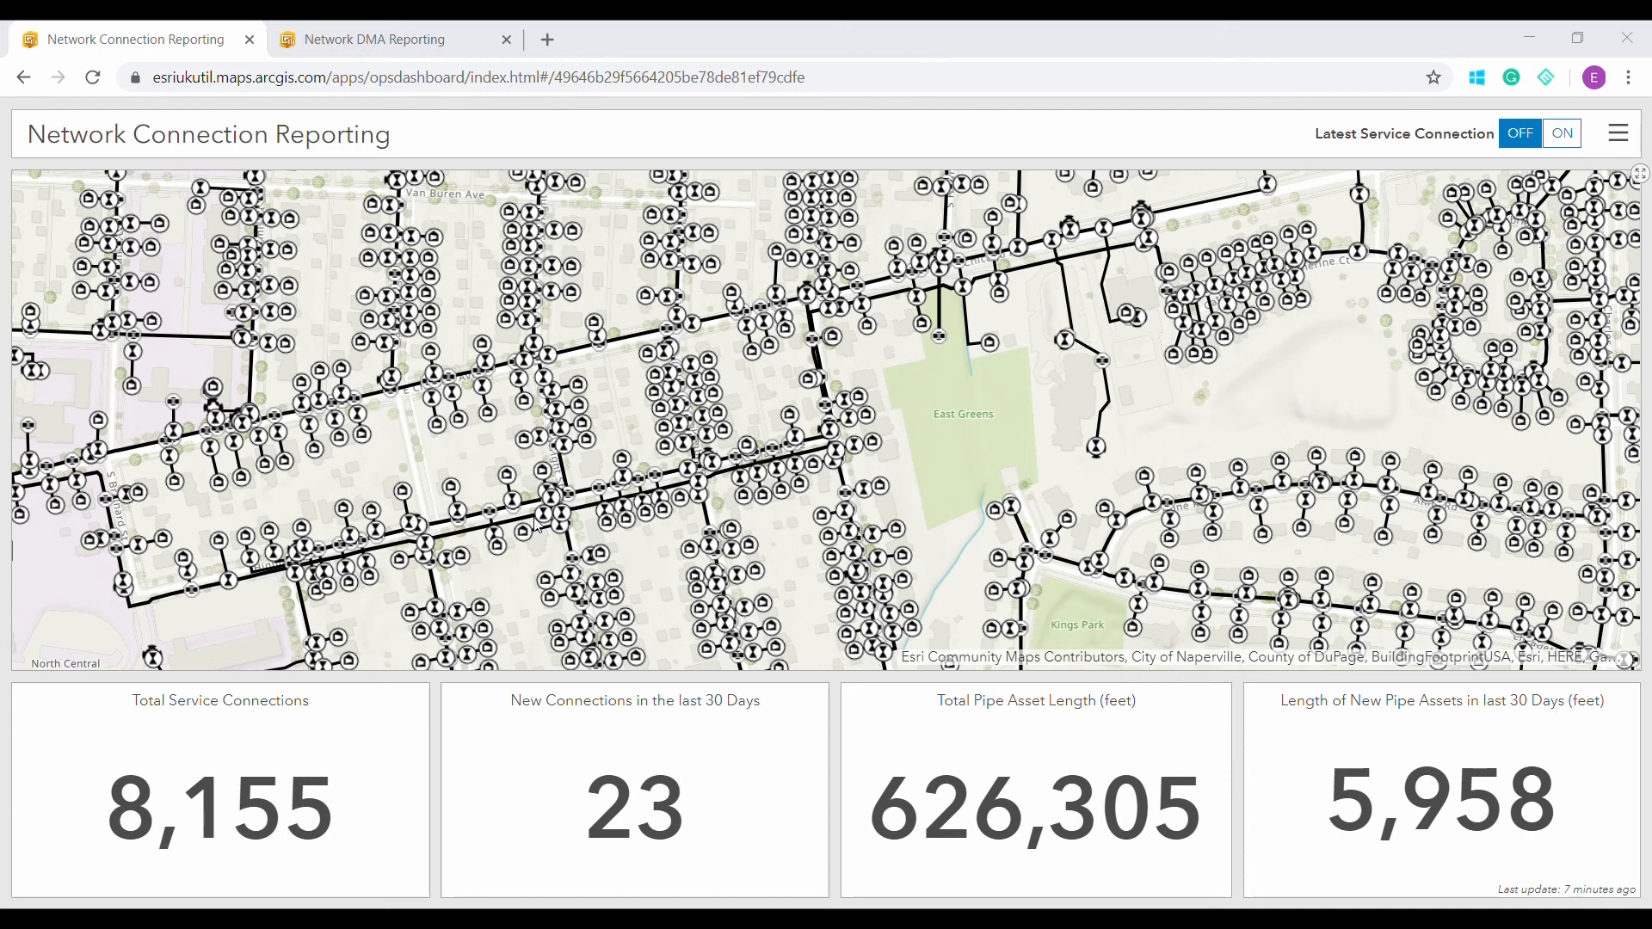
mouse_move(378, 768)
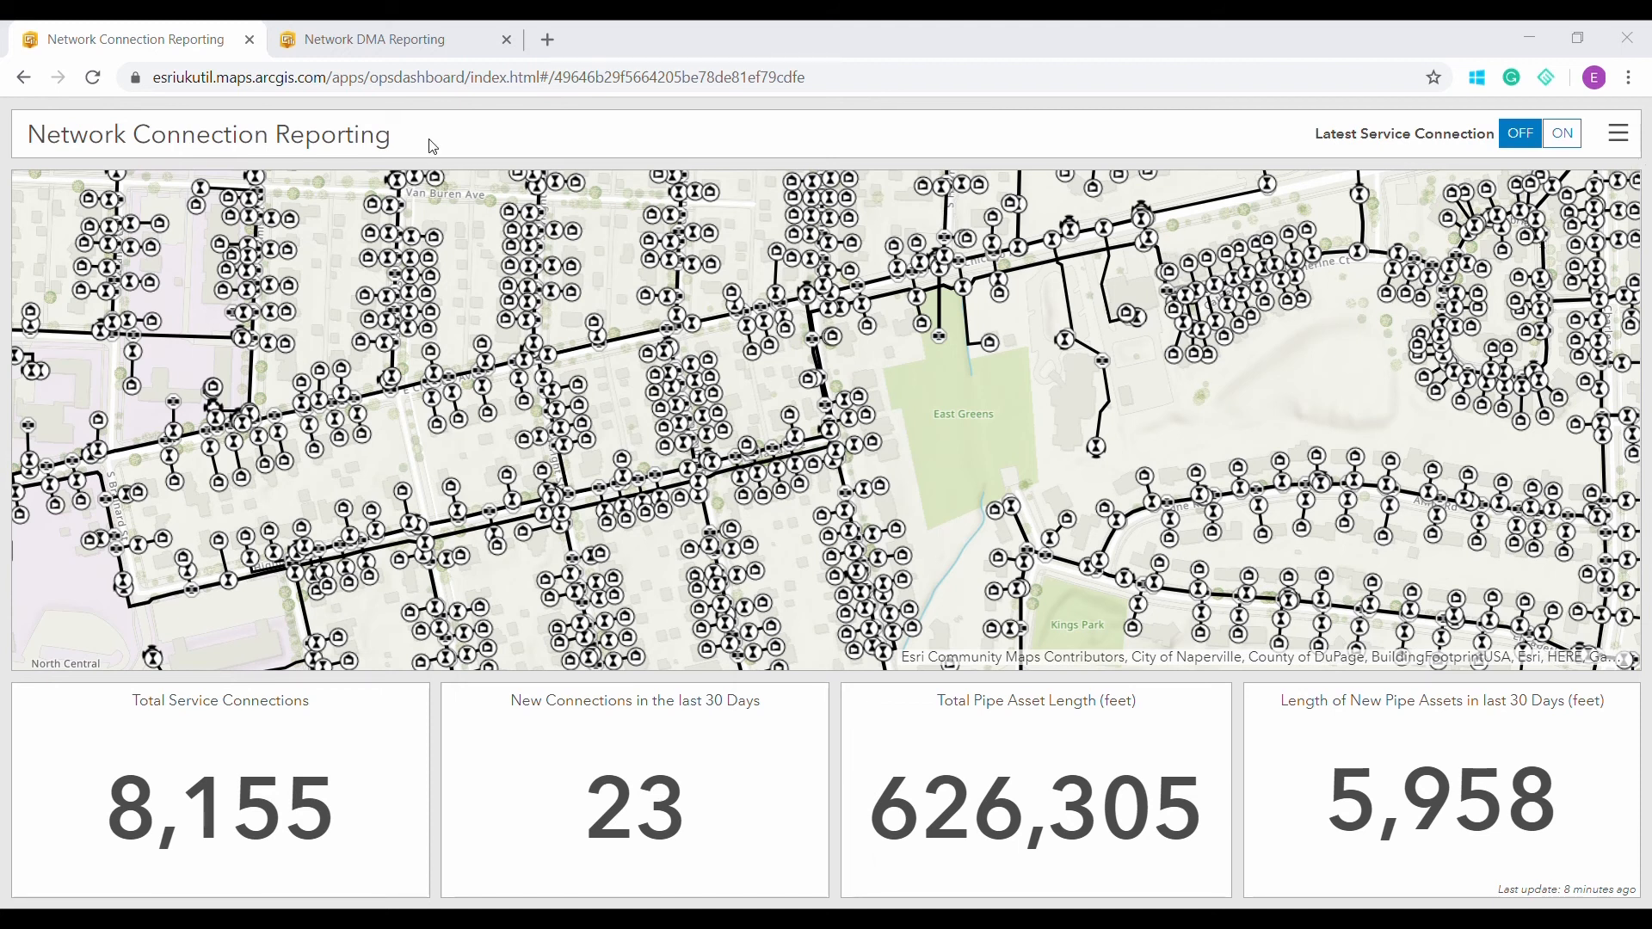
Switch to the Network DMA Reporting dashboard showing asset age, leaks and pipe materials.
left_click(390, 40)
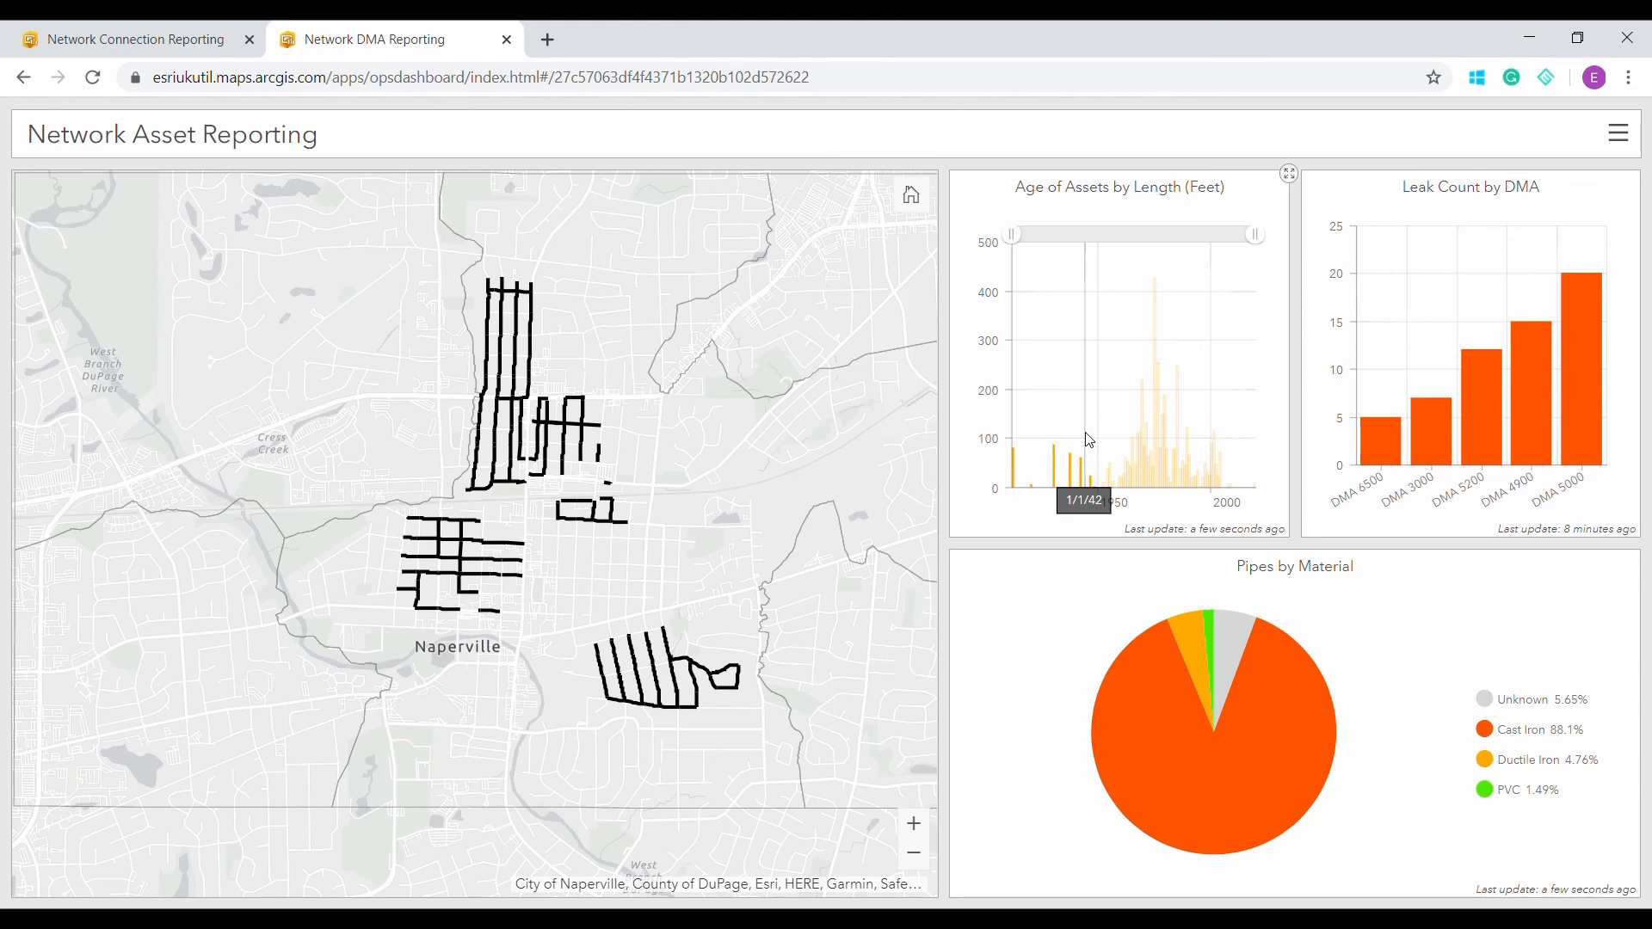
mouse_move(1087, 351)
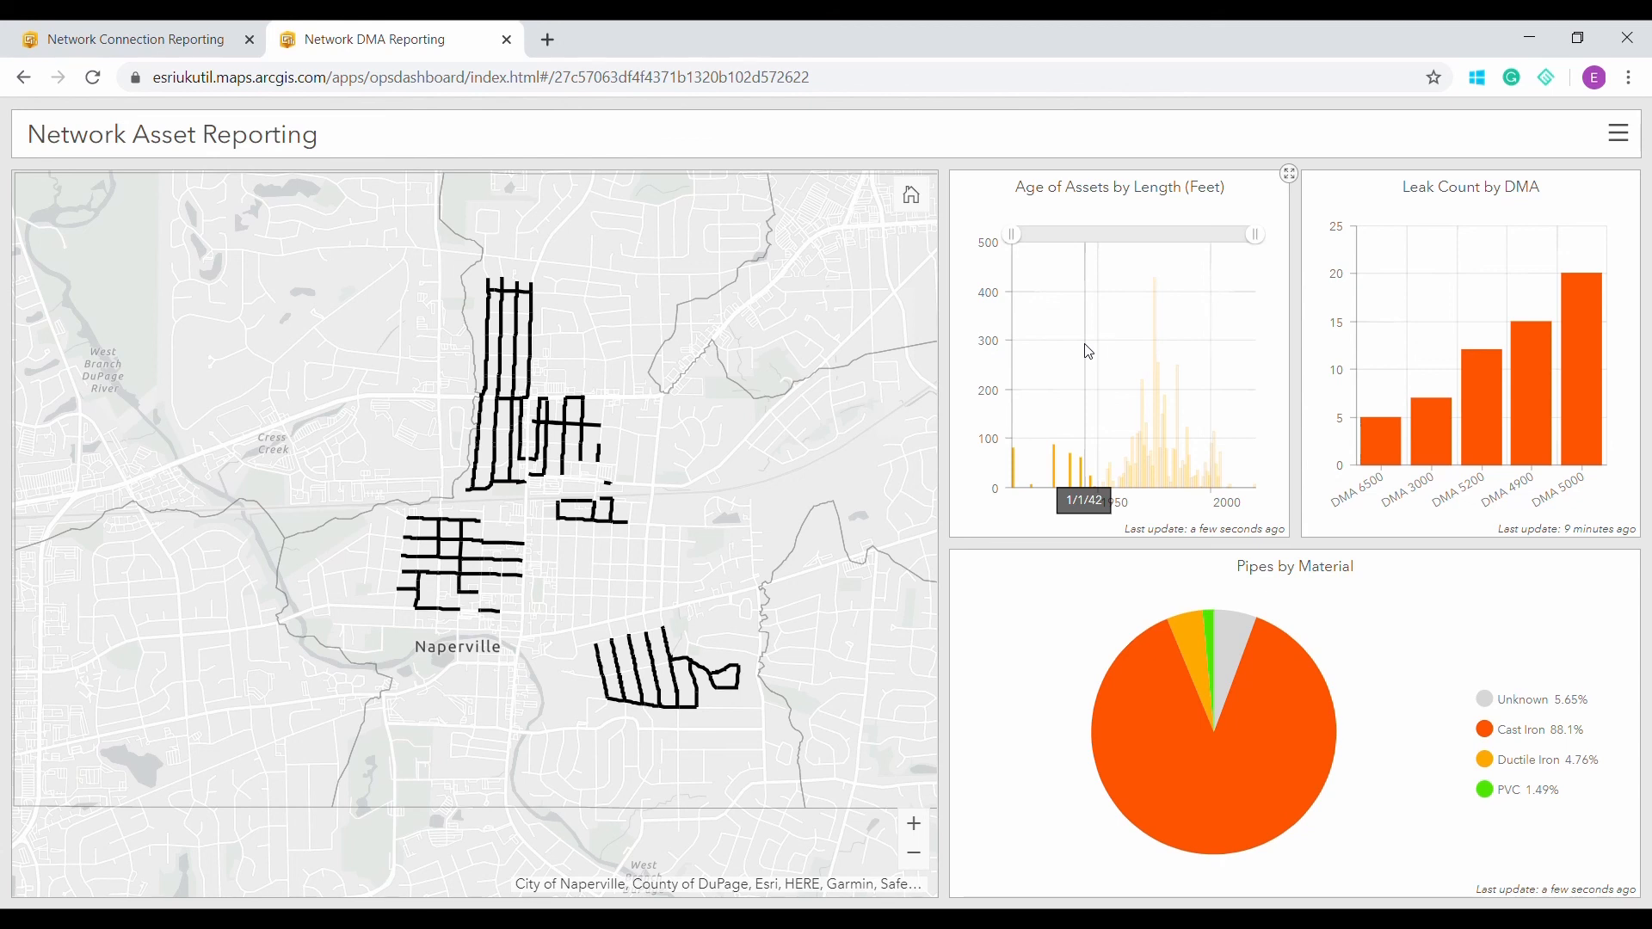
mouse_move(1140, 680)
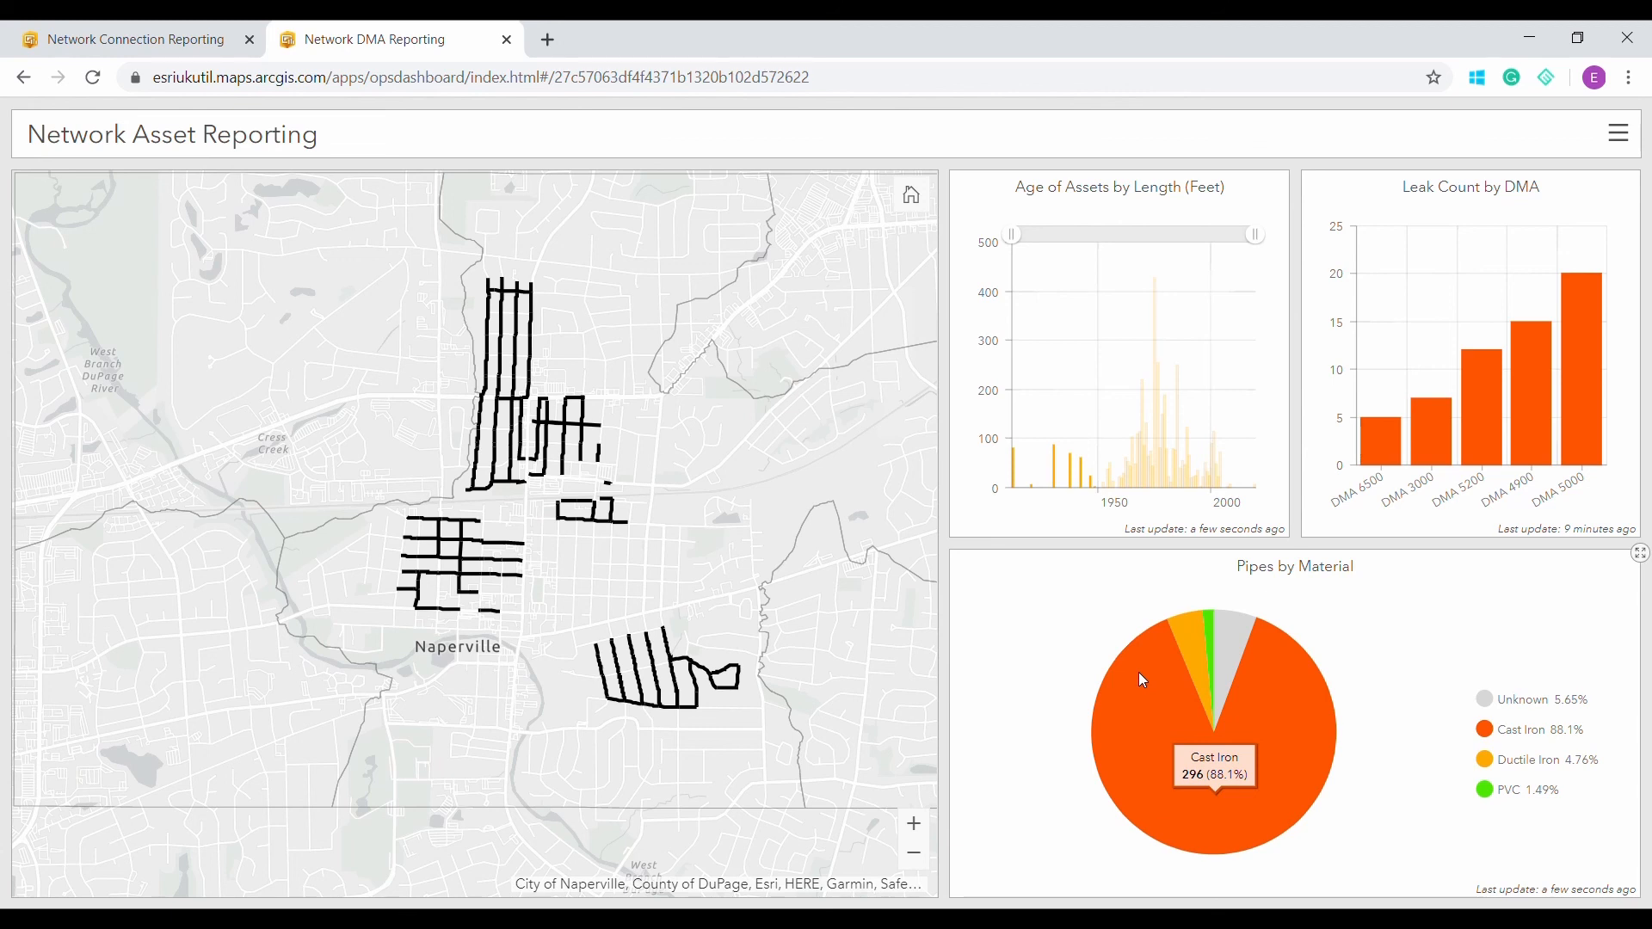
mouse_move(1077, 655)
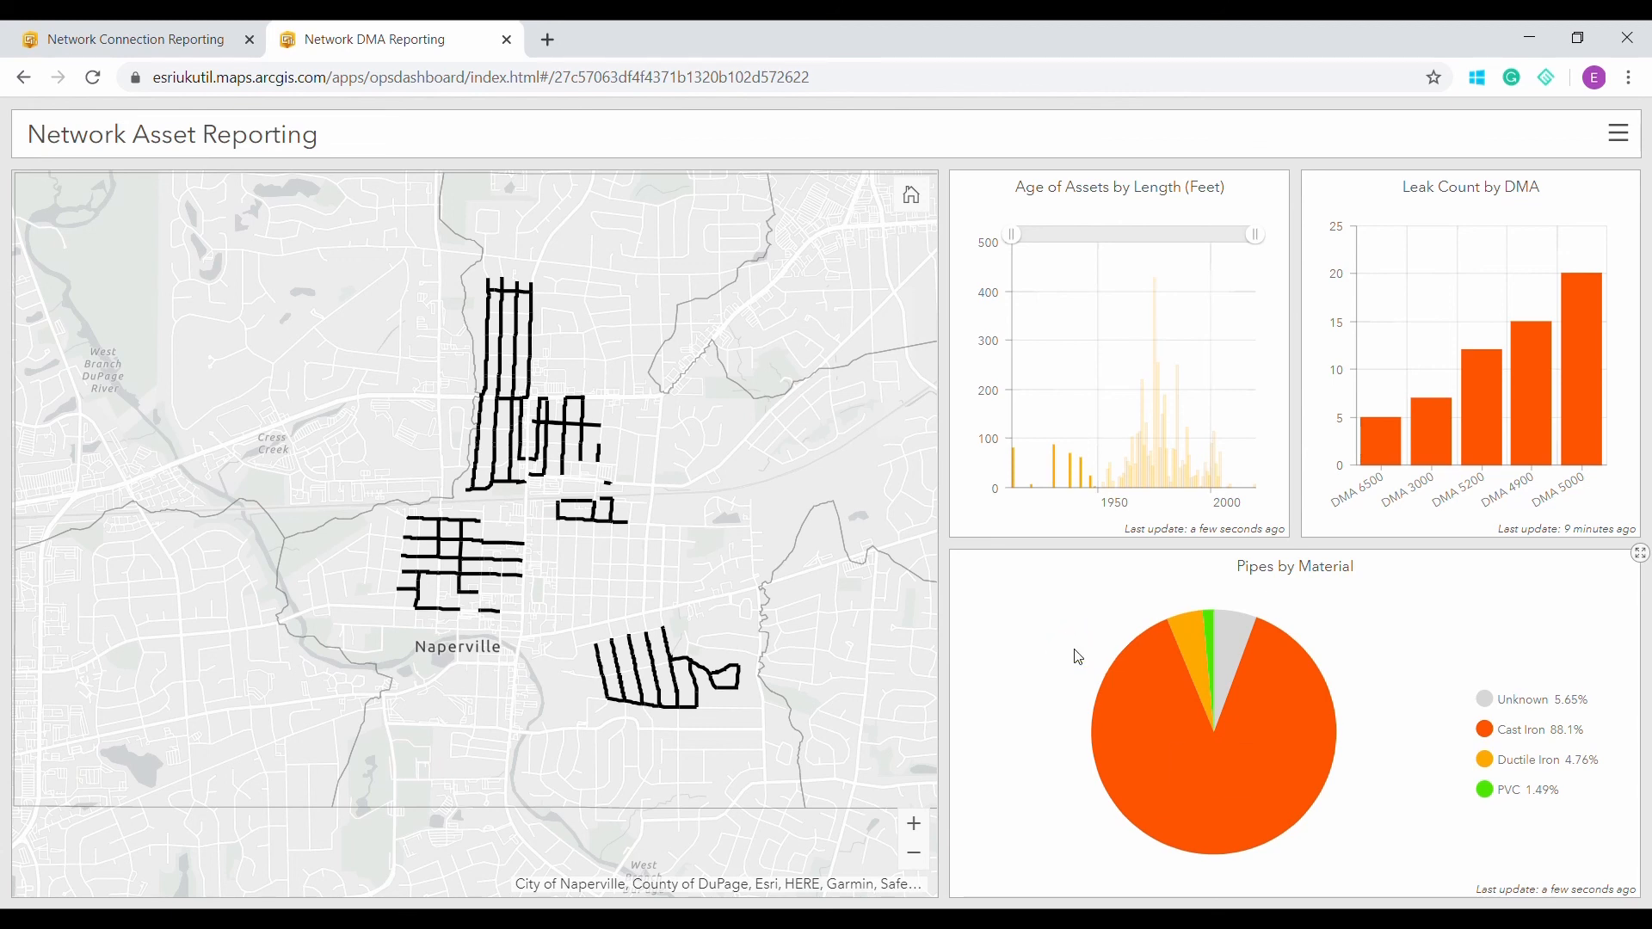